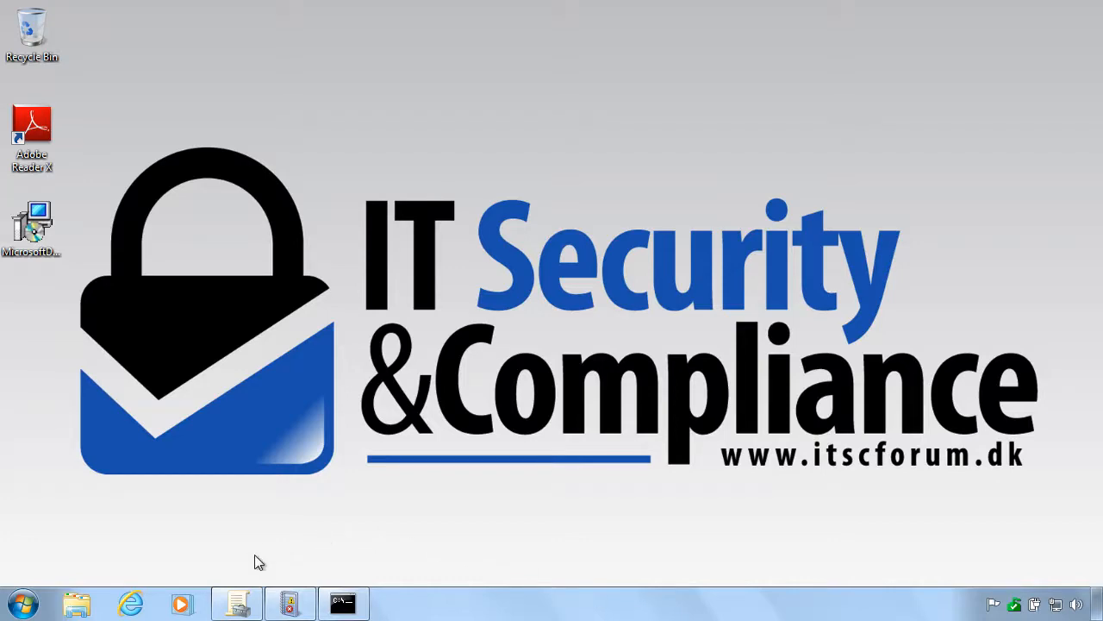
Start creating a new Group Policy Object from the Group Policy Objects list
{"action": "left_click", "coordinate": [236, 604]}
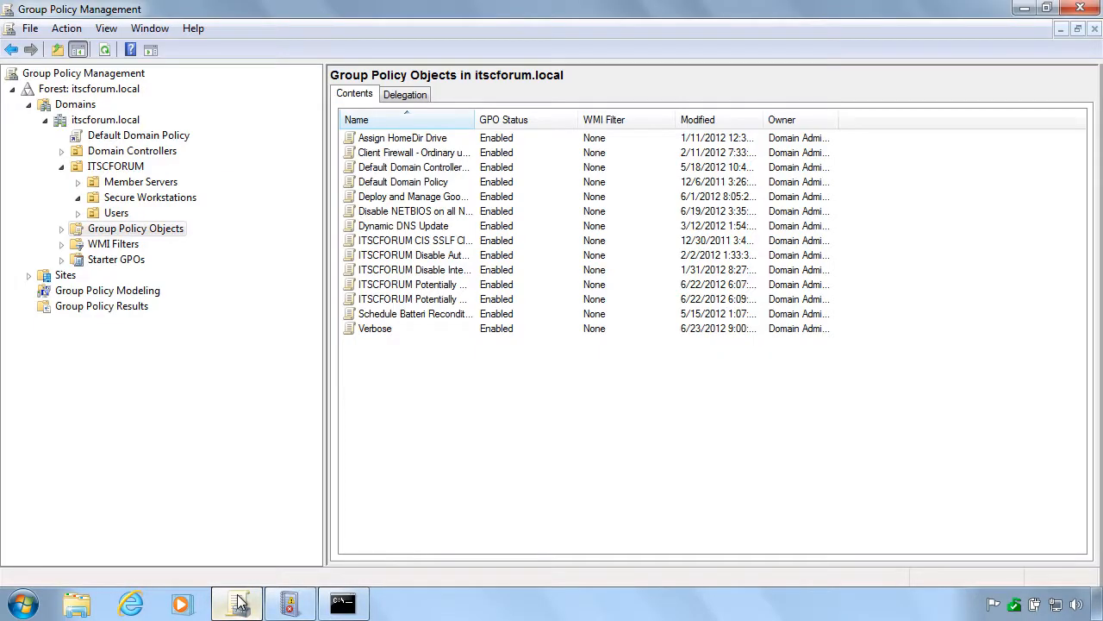
{"action": "right_click", "coordinate": [397, 440]}
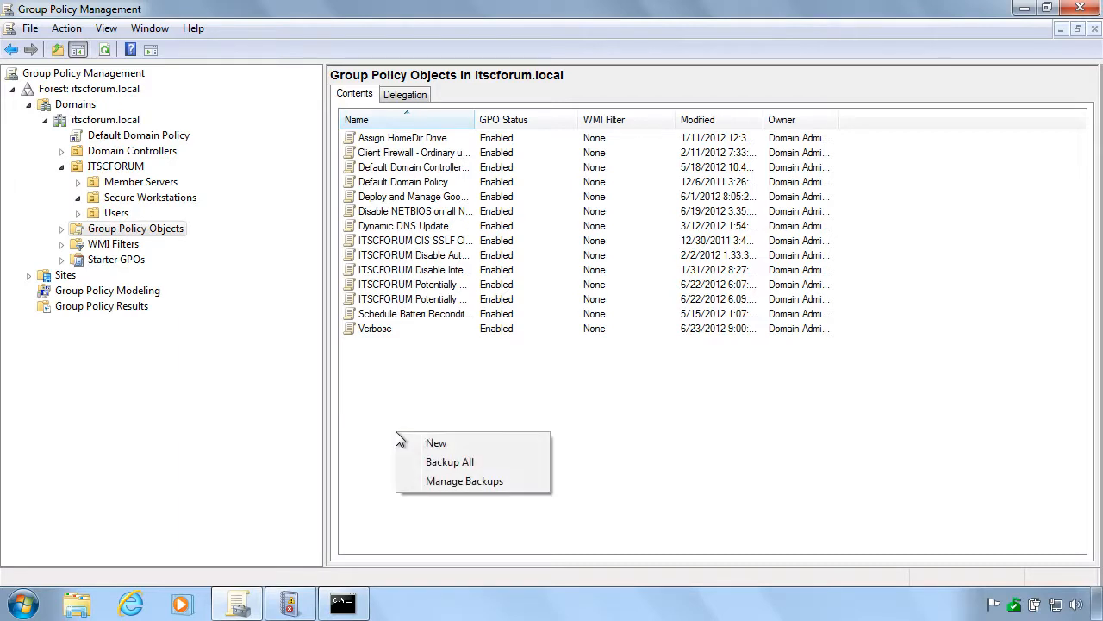
{"action": "left_click", "coordinate": [437, 441]}
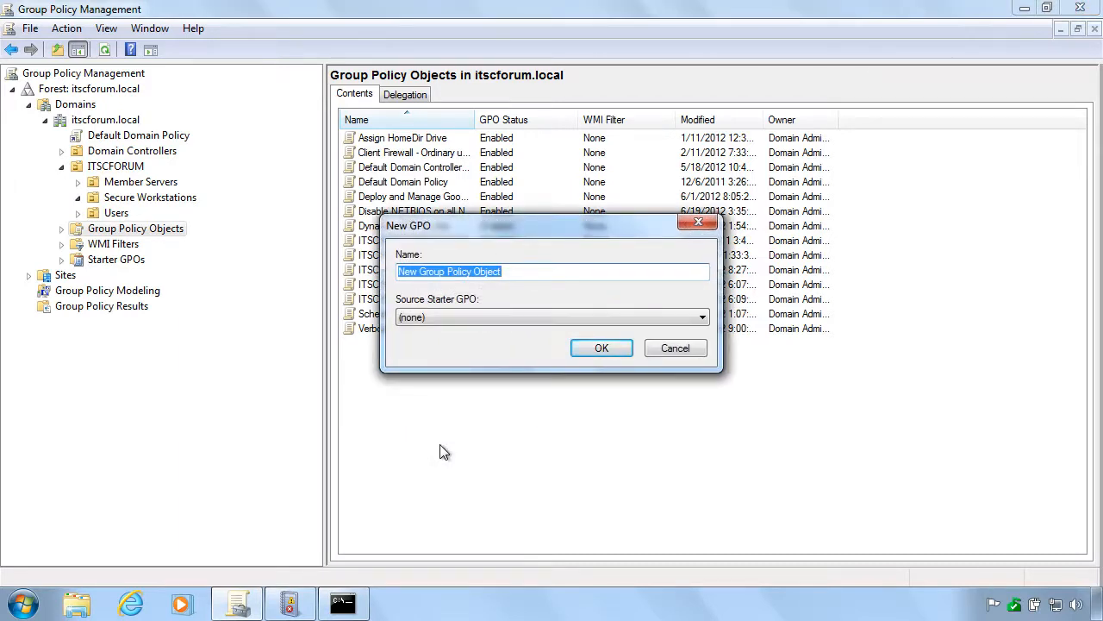
Name the GPO 'Operating System and Application Whitelist for Workstations'
{"action": "type", "text": "Operating Sys"}
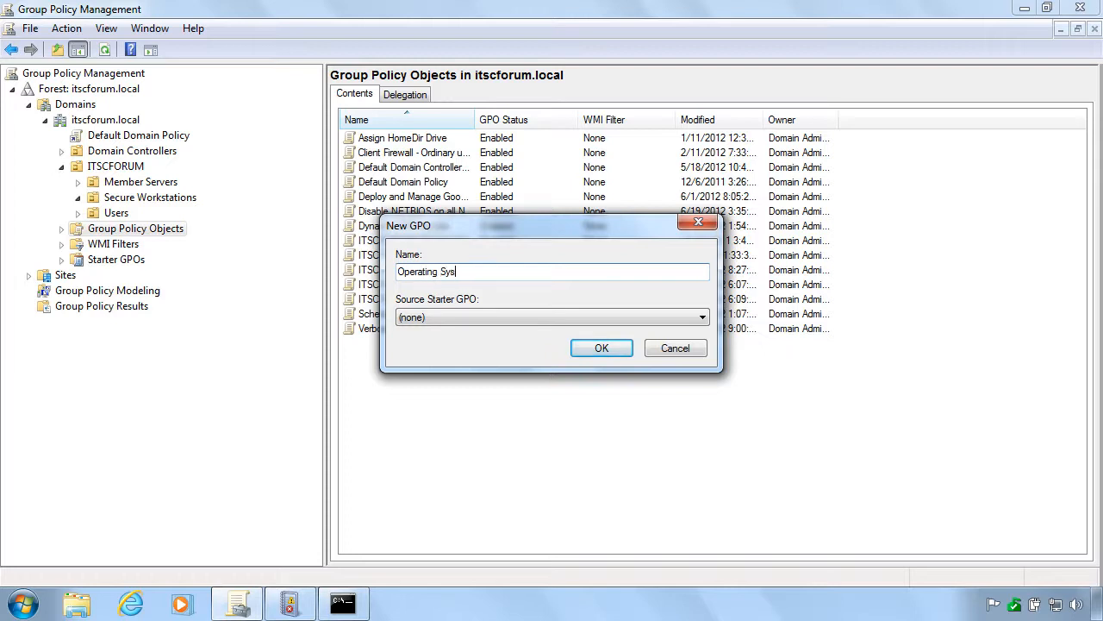
{"action": "type", "text": "tem and Applicati"}
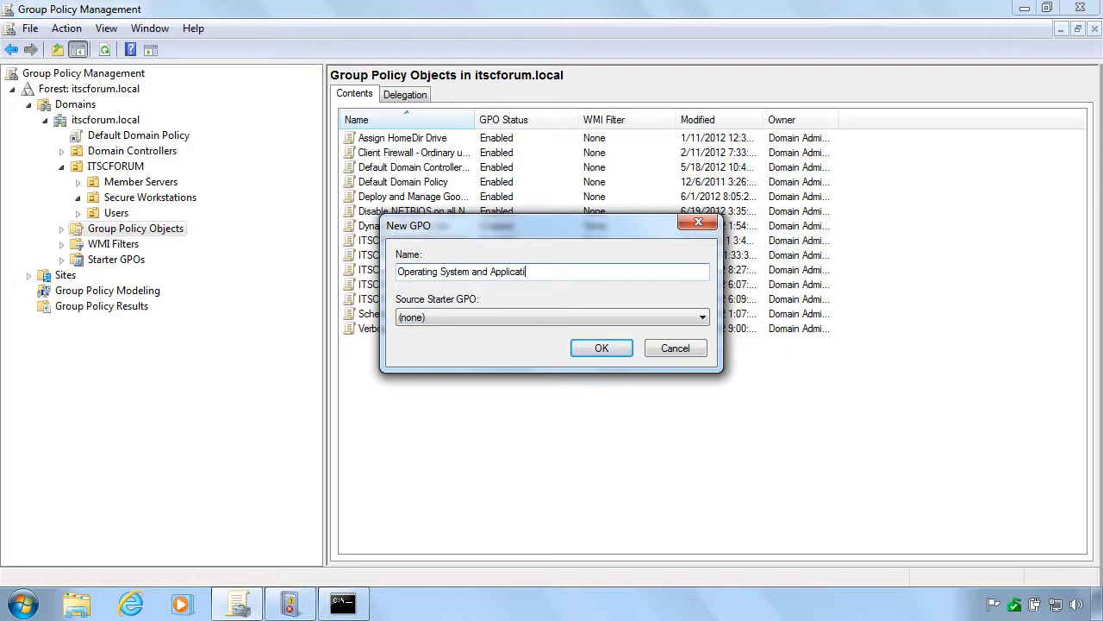
{"action": "type", "text": "on Whitelist for Workstatio"}
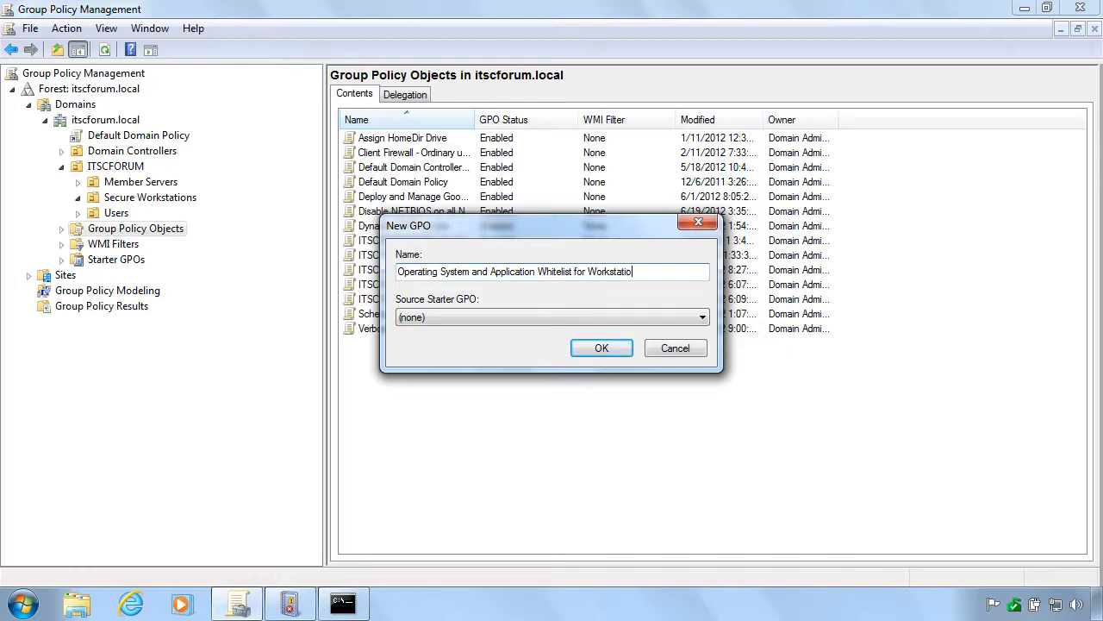
{"action": "type", "text": "ns"}
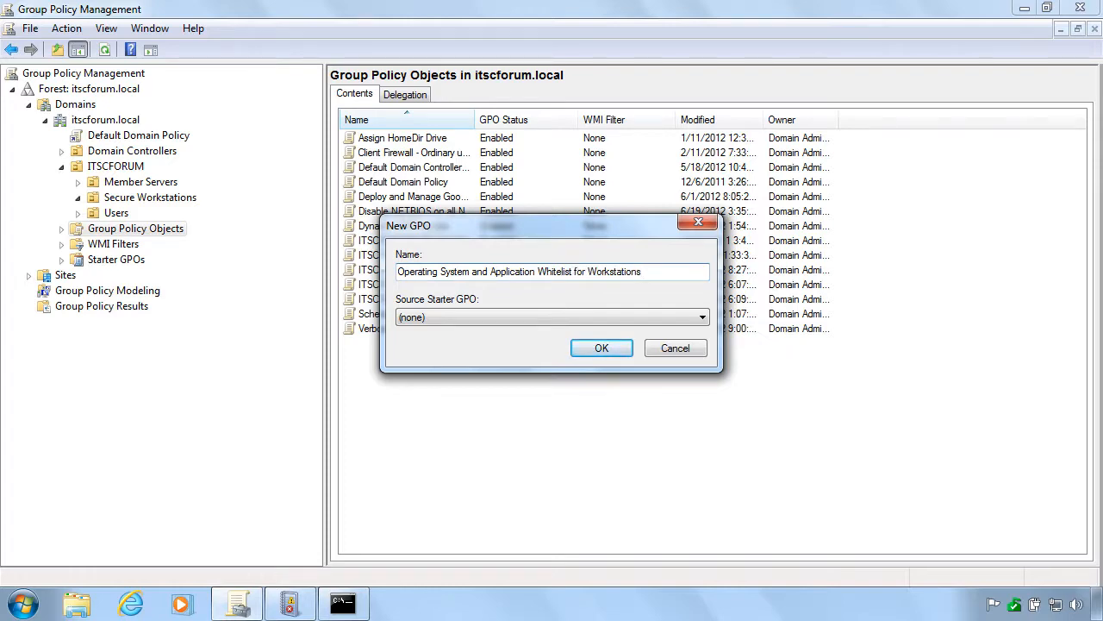
Confirm the new GPO and widen the policy tree pane in the editor
{"action": "left_click", "coordinate": [600, 348]}
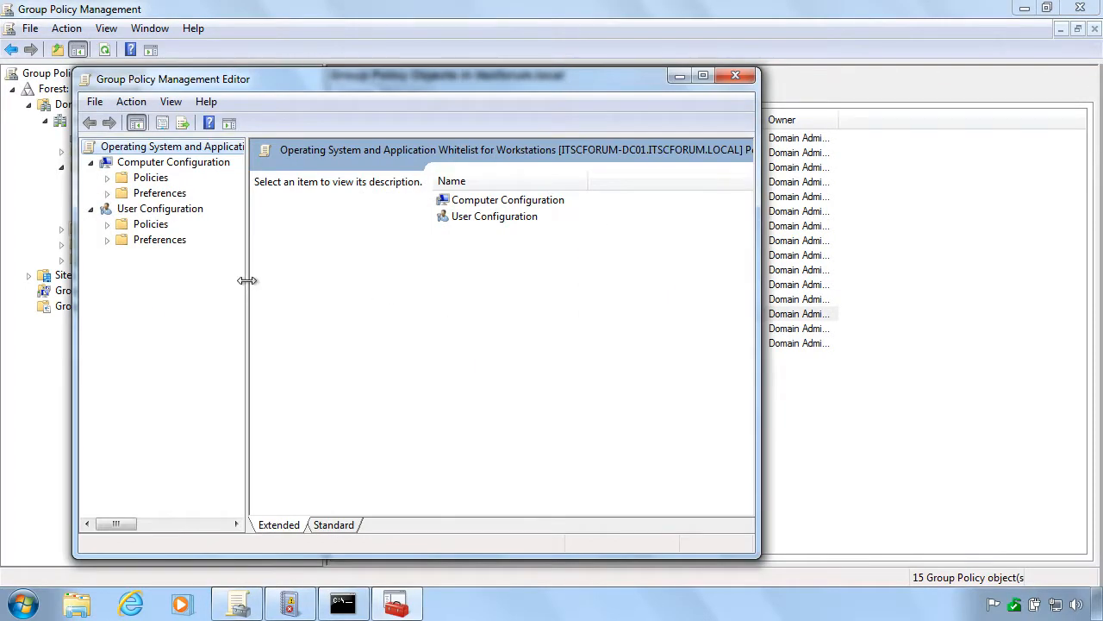
{"action": "left_click_drag", "start_coordinate": [249, 280], "coordinate": [358, 279]}
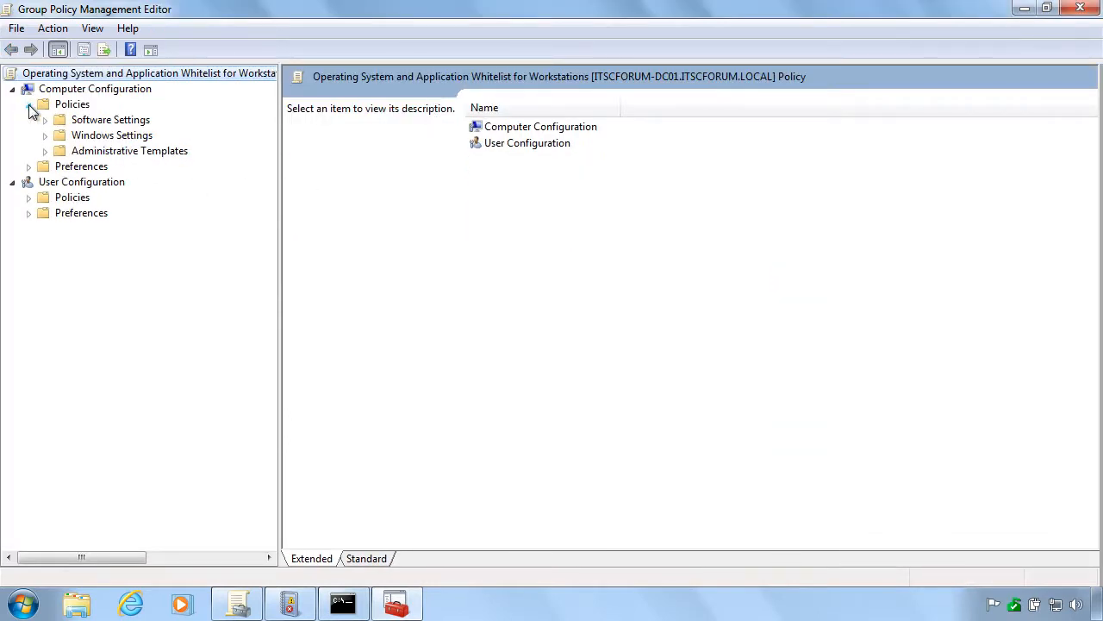
Navigate Computer Configuration > Windows Settings > Security Settings > Application Control Policies to the AppLocker overview
{"action": "left_click", "coordinate": [45, 134]}
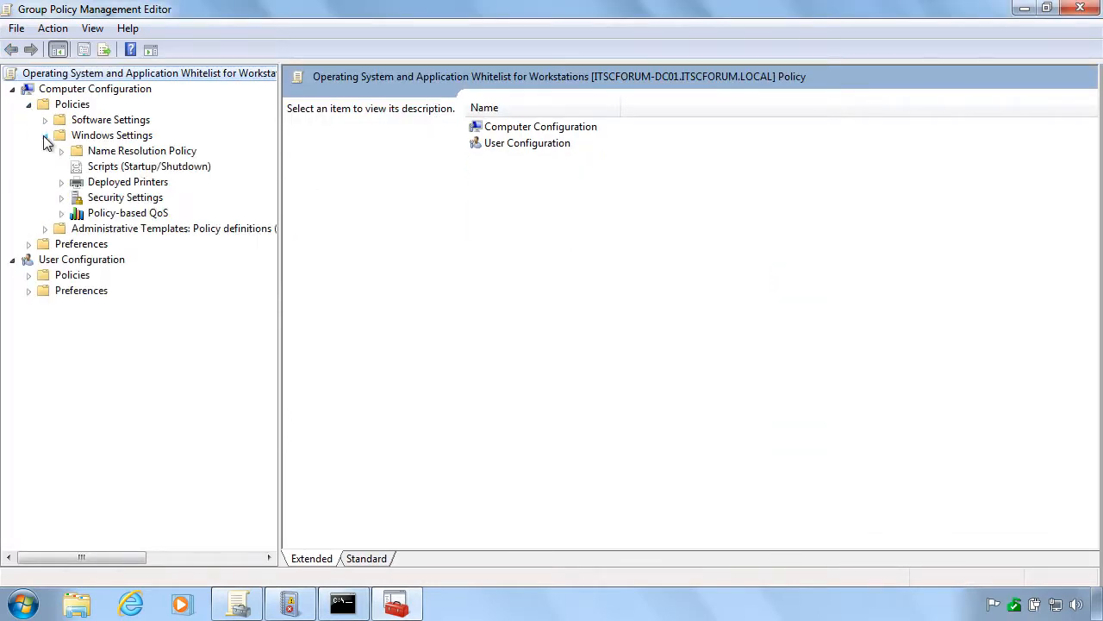
{"action": "left_click", "coordinate": [63, 197]}
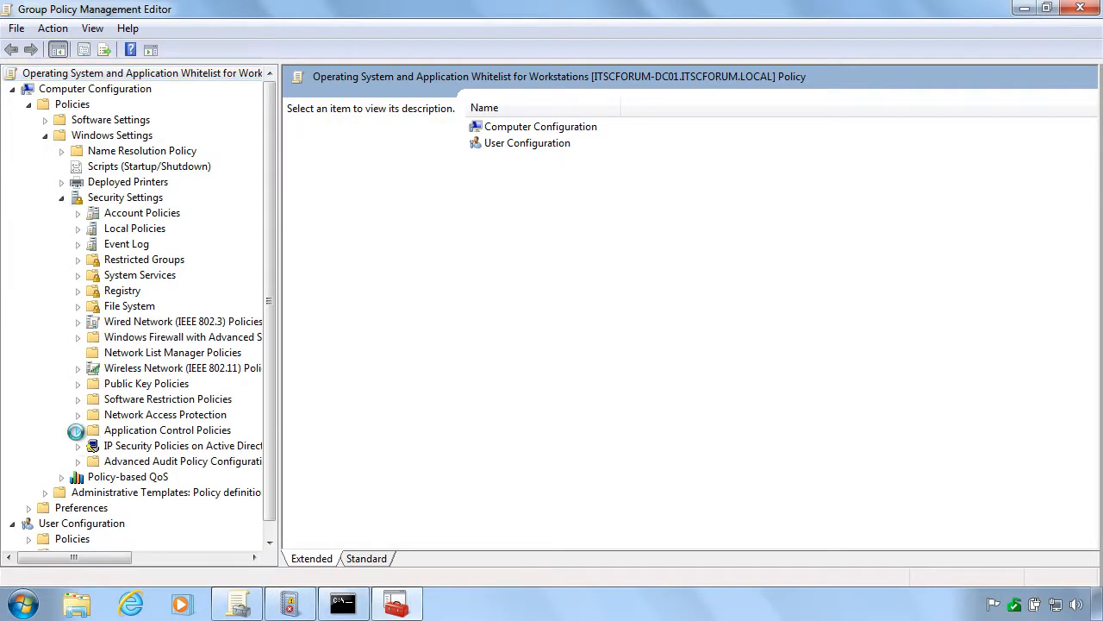
{"action": "left_click", "coordinate": [77, 429]}
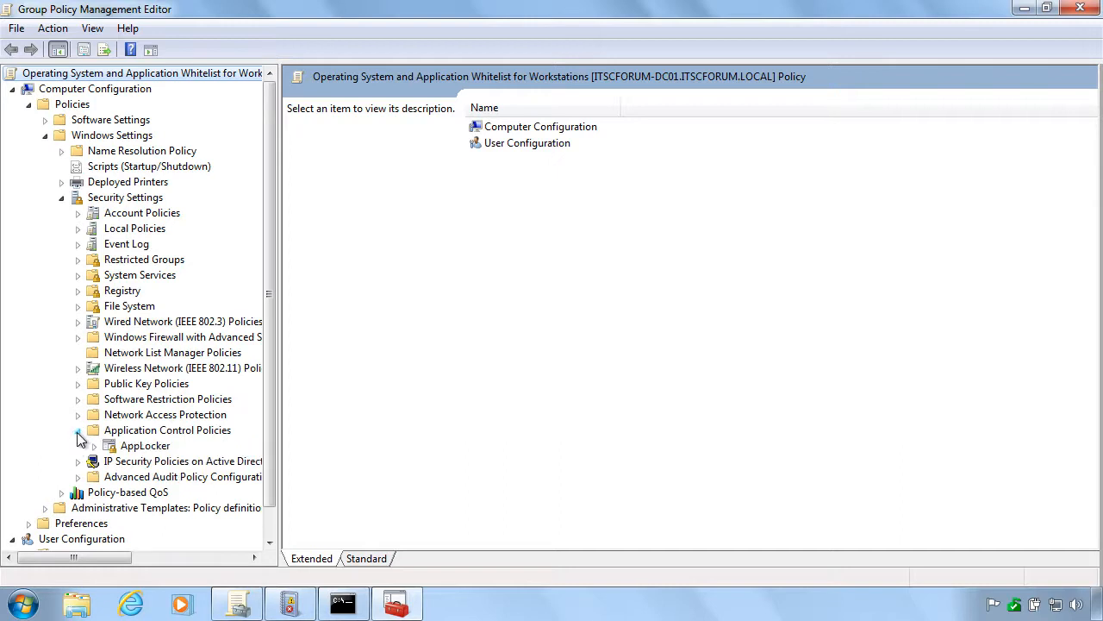
{"action": "left_click", "coordinate": [145, 444]}
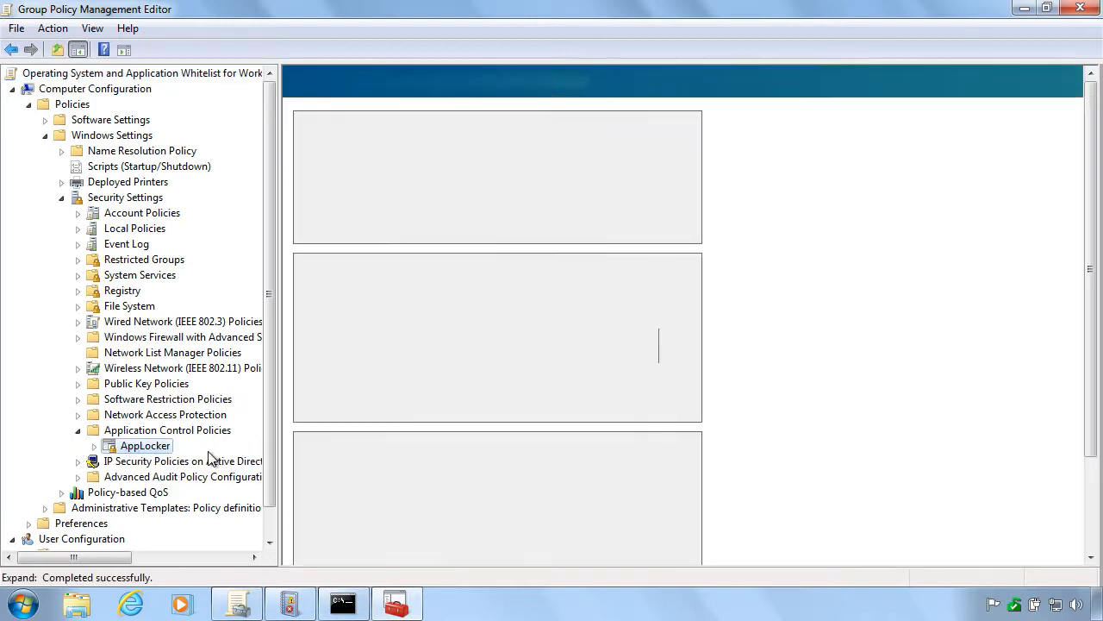
{"action": "left_click", "coordinate": [145, 444]}
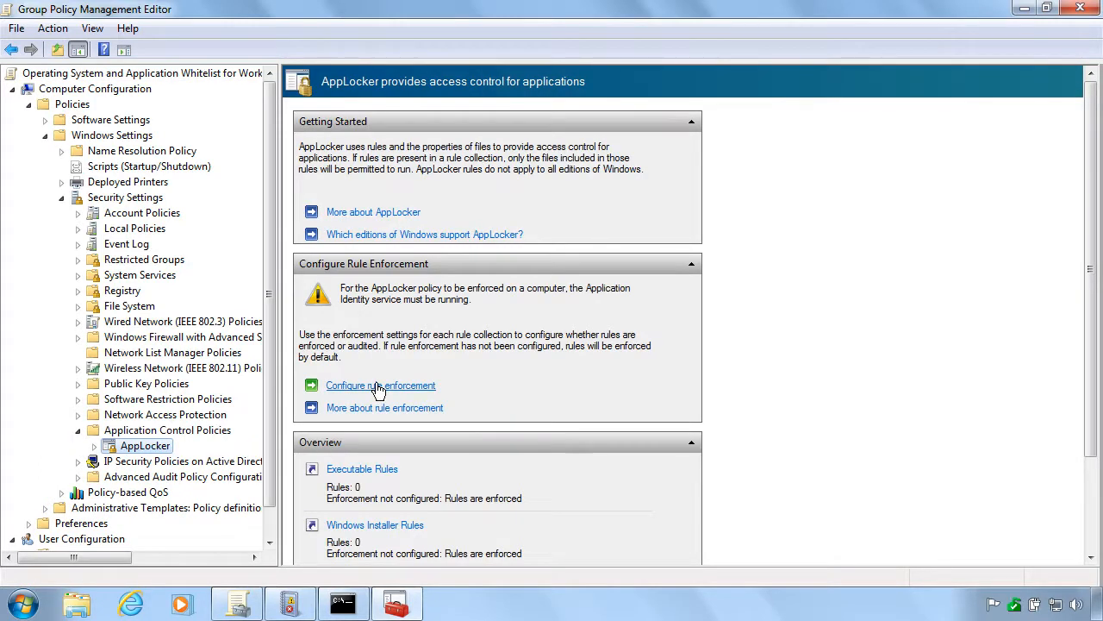
Configure AppLocker enforcement as Audit only for executable, Windows Installer and script rules
{"action": "left_click", "coordinate": [380, 386]}
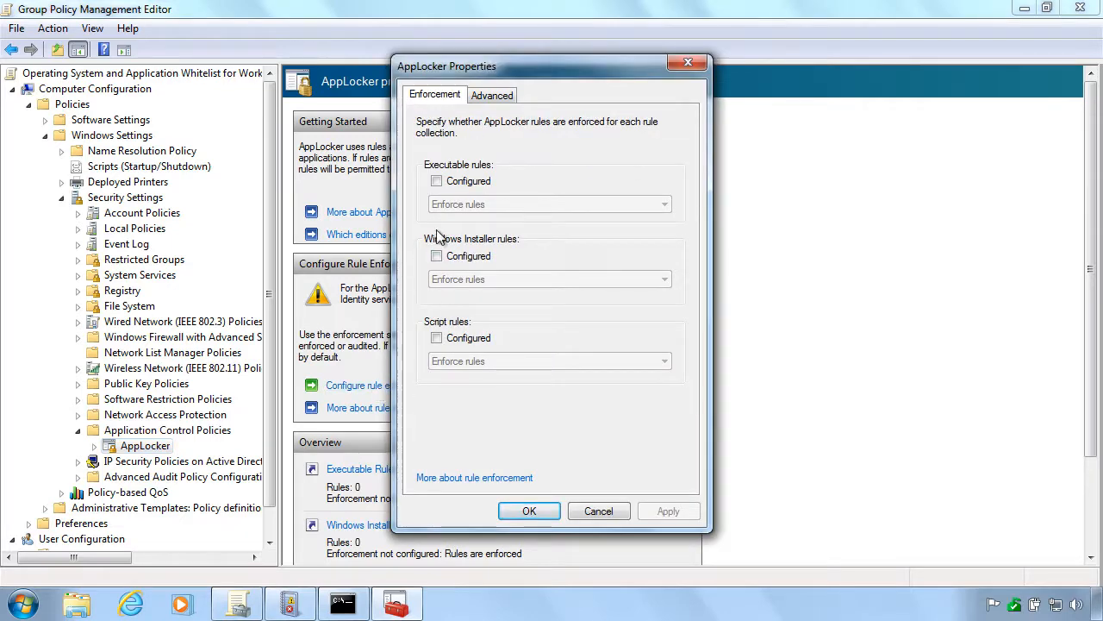
{"action": "left_click", "coordinate": [662, 203]}
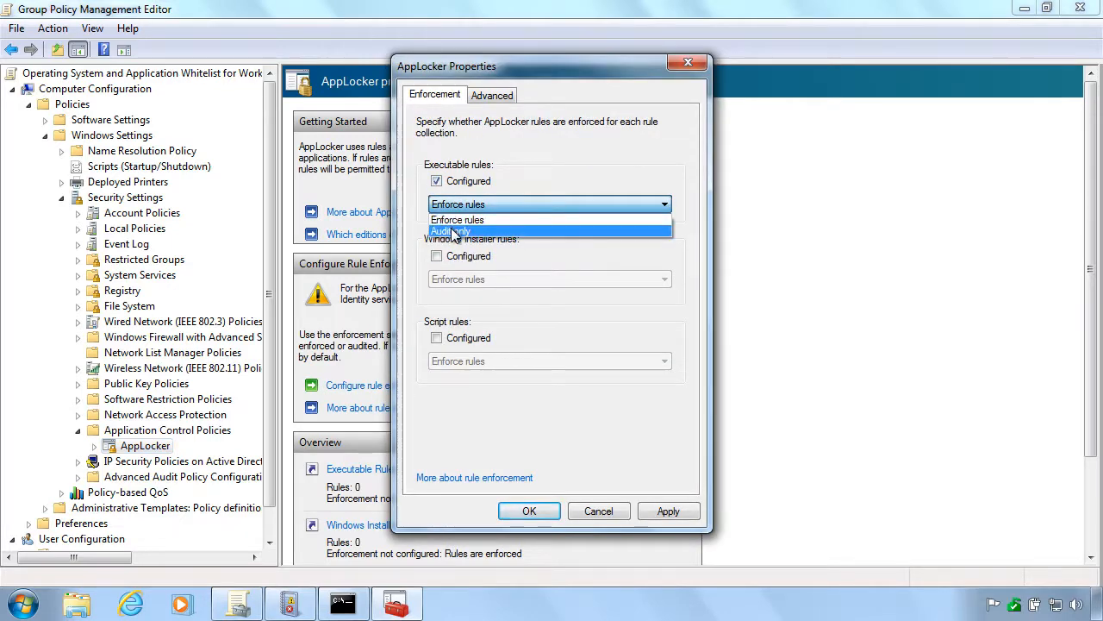
{"action": "left_click", "coordinate": [450, 231]}
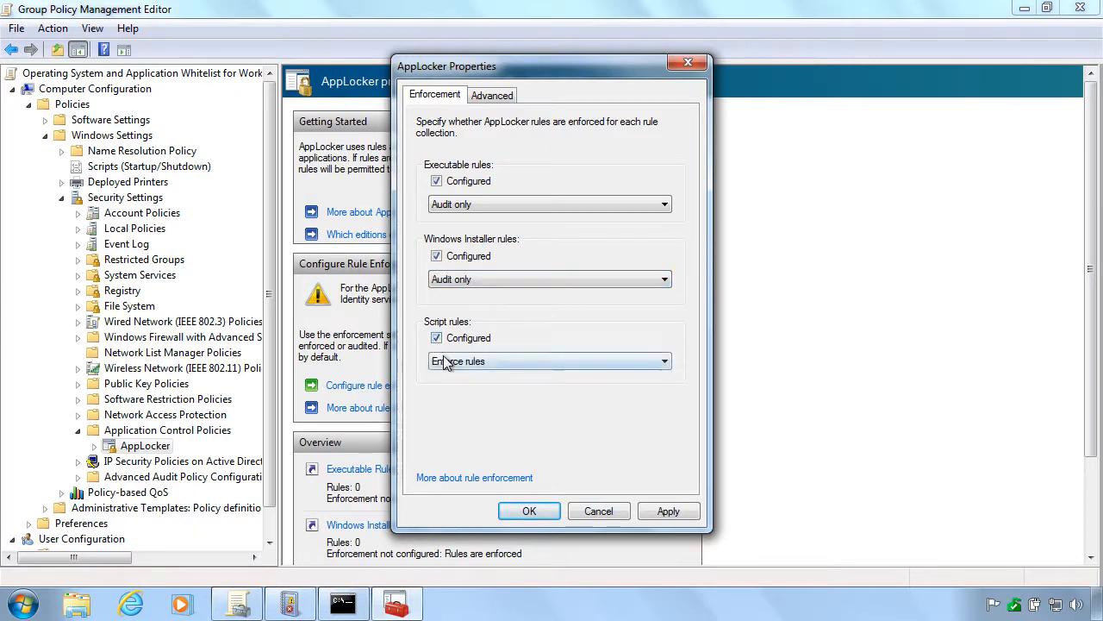
{"action": "left_click", "coordinate": [549, 360]}
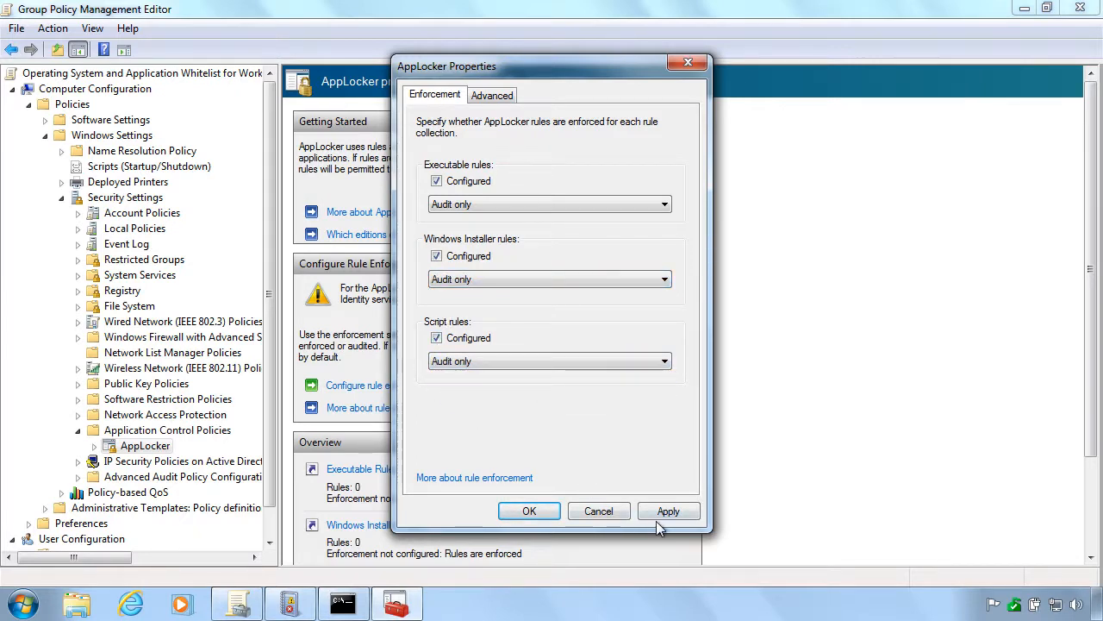
{"action": "left_click", "coordinate": [669, 511]}
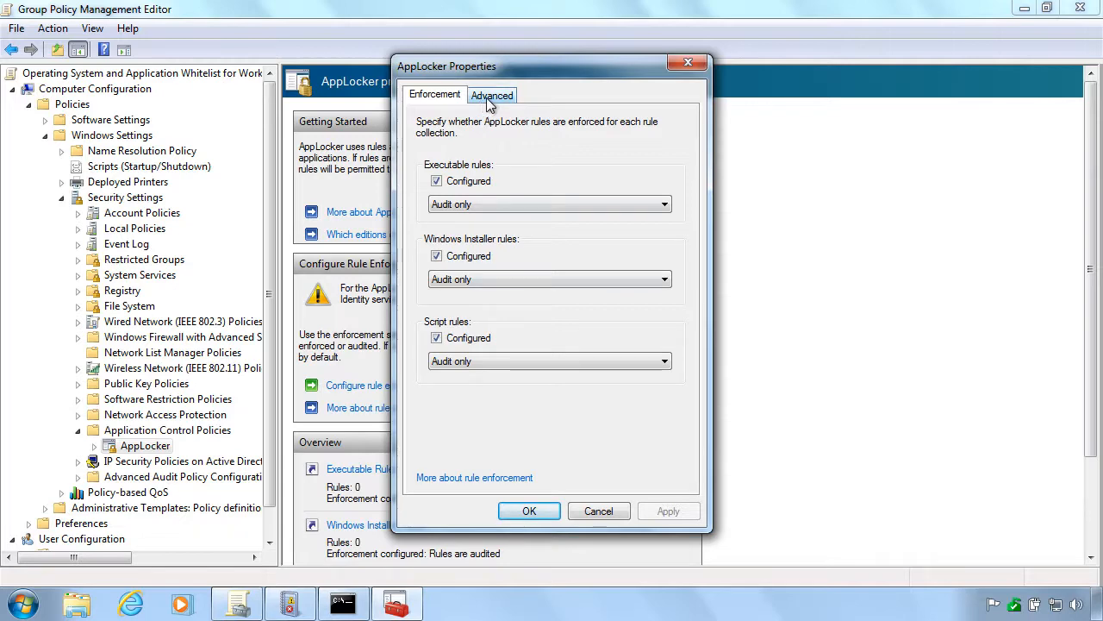
Enable the DLL rule collection on the Advanced settings and confirm the AppLocker properties
{"action": "left_click", "coordinate": [493, 95]}
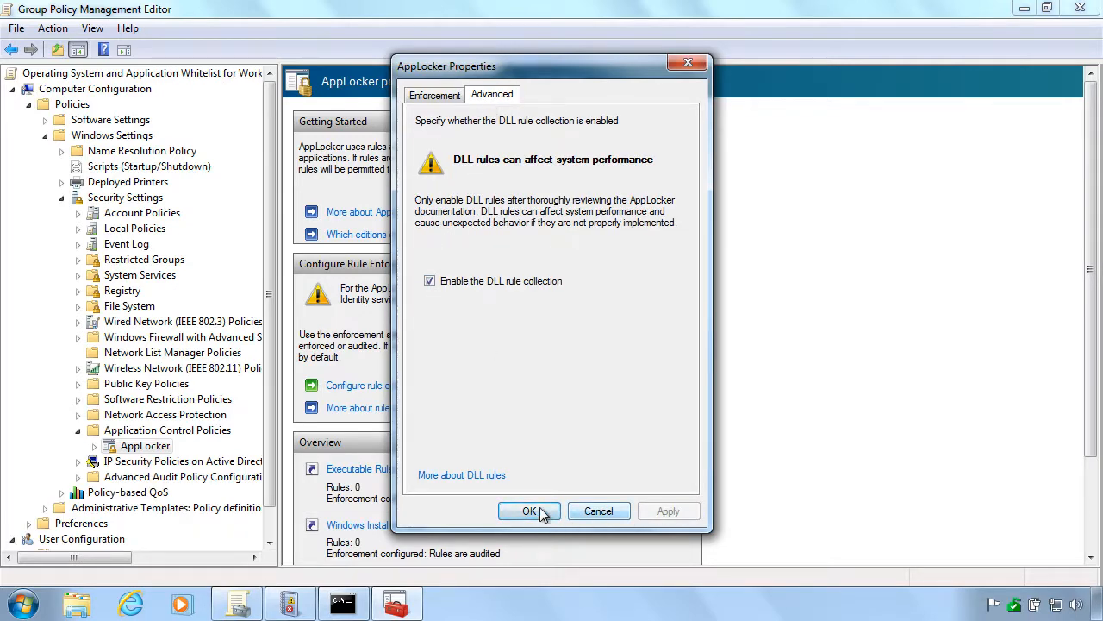
{"action": "left_click", "coordinate": [529, 511]}
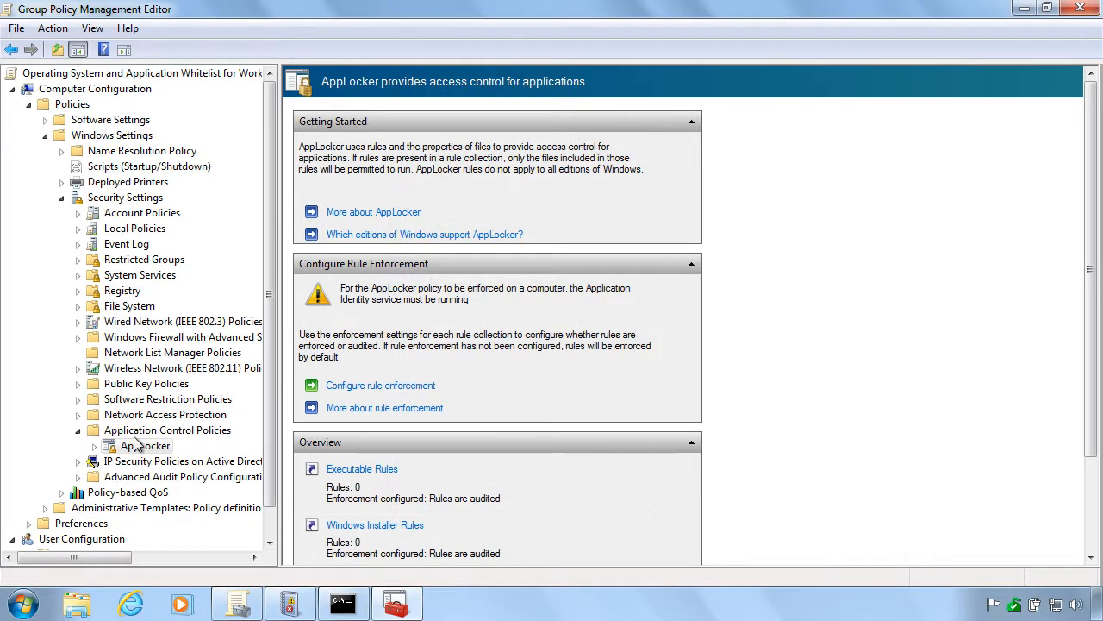
Begin a new executable rule with a publisher-based condition
{"action": "left_click", "coordinate": [93, 444]}
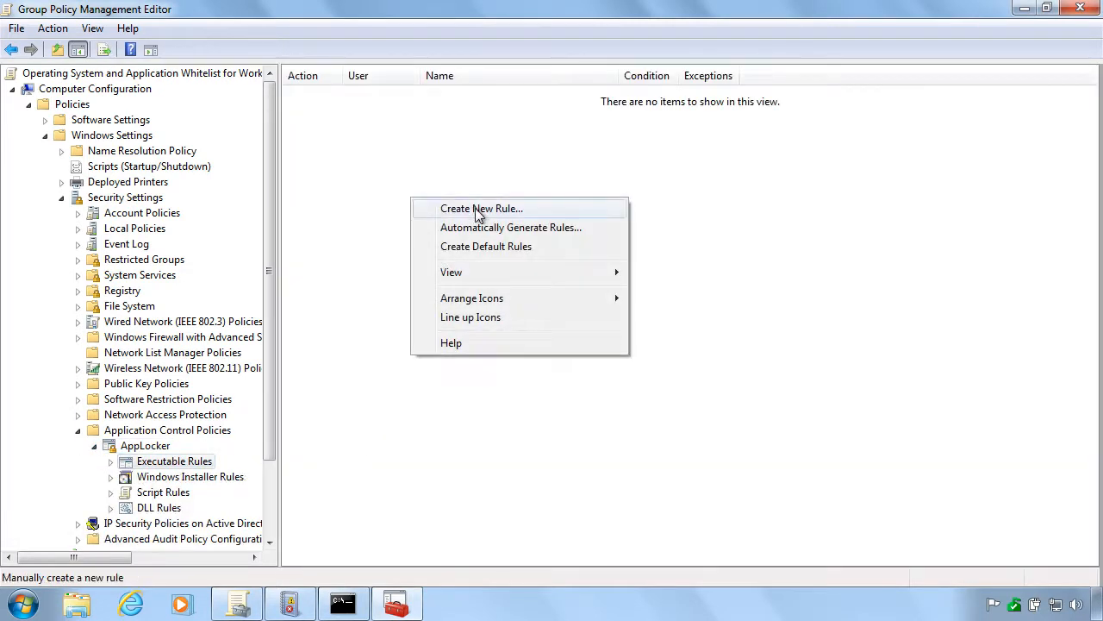
{"action": "left_click", "coordinate": [481, 207]}
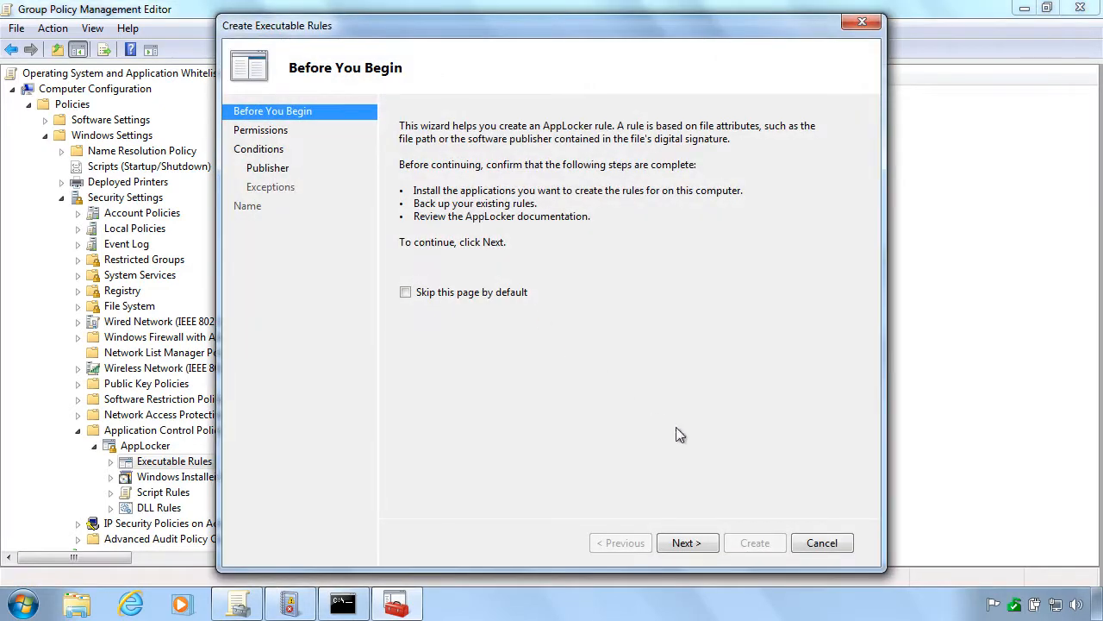
{"action": "left_click", "coordinate": [686, 541]}
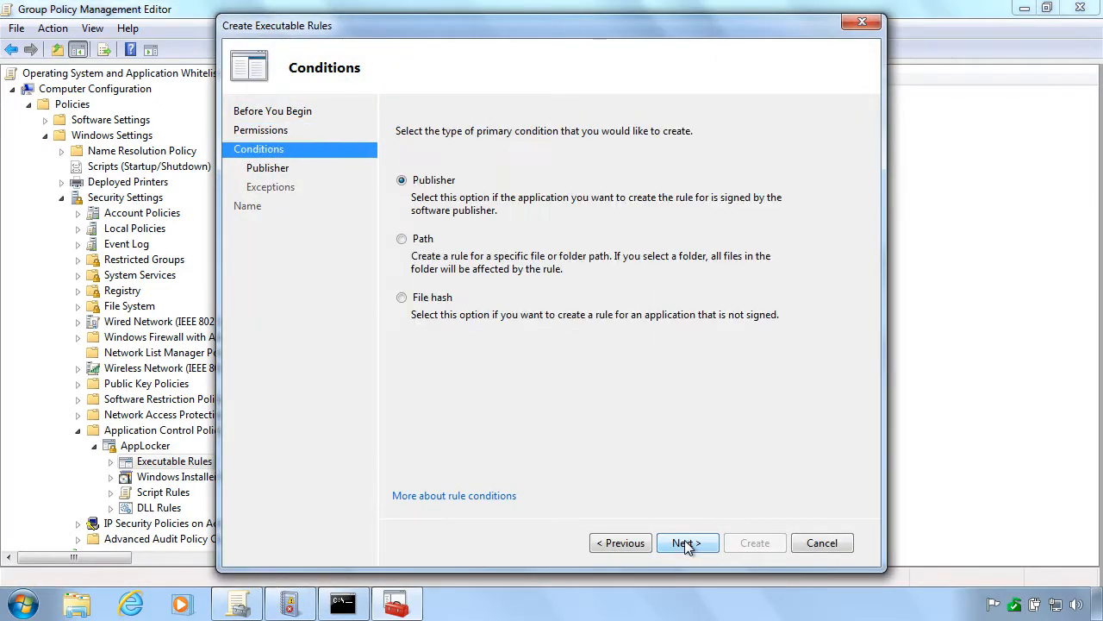
{"action": "left_click", "coordinate": [687, 541]}
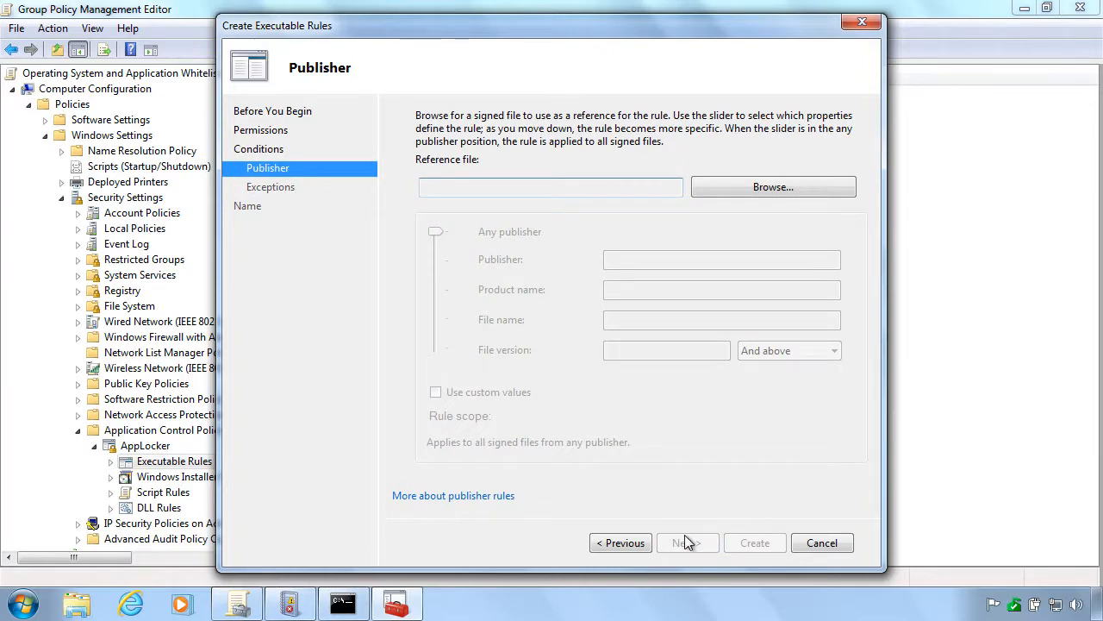
Choose notepad.exe from the Windows folder as the signed reference file
{"action": "left_click", "coordinate": [772, 186]}
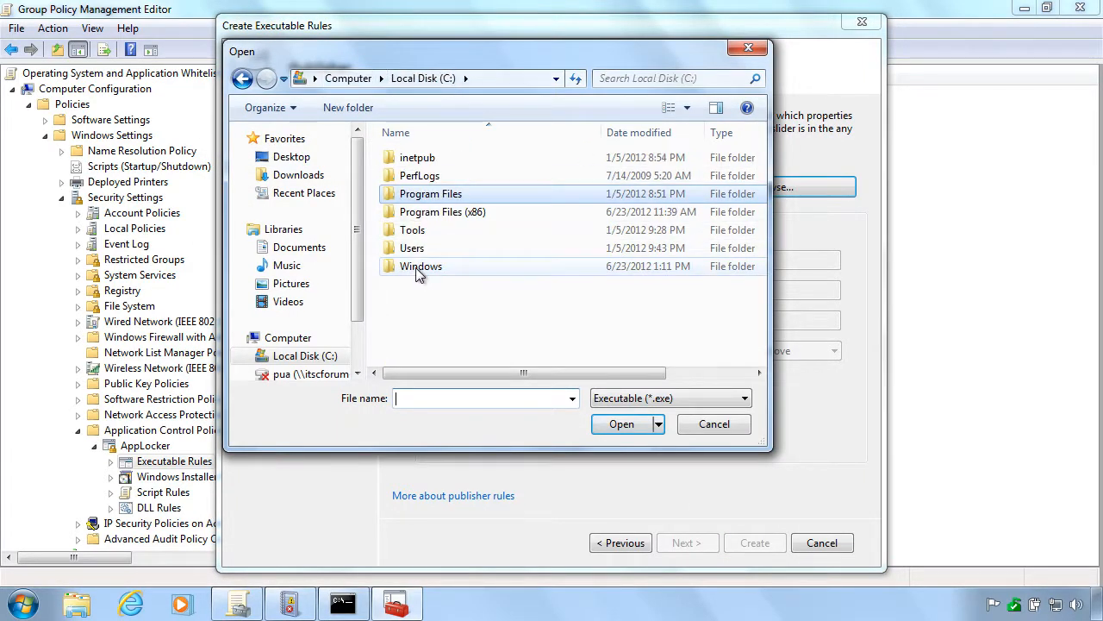
{"action": "double_click", "coordinate": [420, 266]}
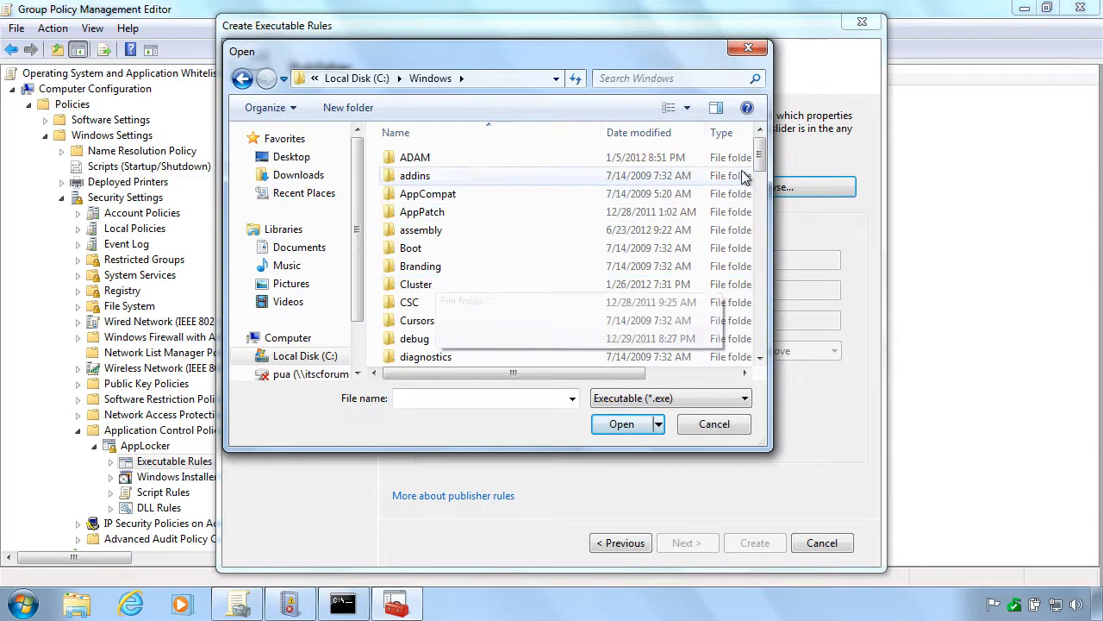
{"action": "scroll", "scroll_direction": "down", "scroll_amount": 3}
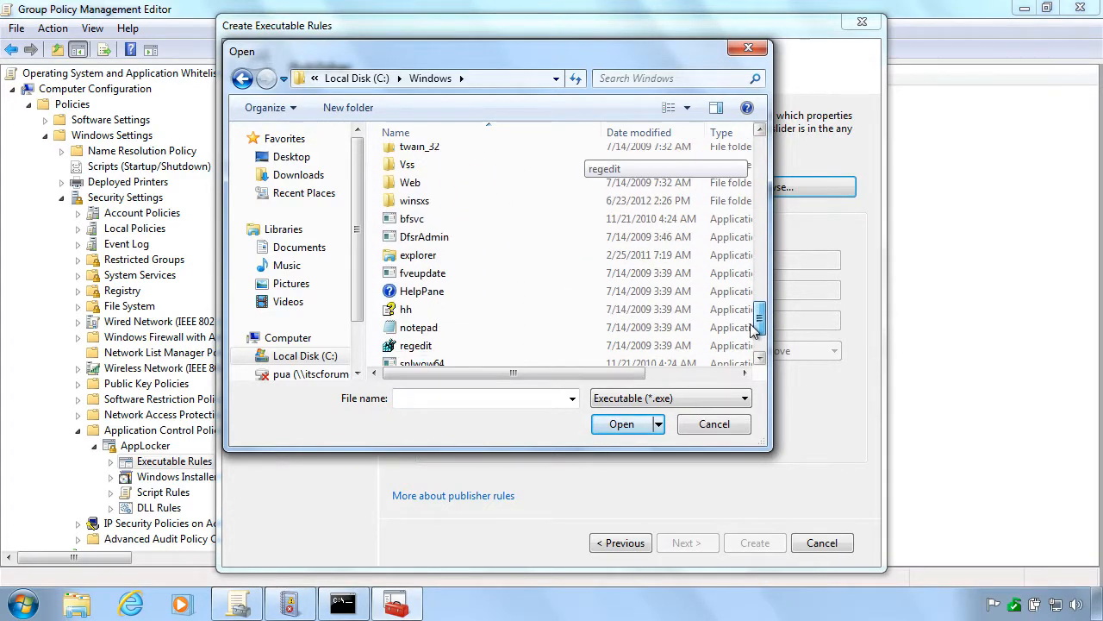
{"action": "left_click", "coordinate": [417, 328]}
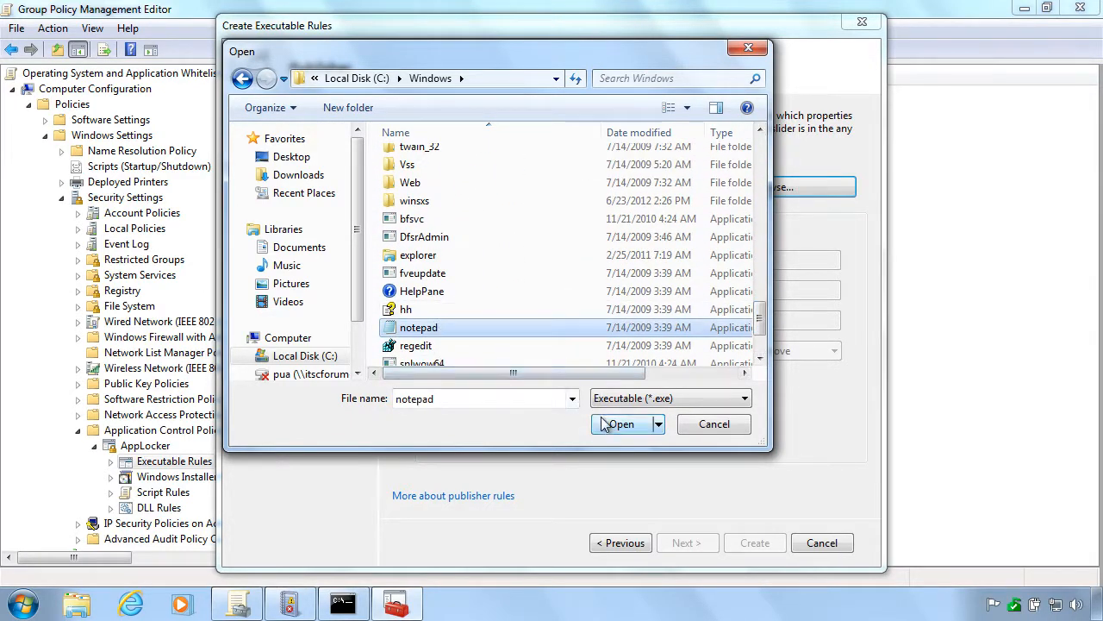
{"action": "left_click", "coordinate": [619, 424]}
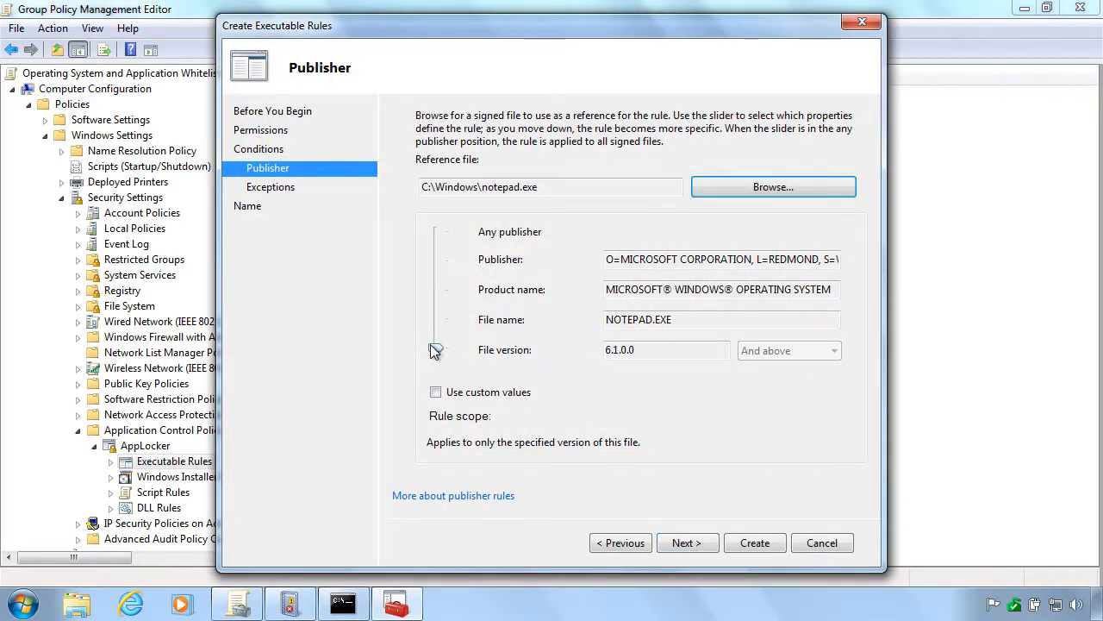
Widen the publisher condition to any Microsoft-signed file and continue to Exceptions
{"action": "left_click_drag", "start_coordinate": [434, 348], "coordinate": [434, 289]}
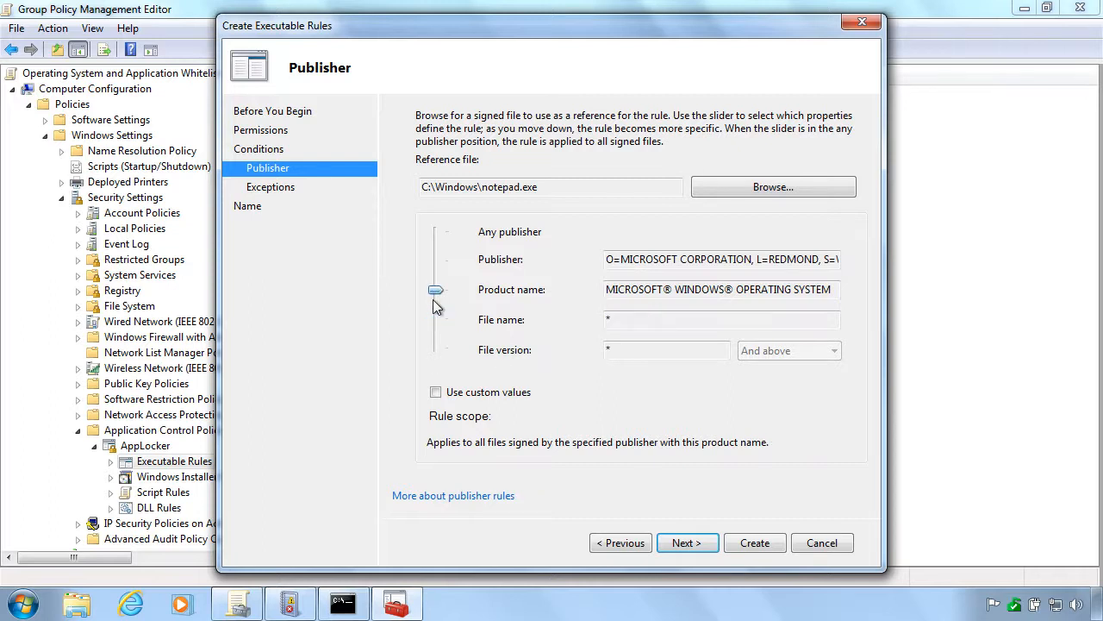
{"action": "left_click_drag", "start_coordinate": [435, 290], "coordinate": [435, 258]}
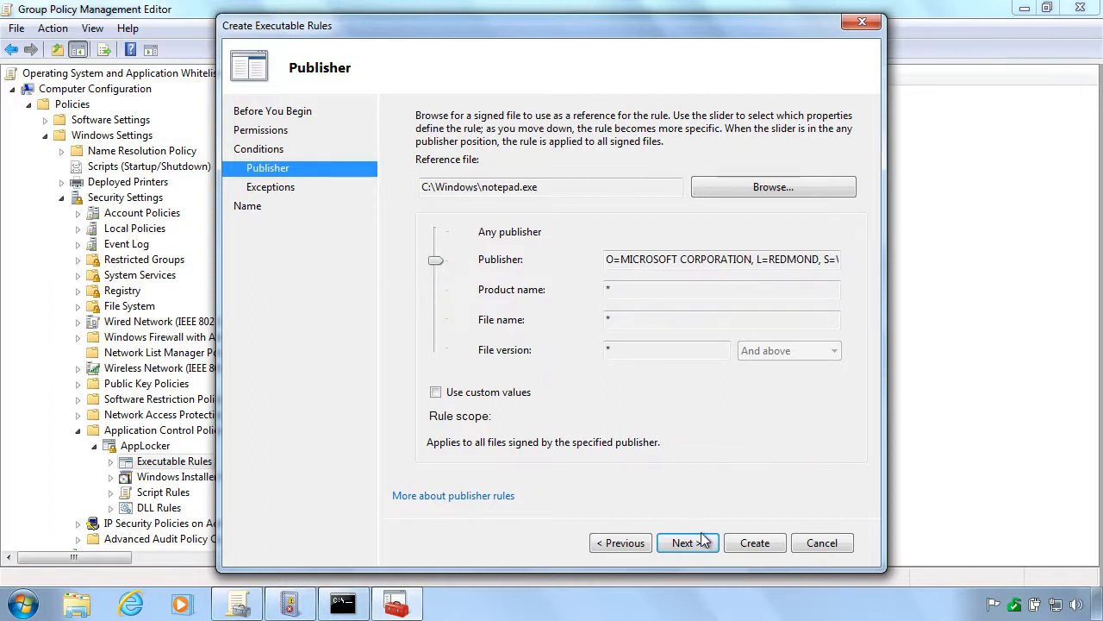
{"action": "left_click", "coordinate": [686, 542]}
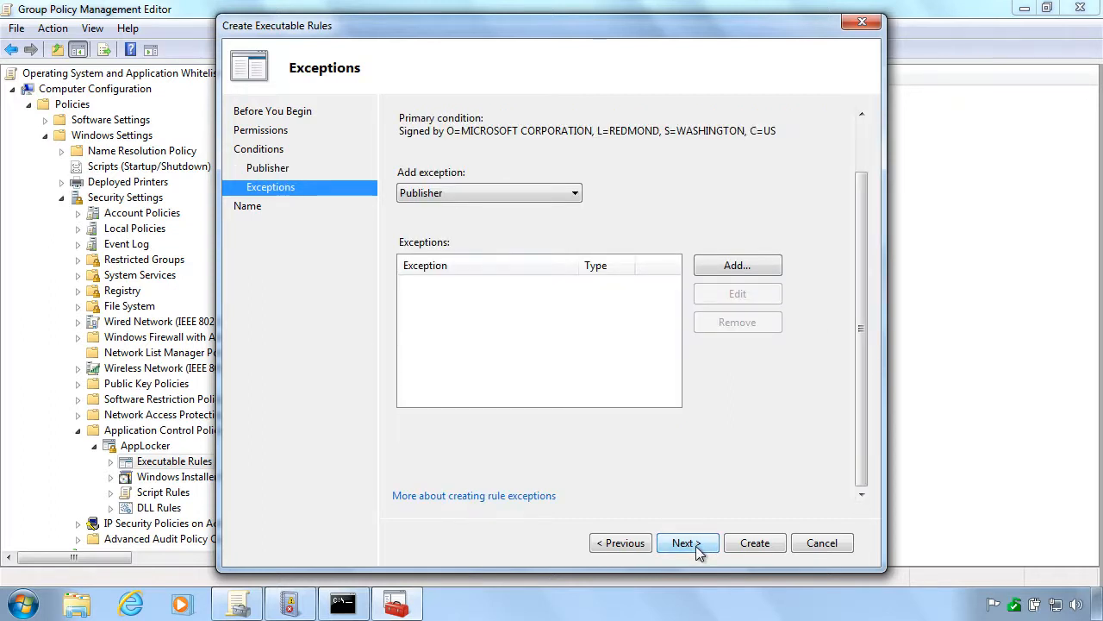
Describe the rule as 'Grant users access to run Microsoft signed applications'
{"action": "left_click", "coordinate": [686, 541]}
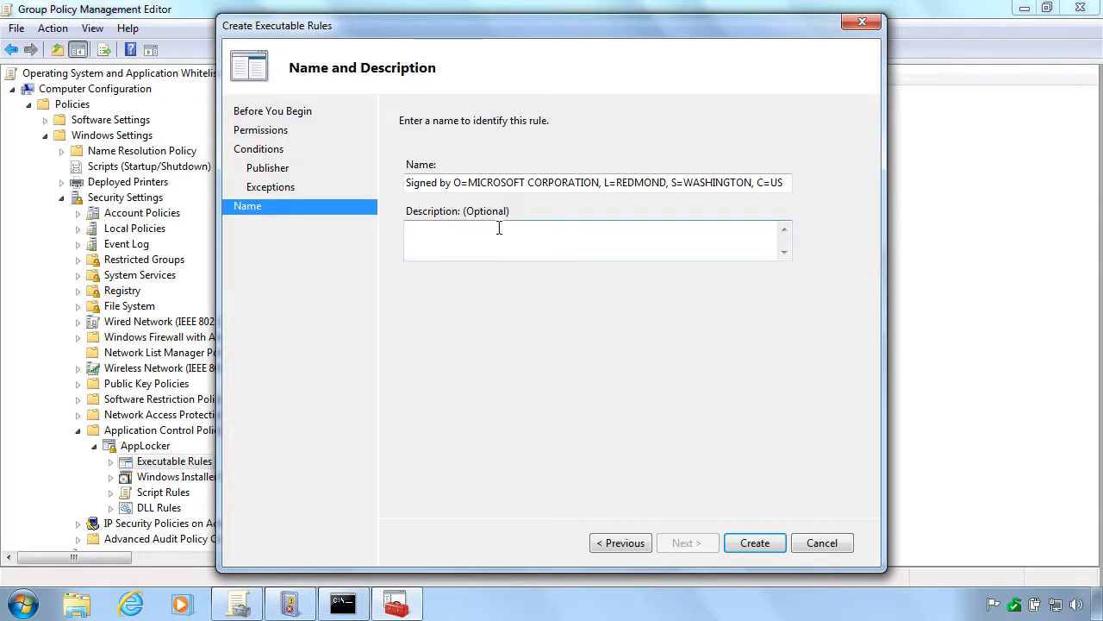
{"action": "type", "text": "Grant"}
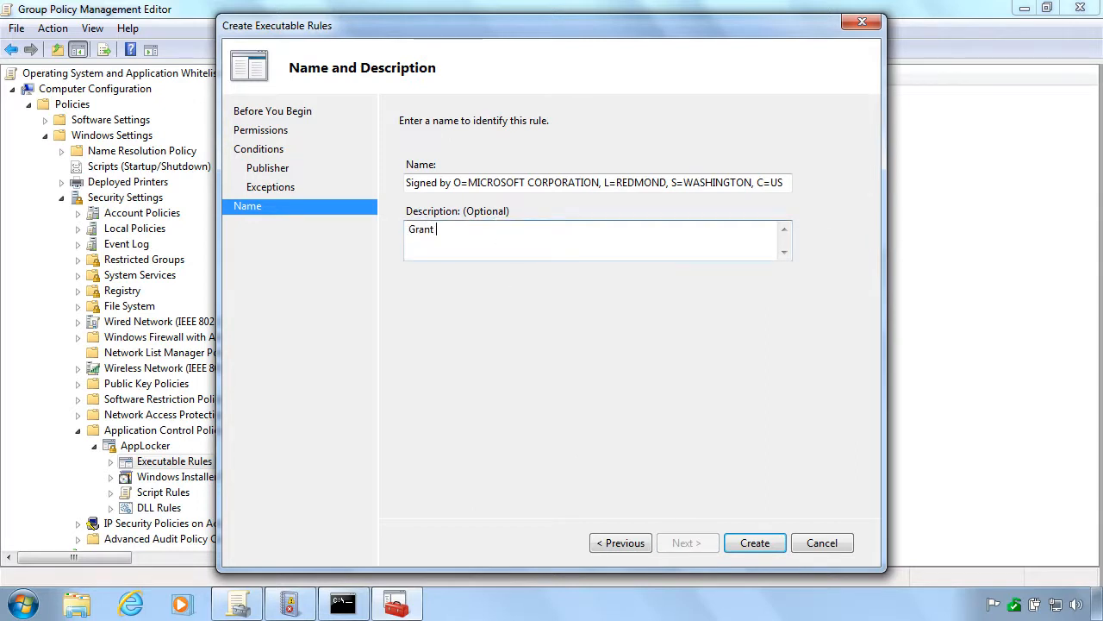
{"action": "type", "text": "users access to m"}
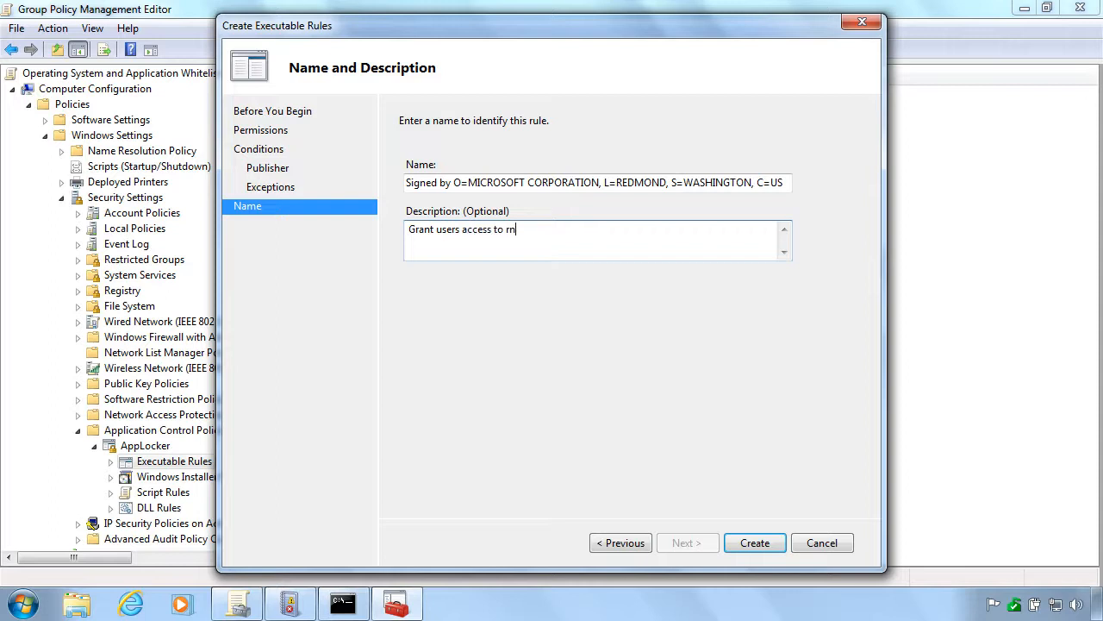
{"action": "type", "text": "un Micr"}
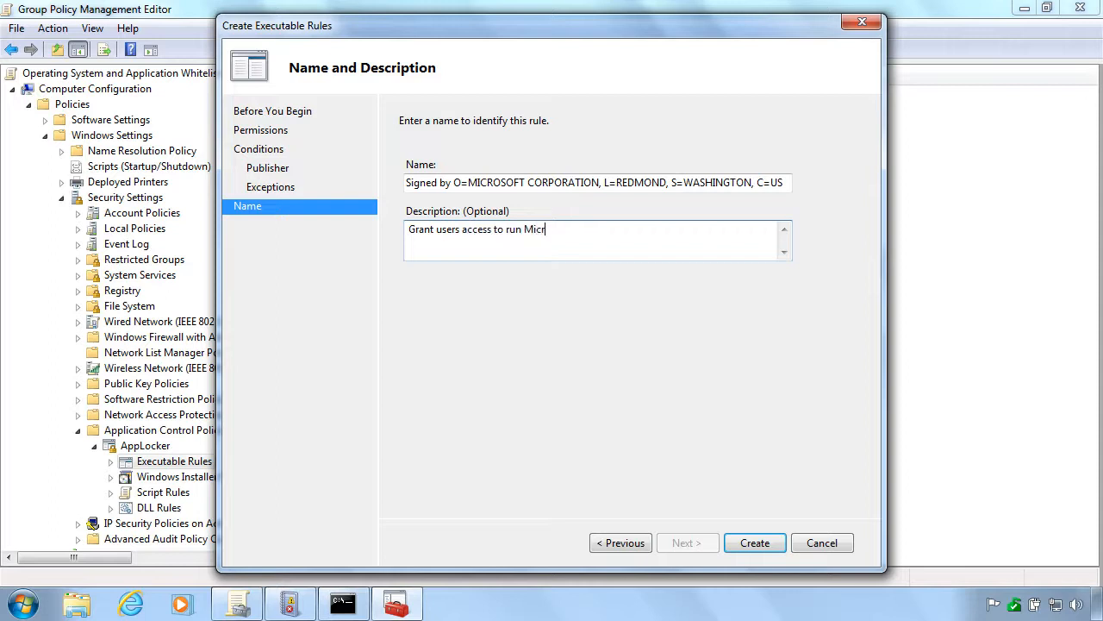
{"action": "type", "text": "osoft si"}
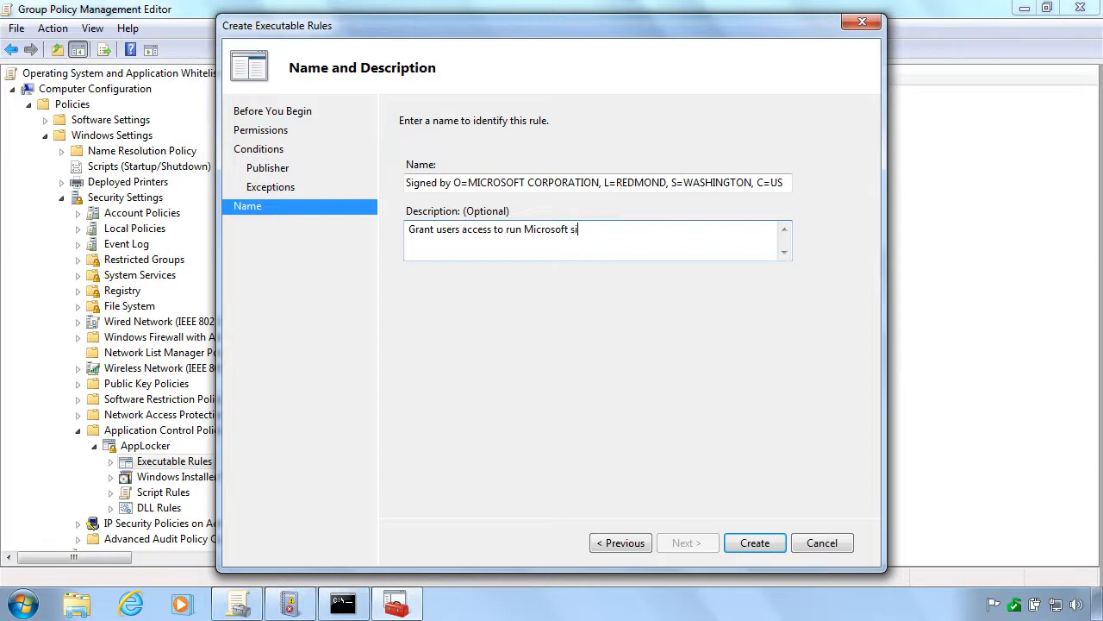
{"action": "type", "text": "gned app"}
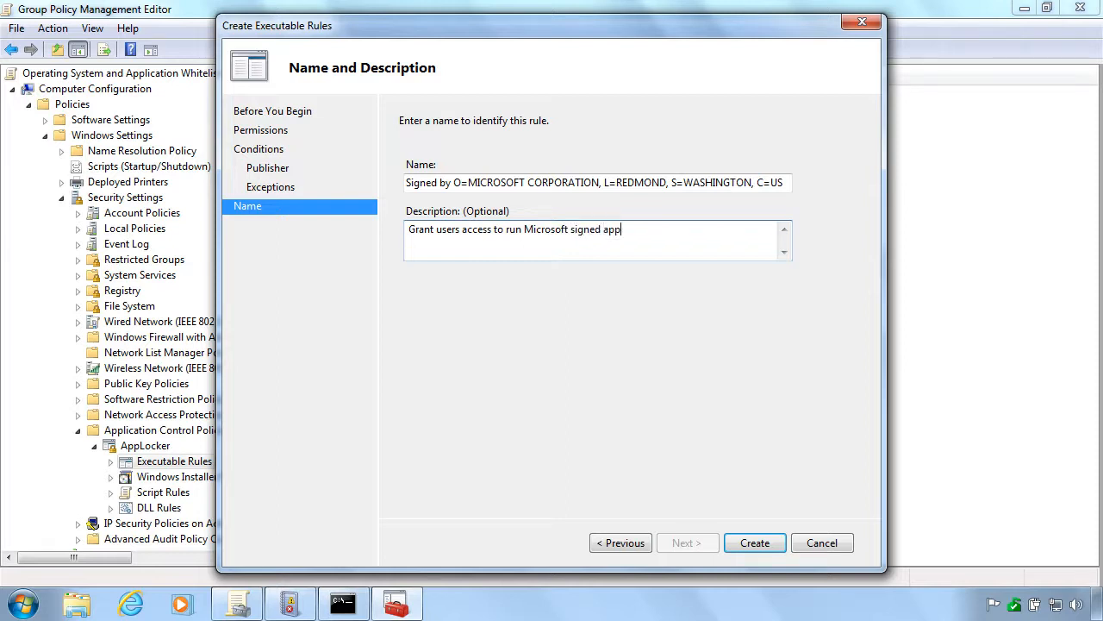
{"action": "type", "text": "lications"}
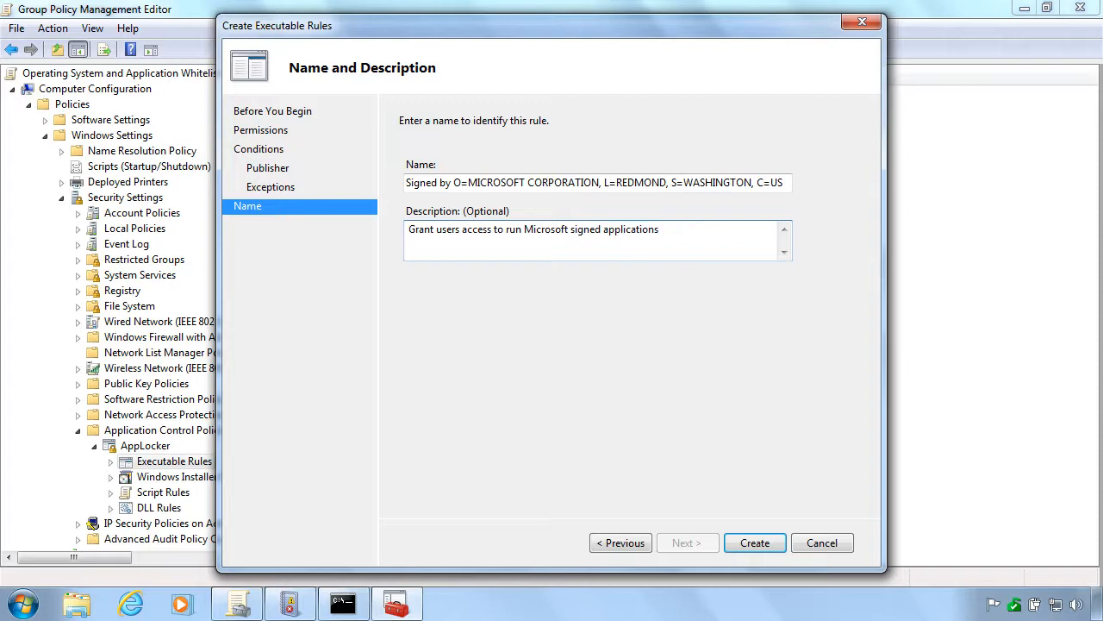
Create the executable rule and decline adding the default rules
{"action": "left_click", "coordinate": [755, 541]}
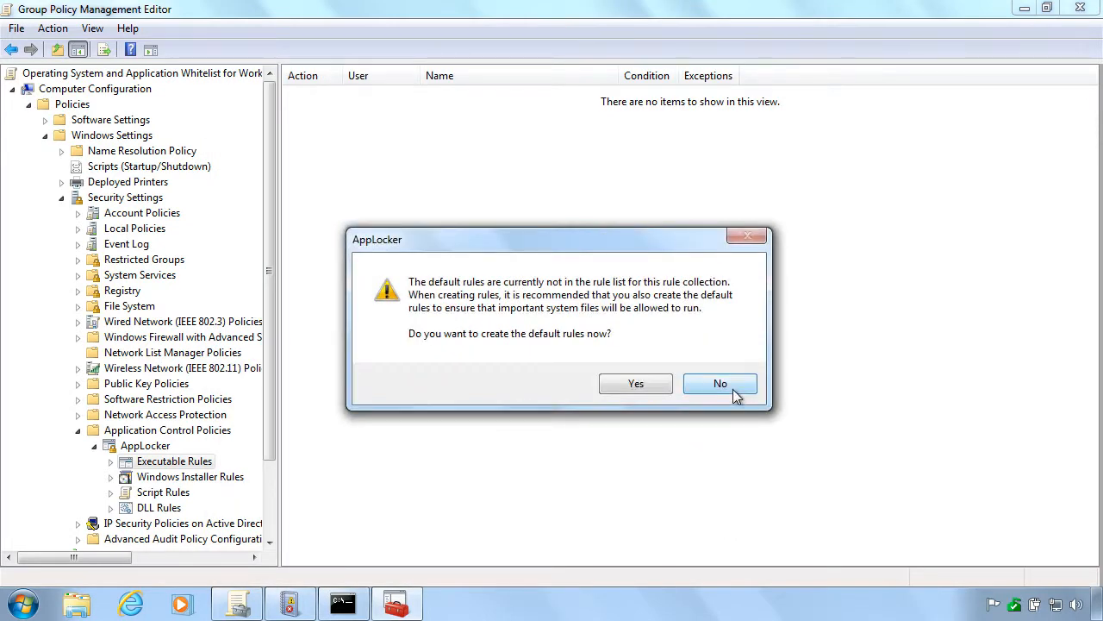
{"action": "left_click", "coordinate": [634, 383]}
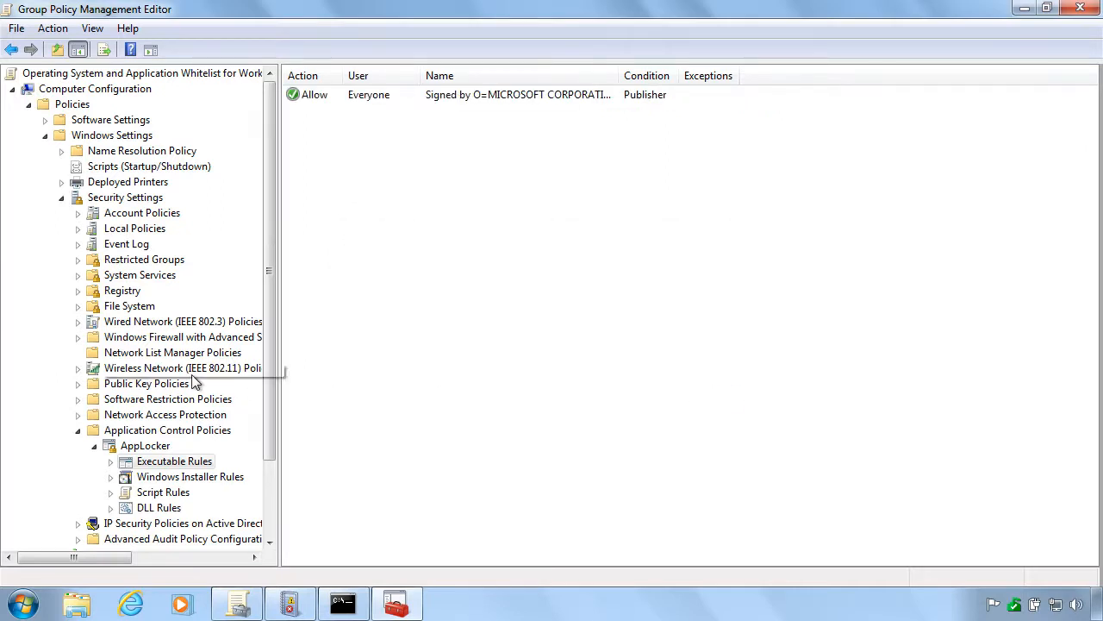
{"action": "mouse_move", "coordinate": [181, 491]}
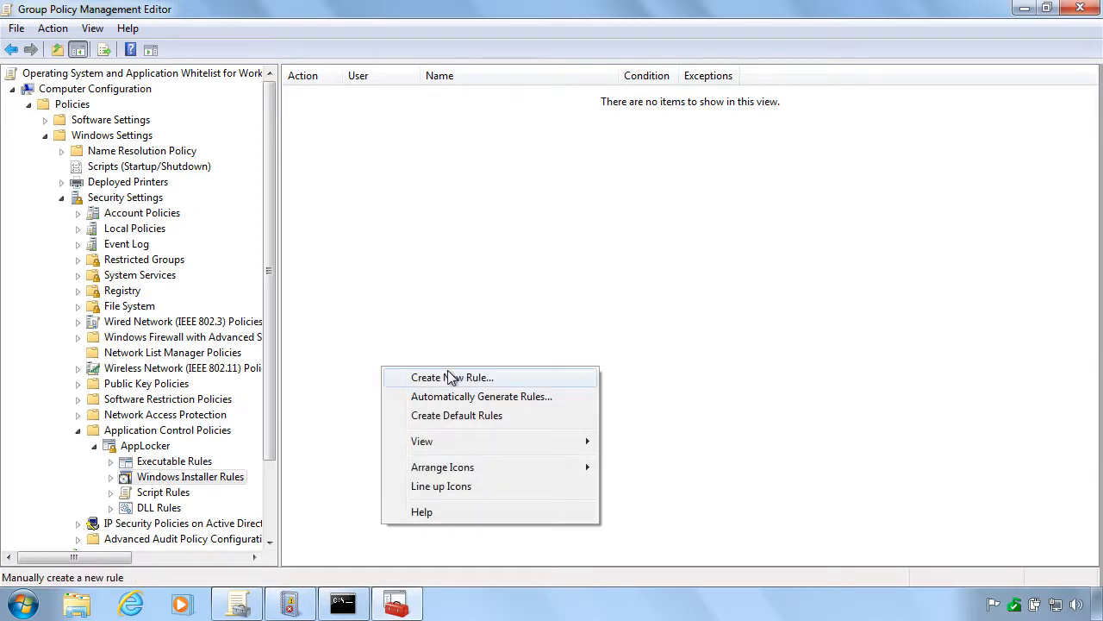
Begin a new Windows Installer rule allowing Everyone with a publisher condition
{"action": "left_click", "coordinate": [452, 378]}
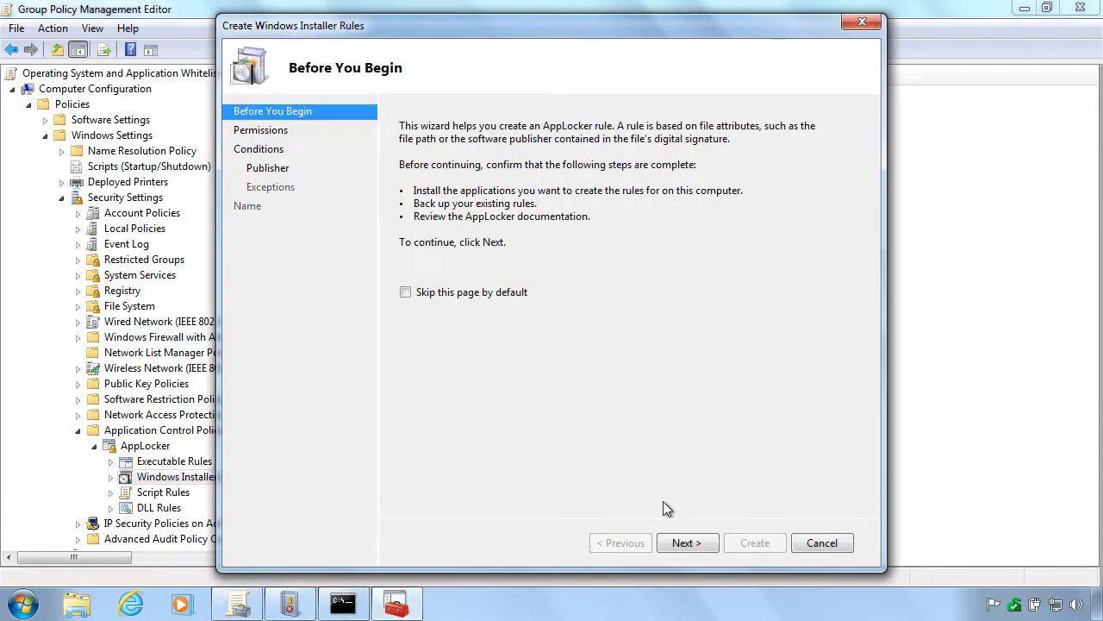
{"action": "left_click", "coordinate": [686, 542]}
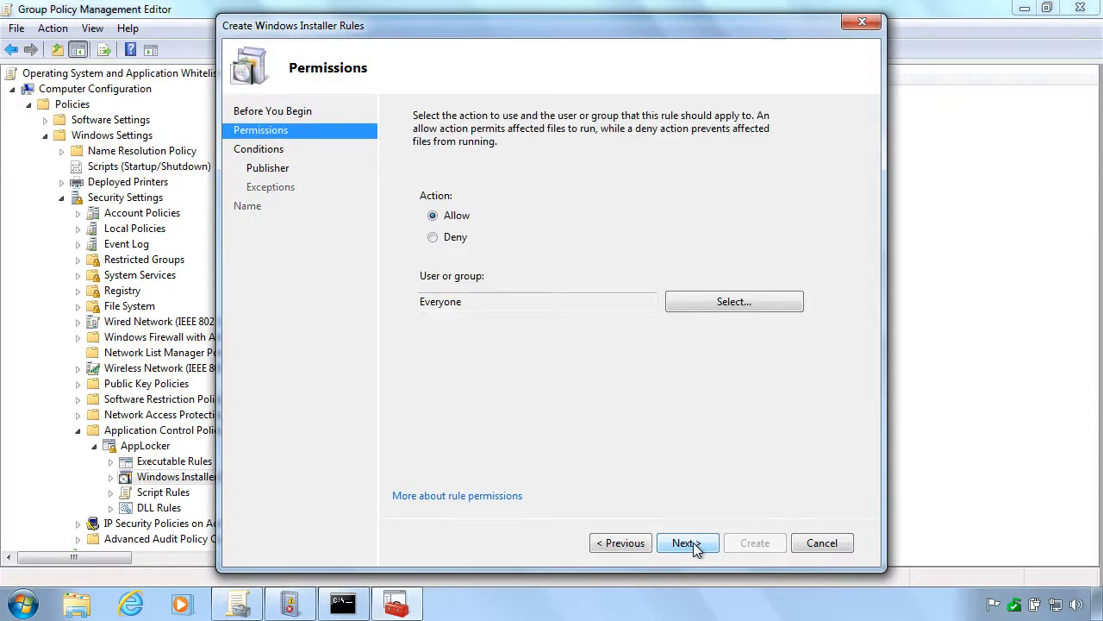
{"action": "left_click", "coordinate": [683, 541]}
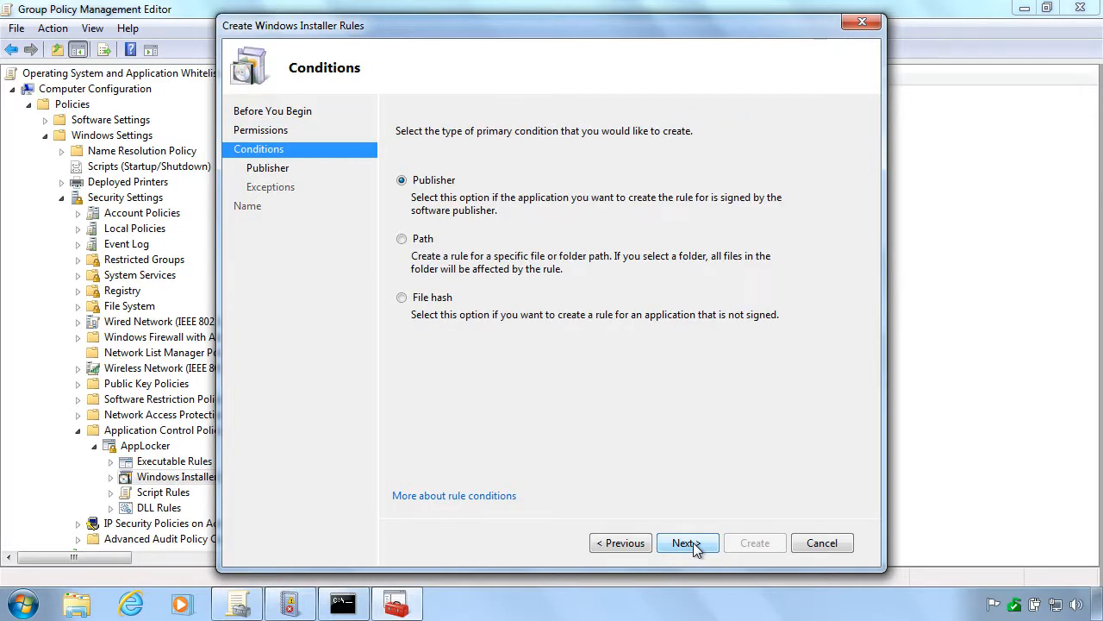
{"action": "left_click", "coordinate": [686, 541]}
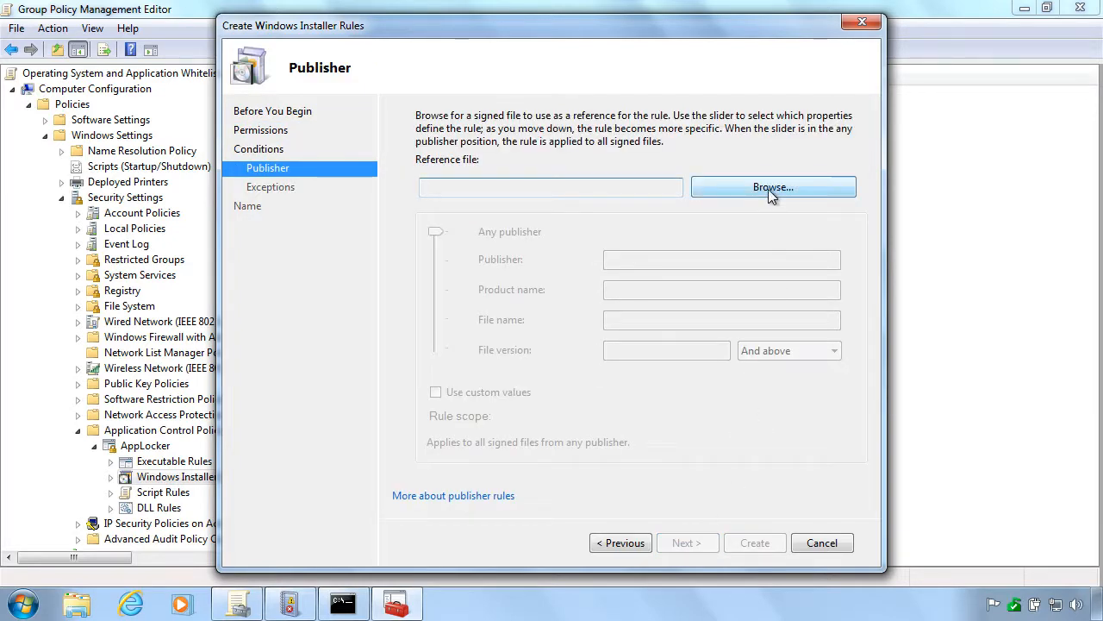
Reference the Microsoft Deployment Toolkit .msi from the Desktop and widen it to all Microsoft-signed files
{"action": "left_click", "coordinate": [772, 186]}
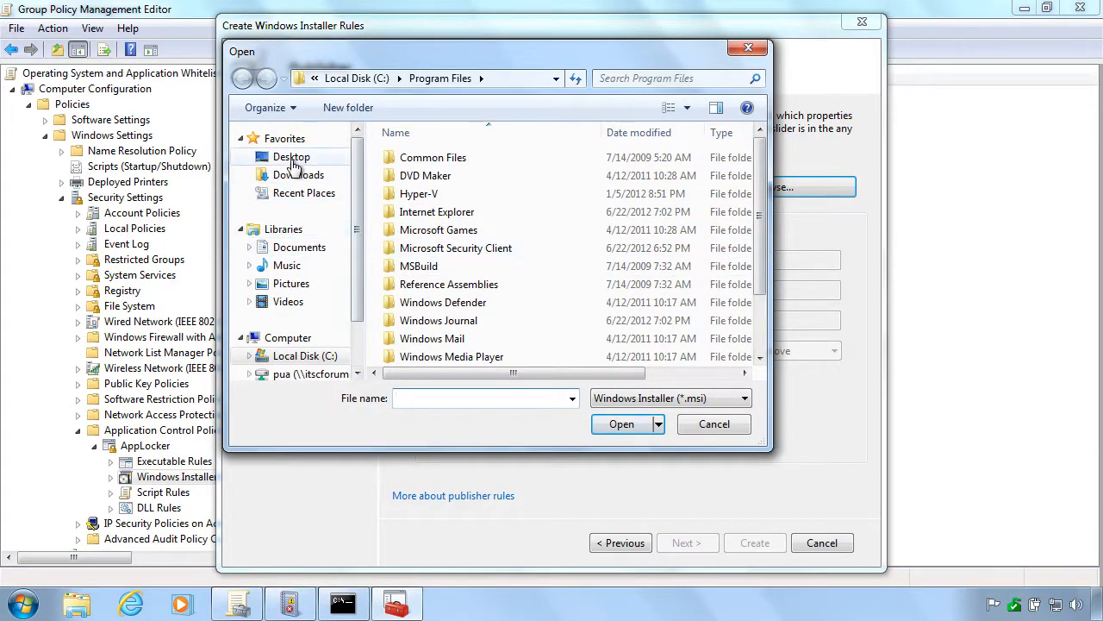
{"action": "left_click", "coordinate": [292, 155]}
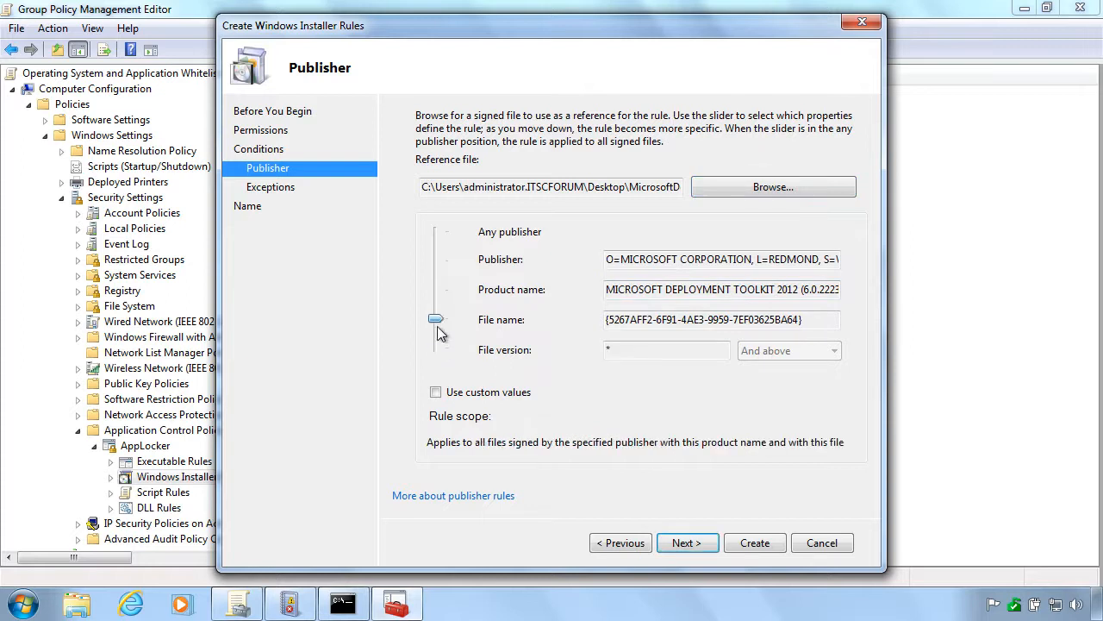
{"action": "left_click_drag", "start_coordinate": [436, 319], "coordinate": [436, 262]}
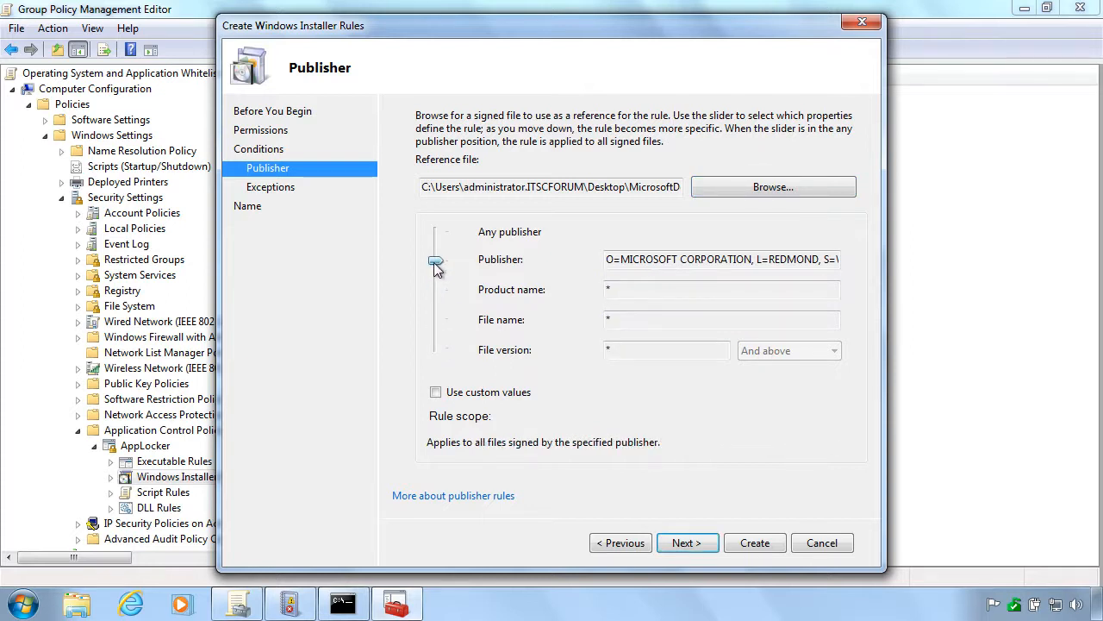
{"action": "left_click", "coordinate": [687, 541]}
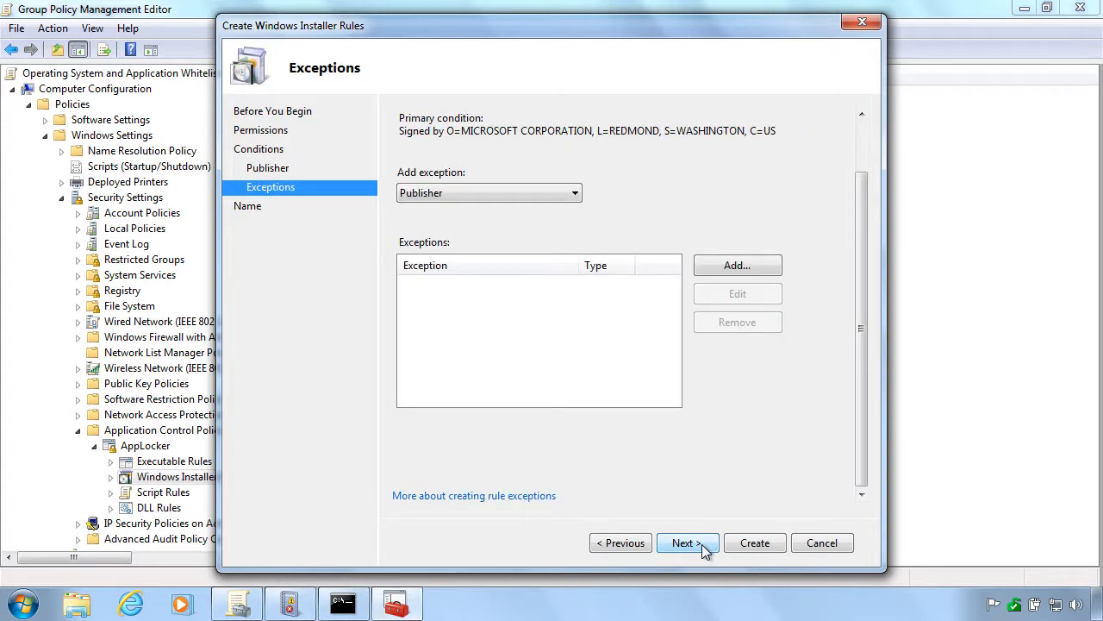
Describe the installer rule as 'Grant users access to install Microsoft signed .MSI files.'
{"action": "left_click", "coordinate": [686, 541]}
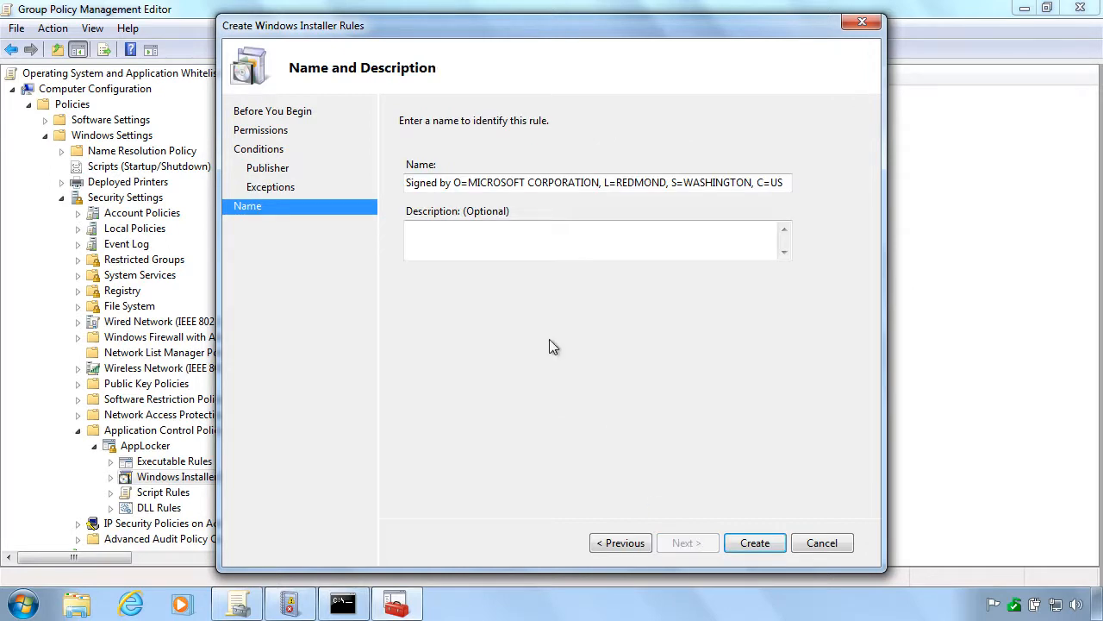
{"action": "type", "text": "Gran"}
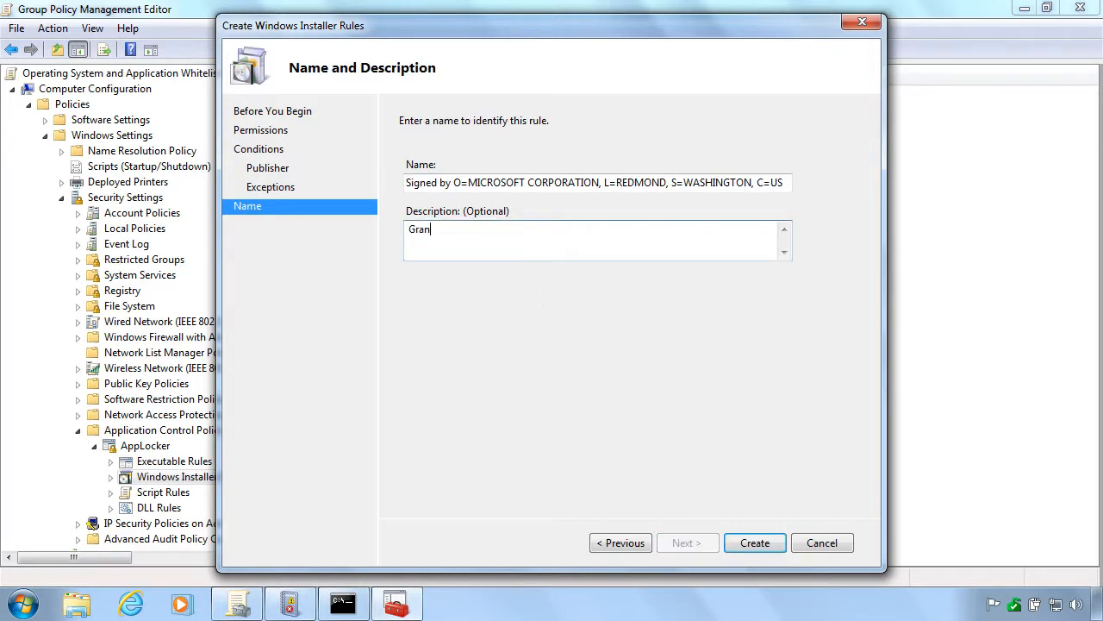
{"action": "type", "text": "t users"}
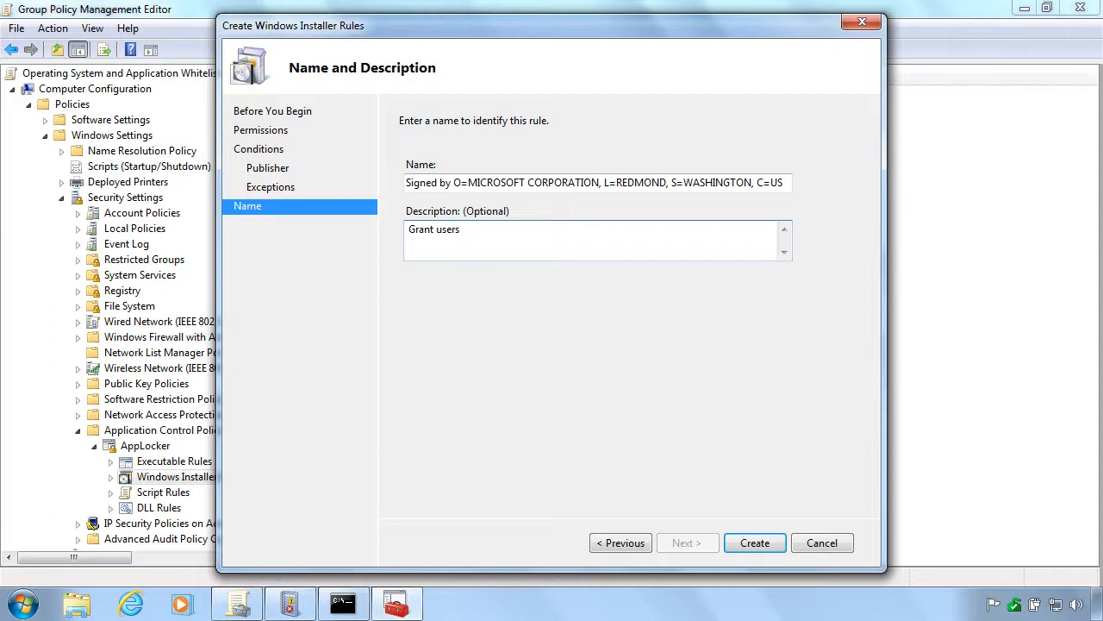
{"action": "type", "text": "acces"}
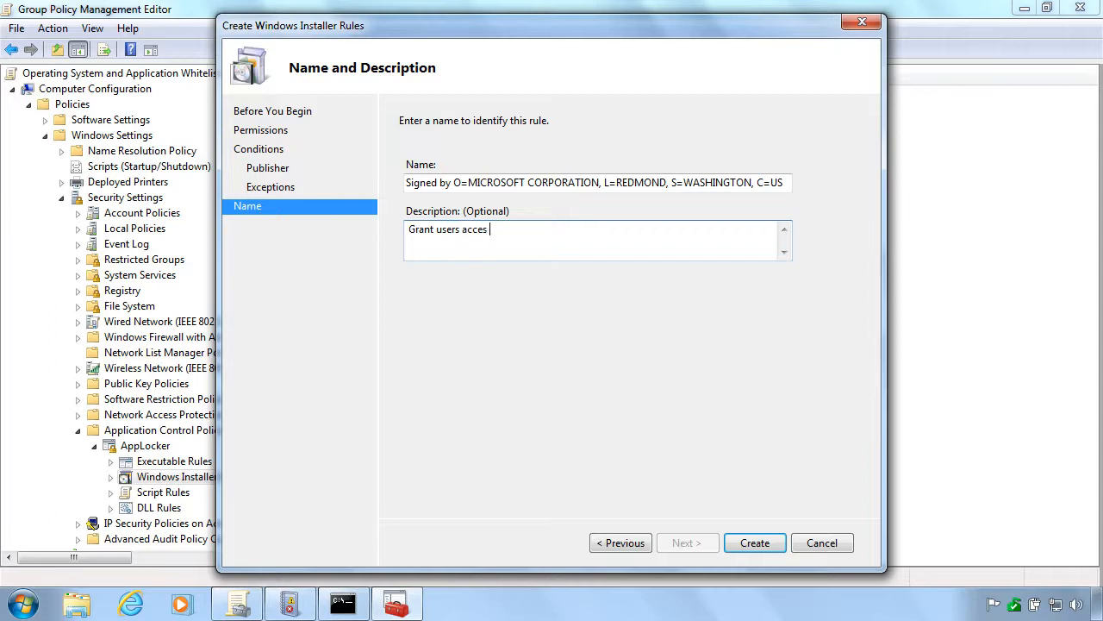
{"action": "type", "text": "s to"}
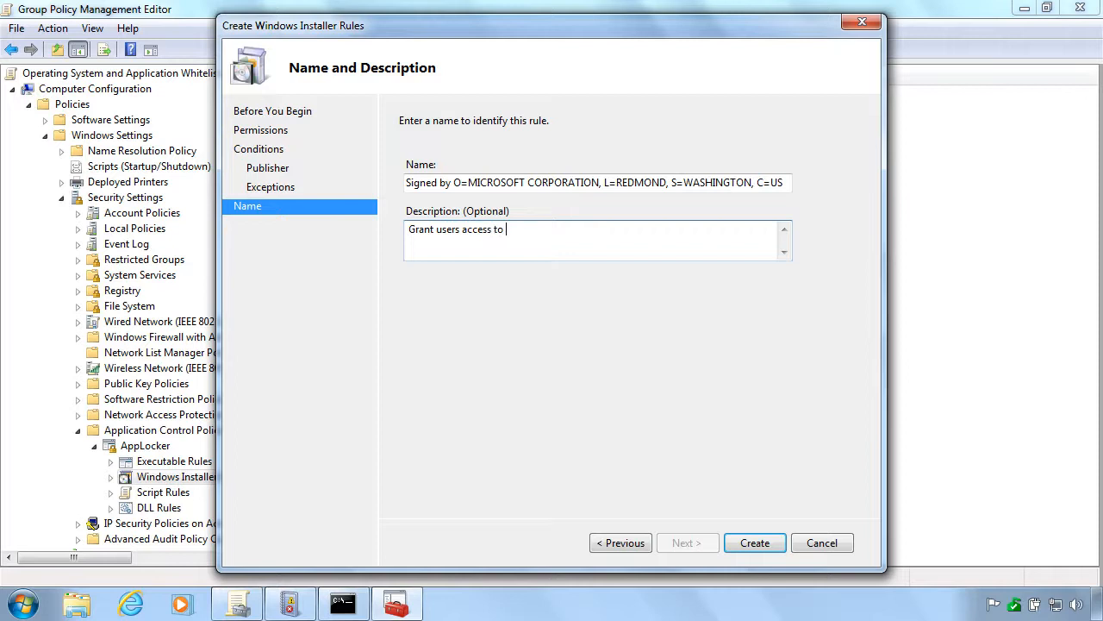
{"action": "type", "text": "install Mic"}
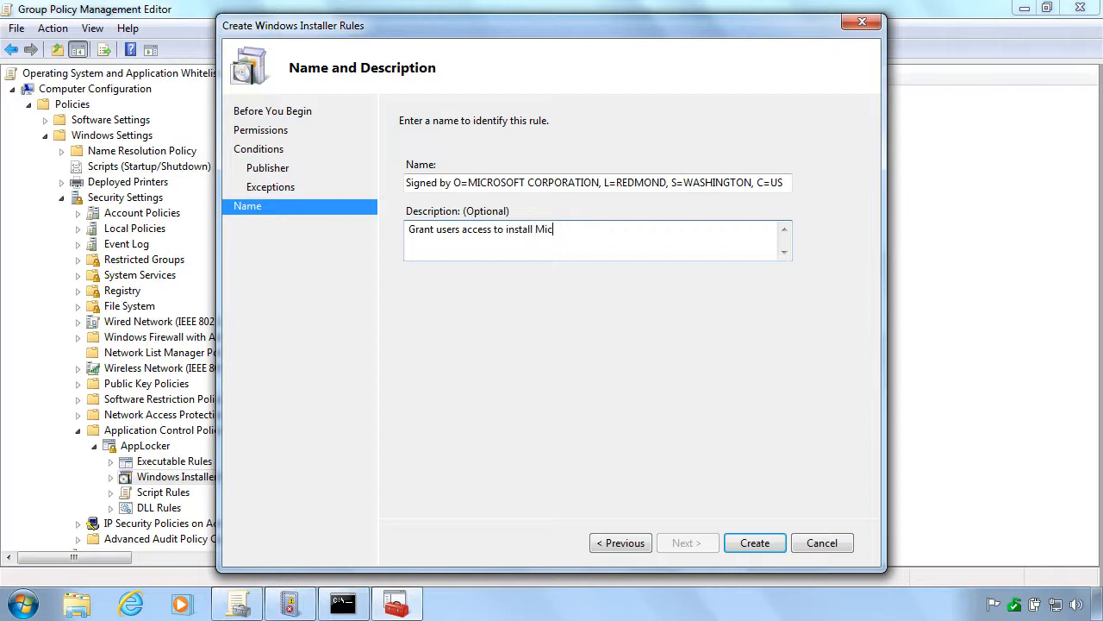
{"action": "type", "text": "rosoft sign"}
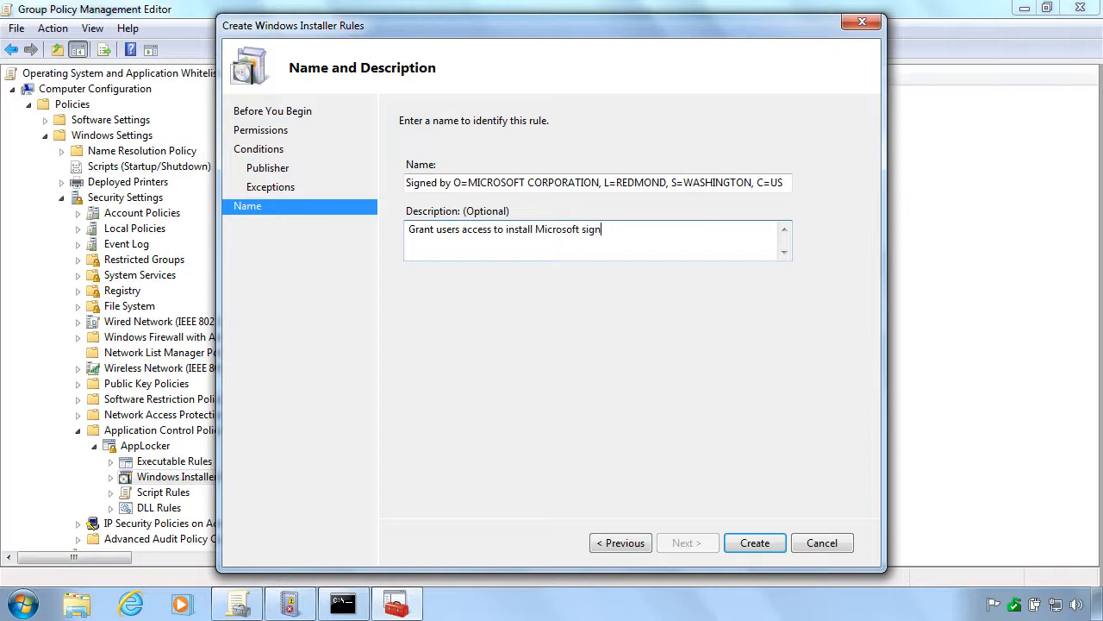
{"action": "type", "text": "ed .MSI"}
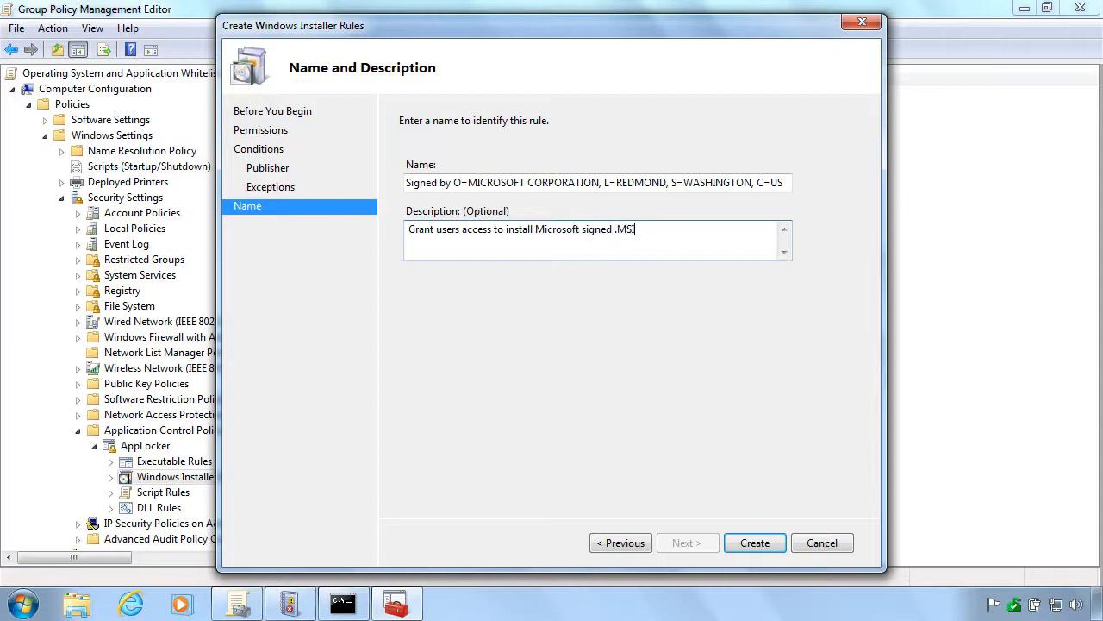
{"action": "type", "text": "files."}
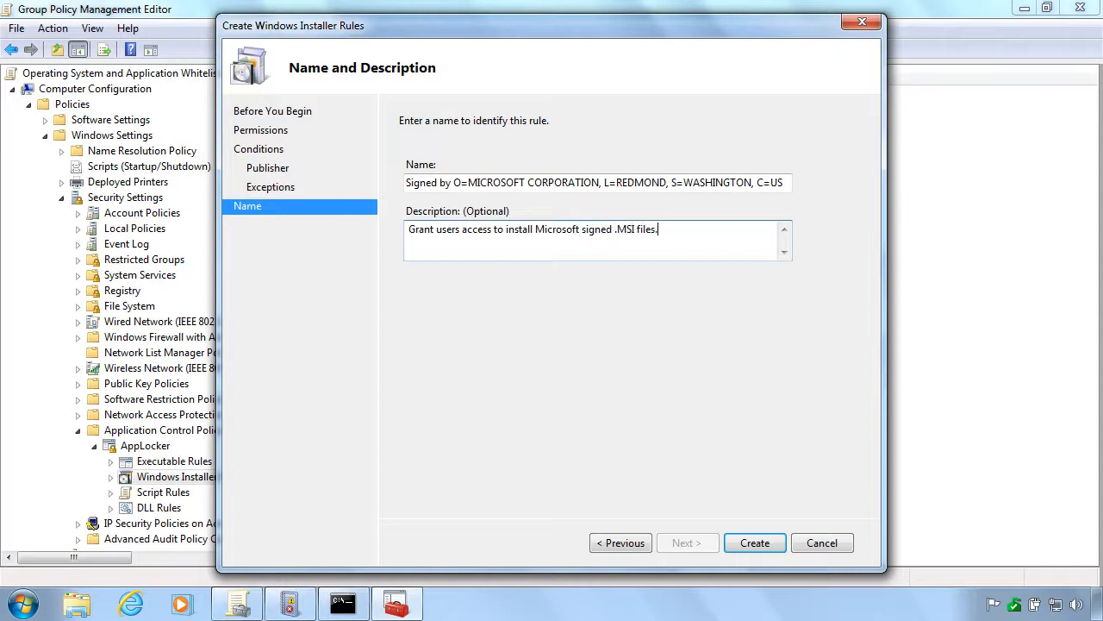
{"action": "mouse_move", "coordinate": [720, 506]}
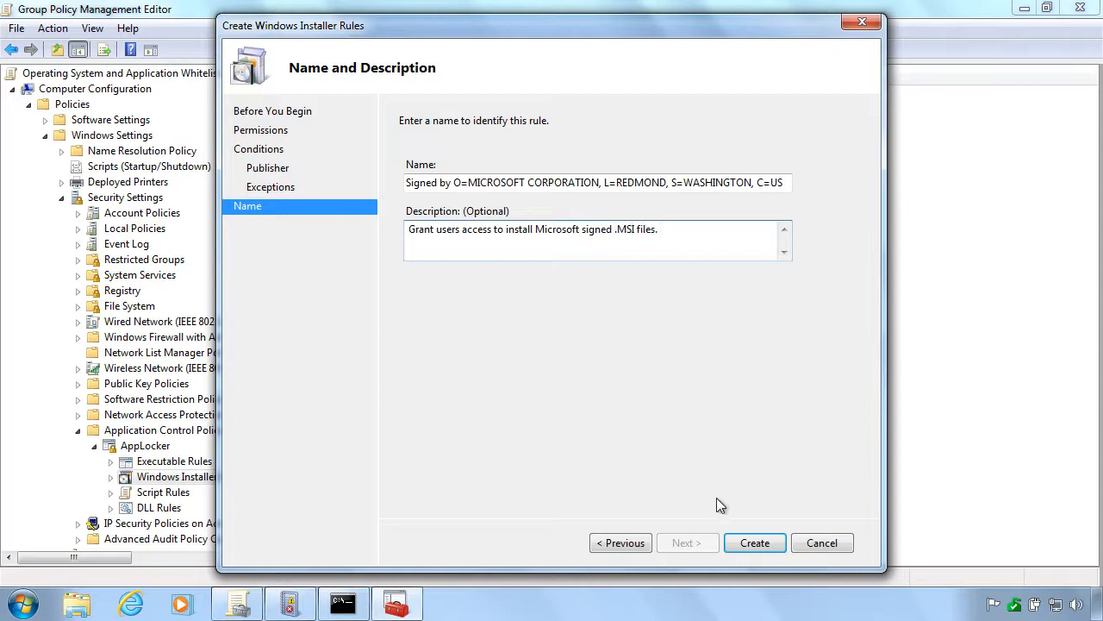
Create the Windows Installer rule without default rules and move to the DLL rule collection
{"action": "left_click", "coordinate": [756, 542]}
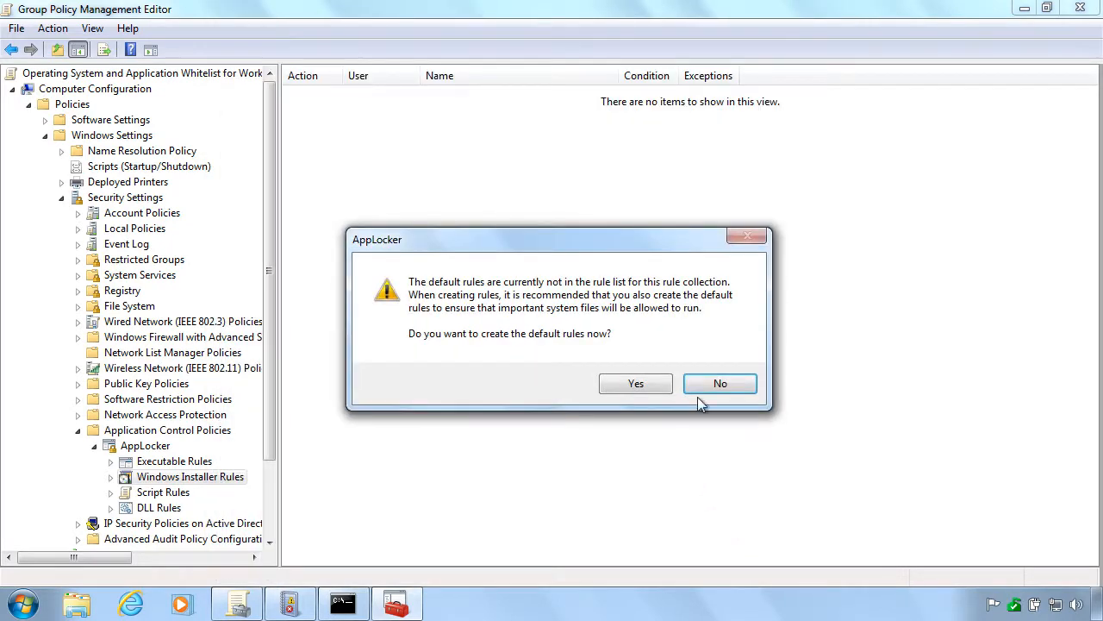
{"action": "left_click", "coordinate": [634, 383]}
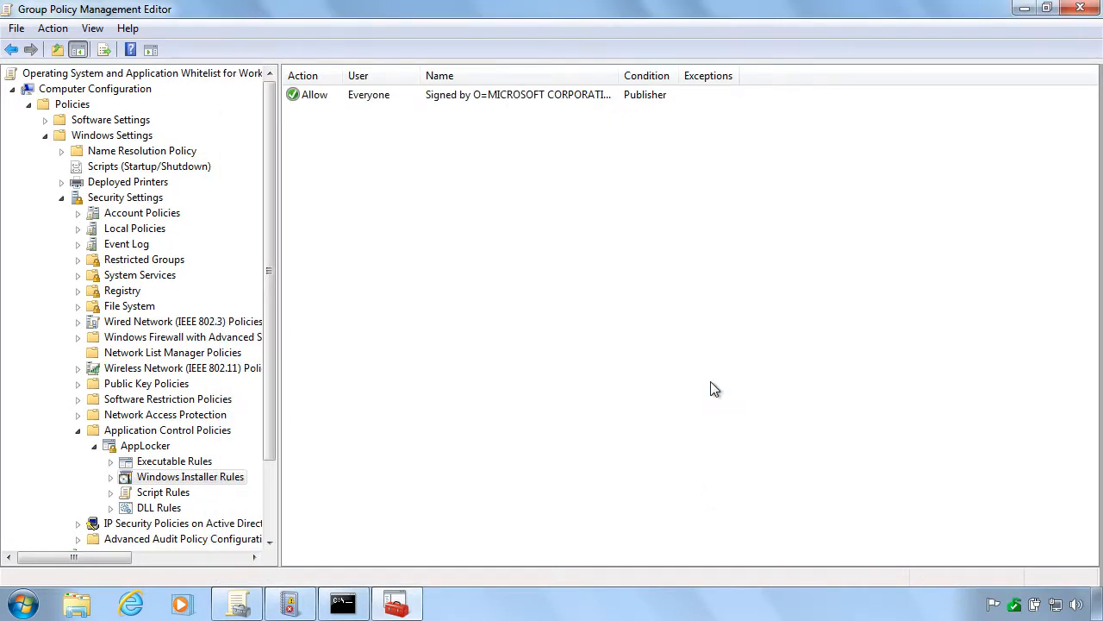
{"action": "mouse_move", "coordinate": [186, 493]}
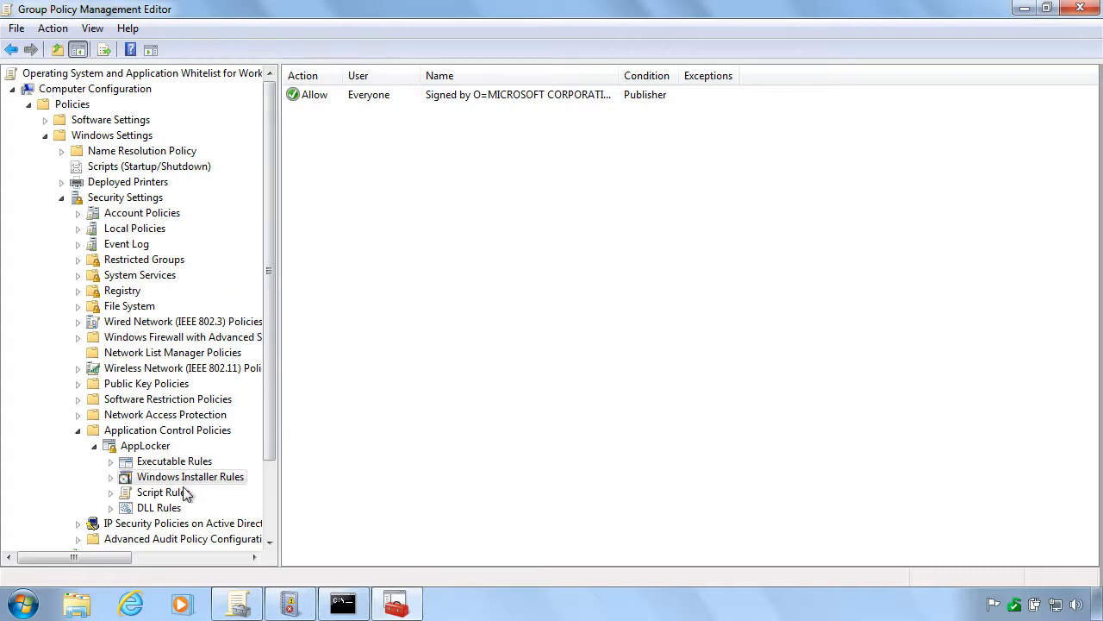
{"action": "left_click", "coordinate": [159, 507]}
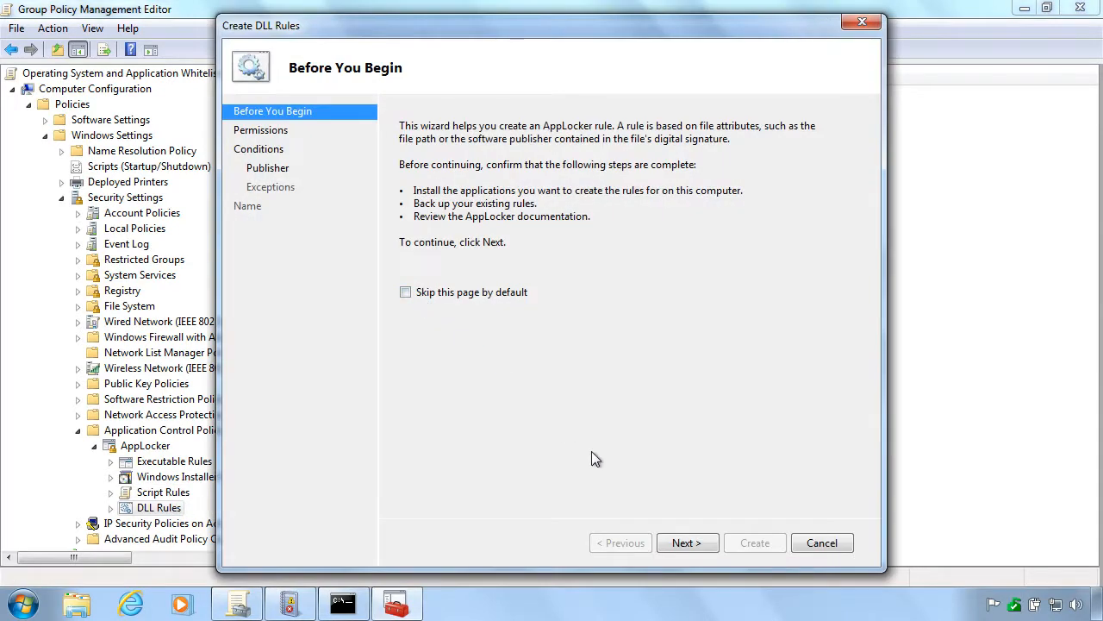
Begin a DLL rule allowing Everyone with a publisher condition and browse for a reference file
{"action": "left_click", "coordinate": [686, 541]}
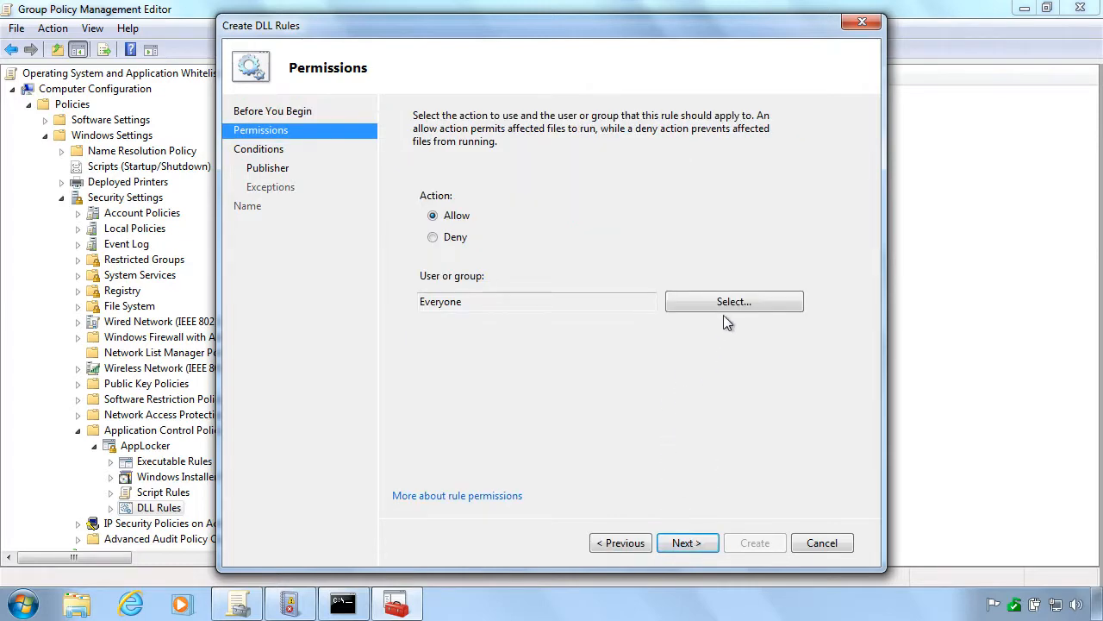
{"action": "left_click", "coordinate": [687, 542]}
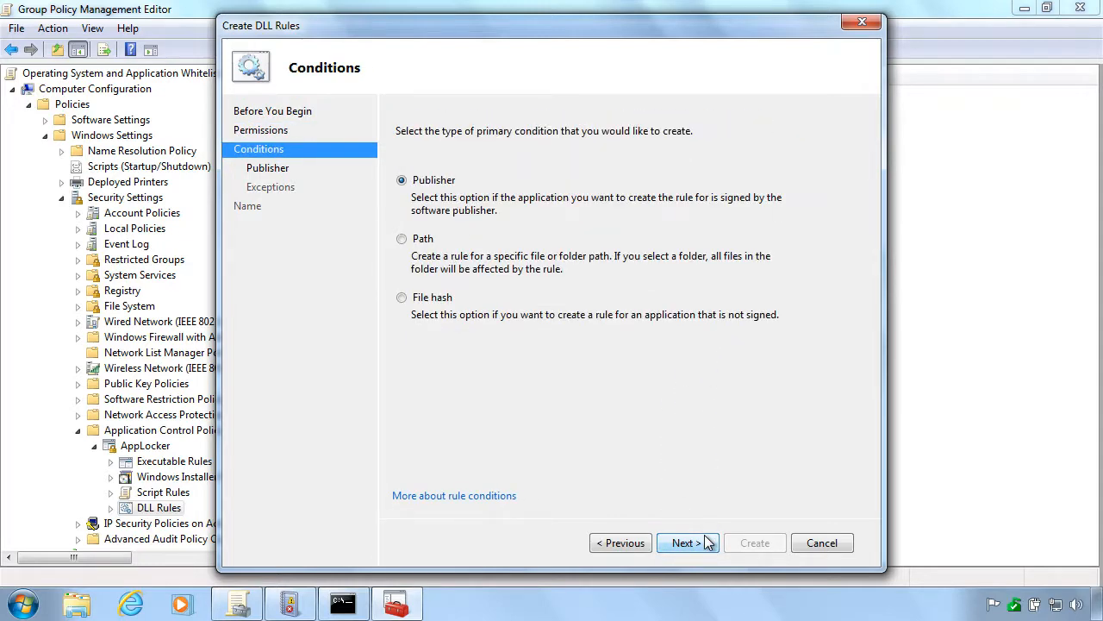
{"action": "left_click", "coordinate": [687, 541]}
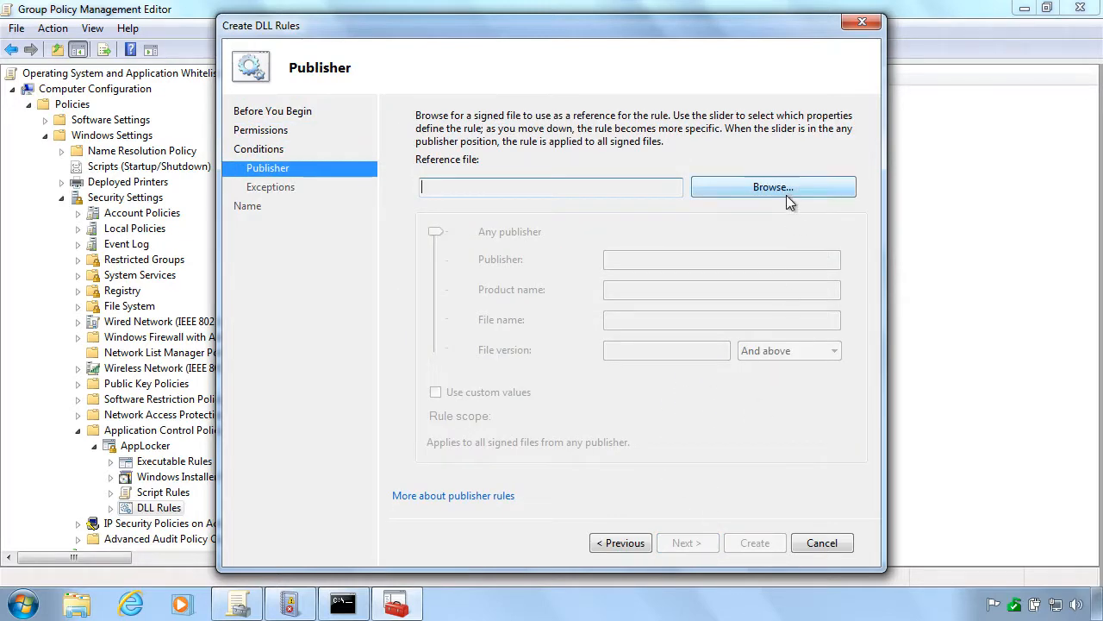
{"action": "left_click", "coordinate": [772, 187]}
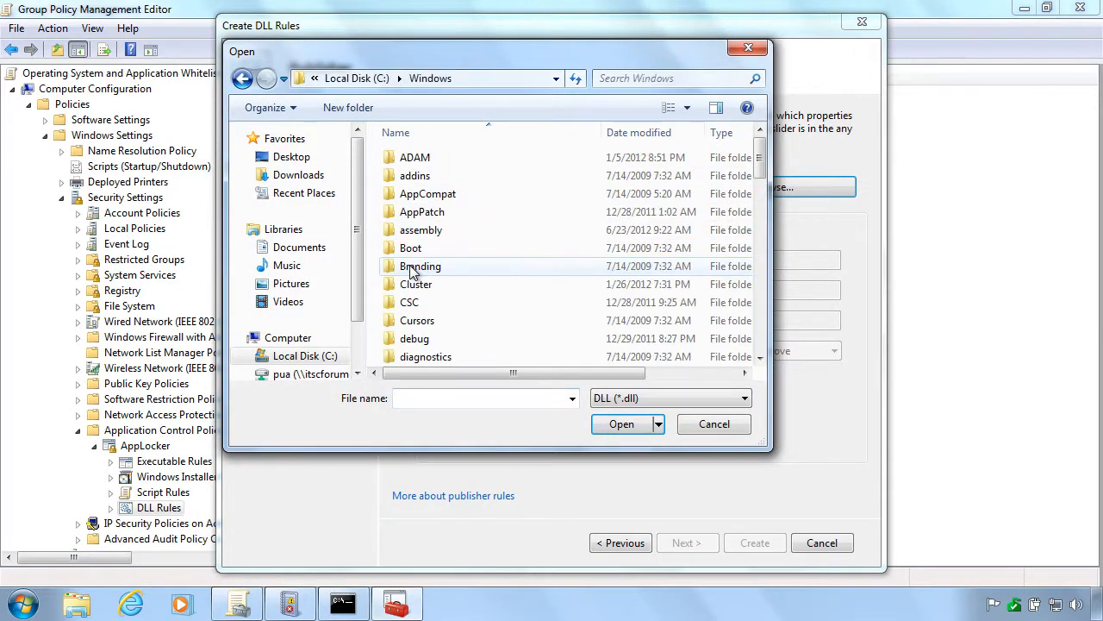
Open Windows\System32 and scroll toward KbdPrlCA.dll as the reference file
{"action": "scroll", "scroll_direction": "down", "scroll_amount": 3}
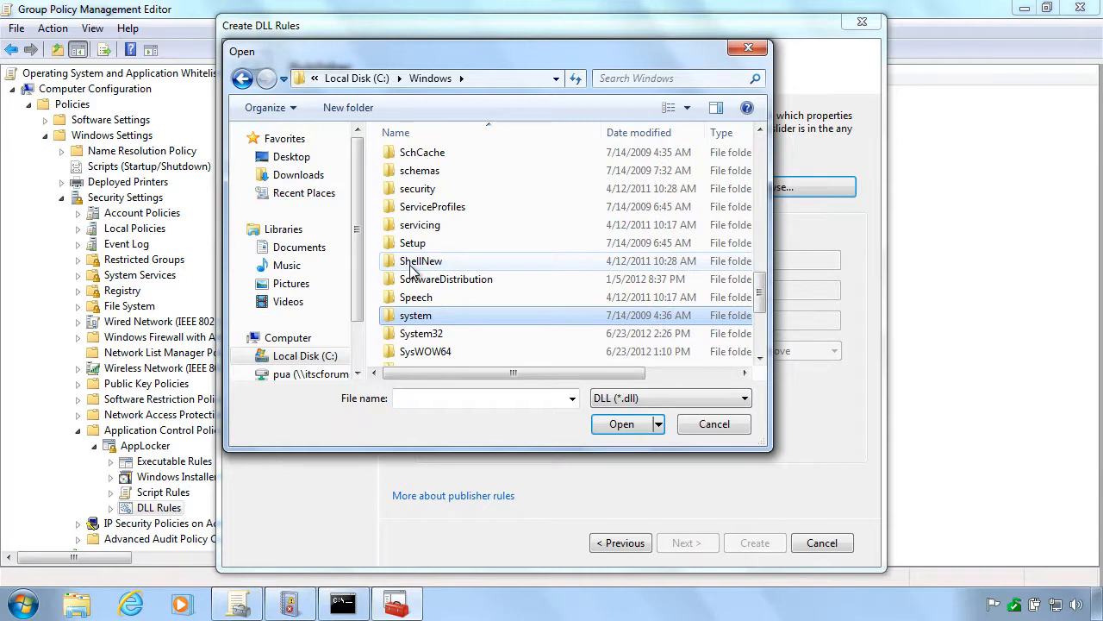
{"action": "left_click", "coordinate": [421, 333]}
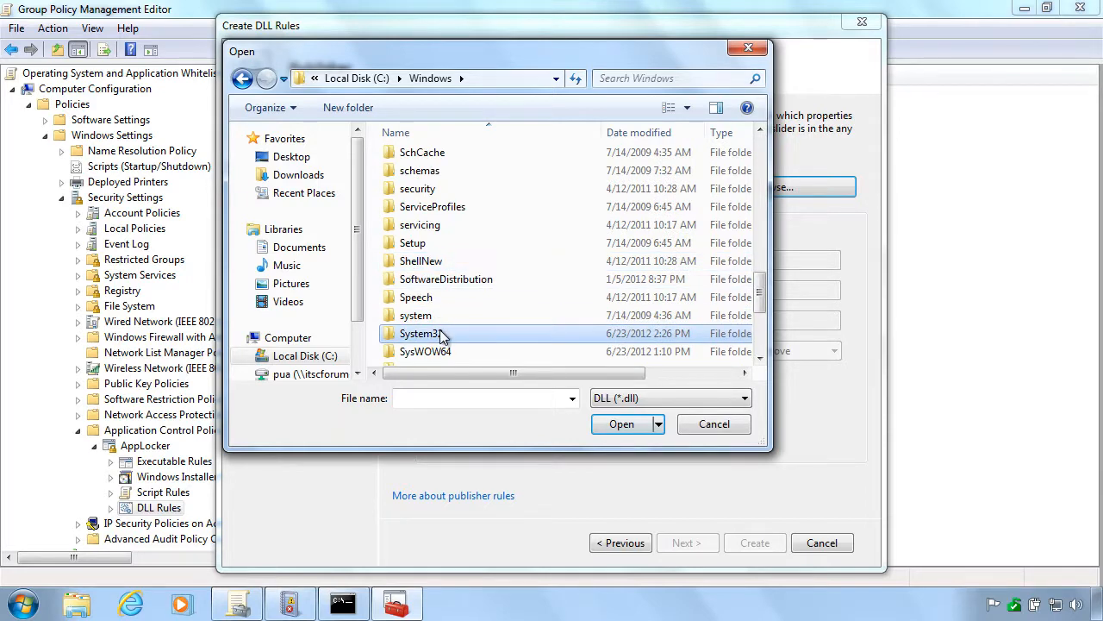
{"action": "double_click", "coordinate": [420, 333]}
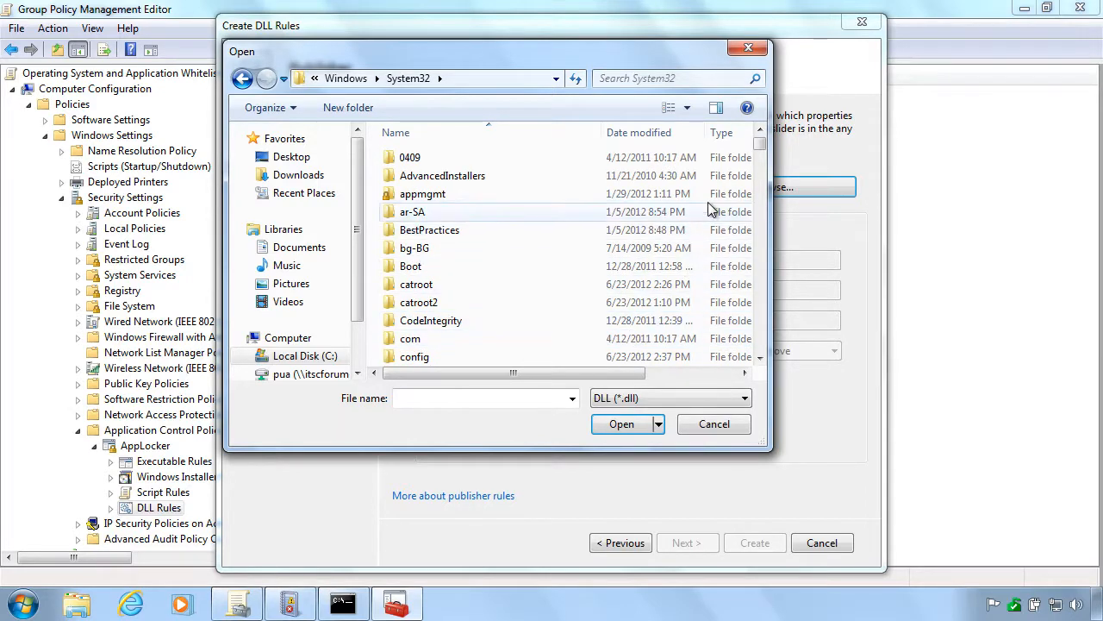
{"action": "scroll", "scroll_direction": "down", "scroll_amount": 3}
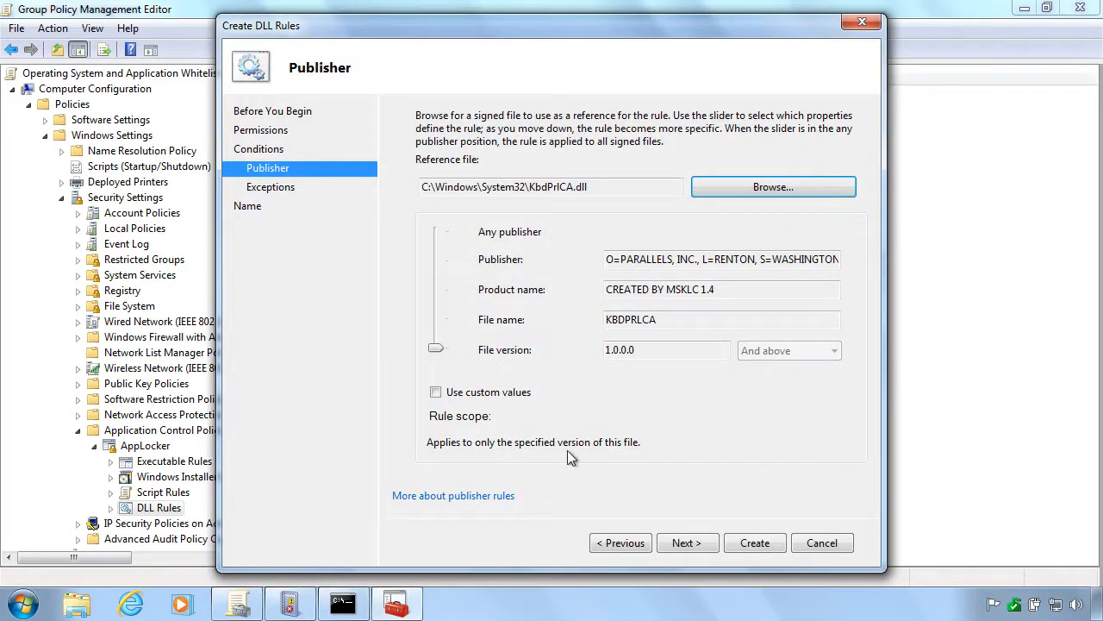
Re-select azroles.dll from System32 as the reference, widened to all Microsoft-signed files, and continue
{"action": "left_click", "coordinate": [621, 541]}
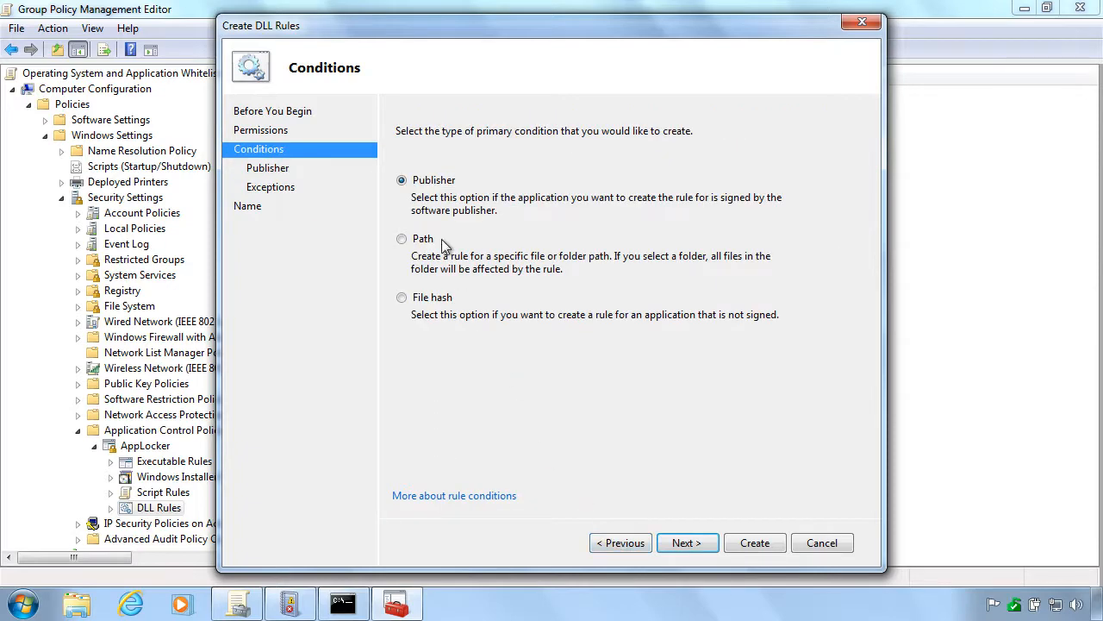
{"action": "left_click", "coordinate": [686, 541]}
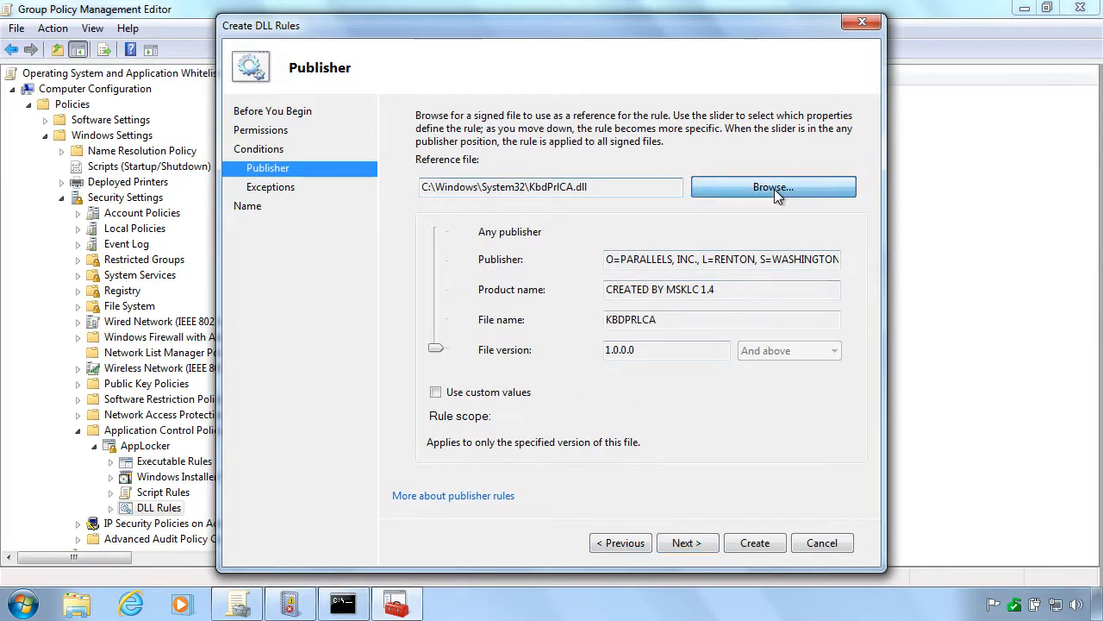
{"action": "left_click", "coordinate": [772, 186]}
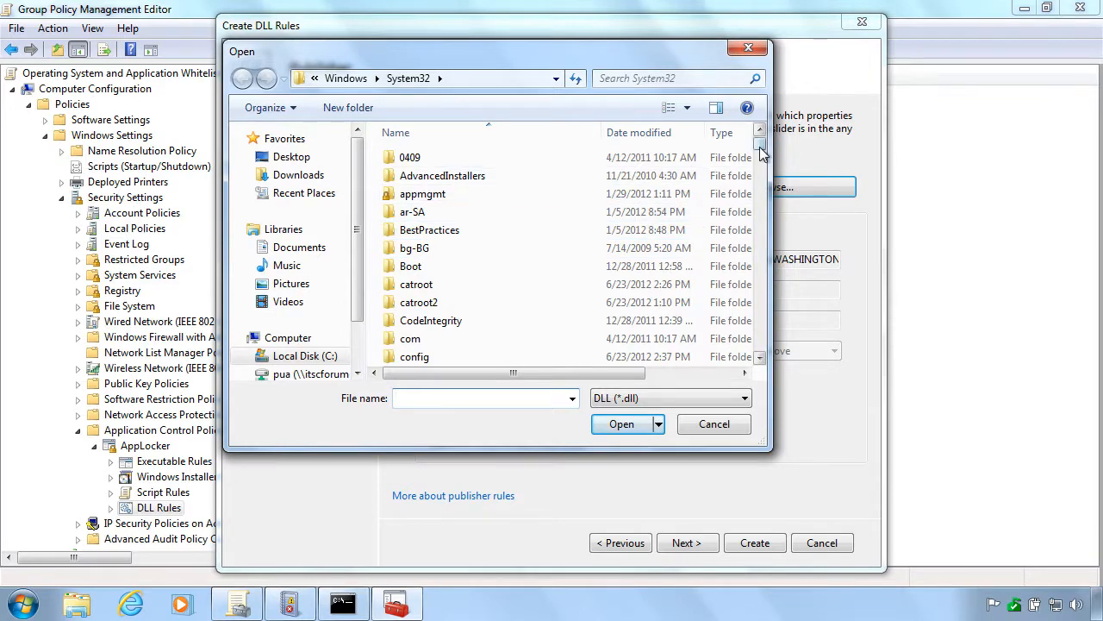
{"action": "scroll", "scroll_direction": "down", "scroll_amount": 3}
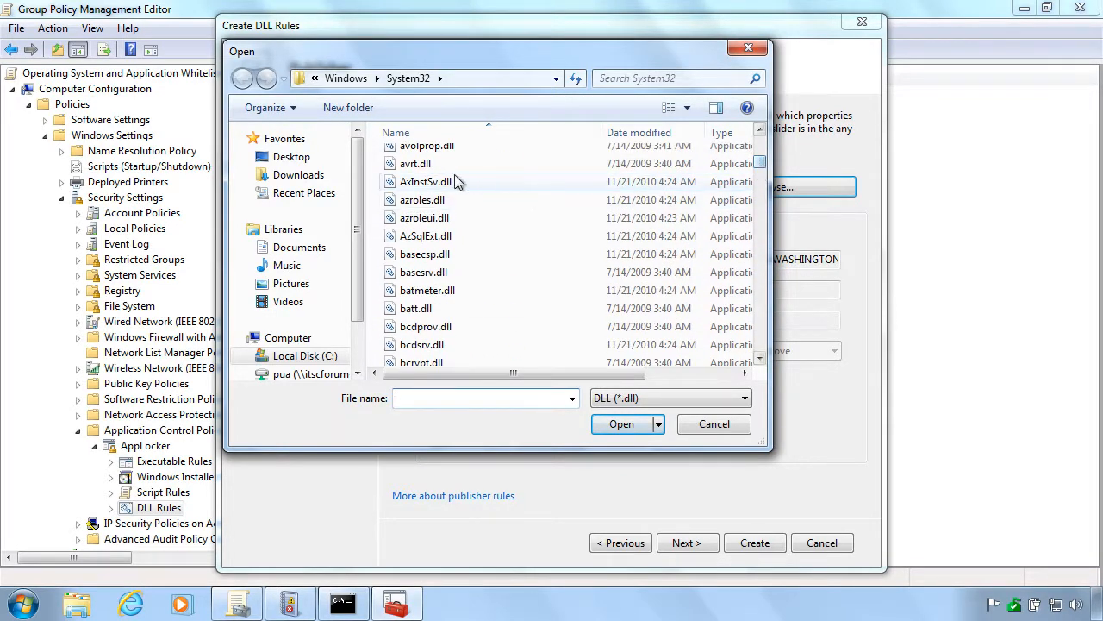
{"action": "mouse_move", "coordinate": [431, 200]}
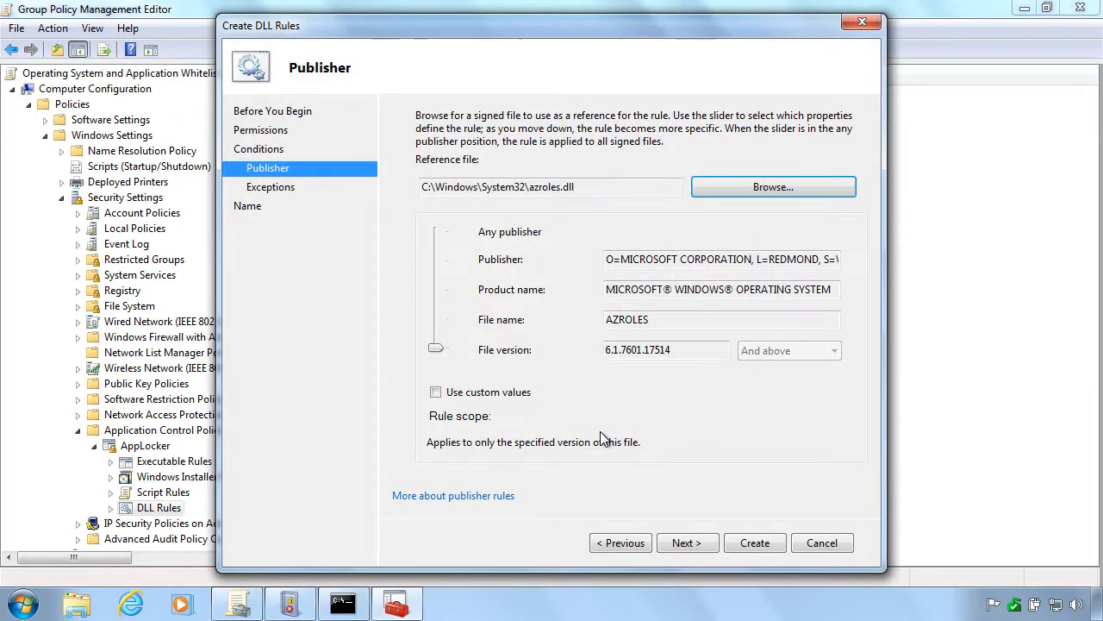
{"action": "mouse_move", "coordinate": [435, 338]}
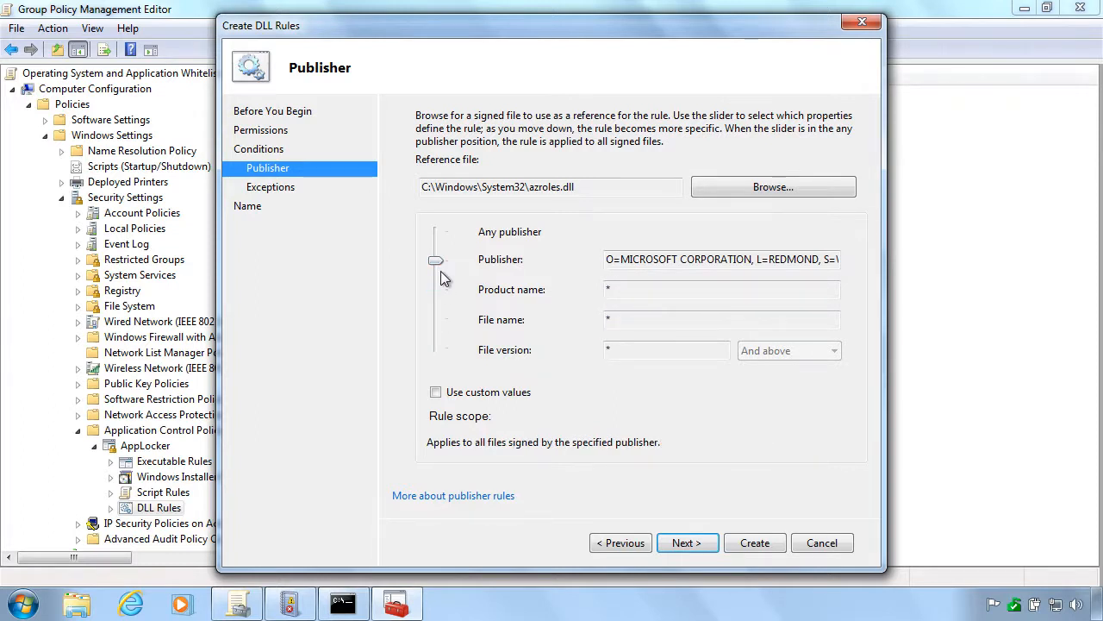
{"action": "left_click", "coordinate": [686, 541]}
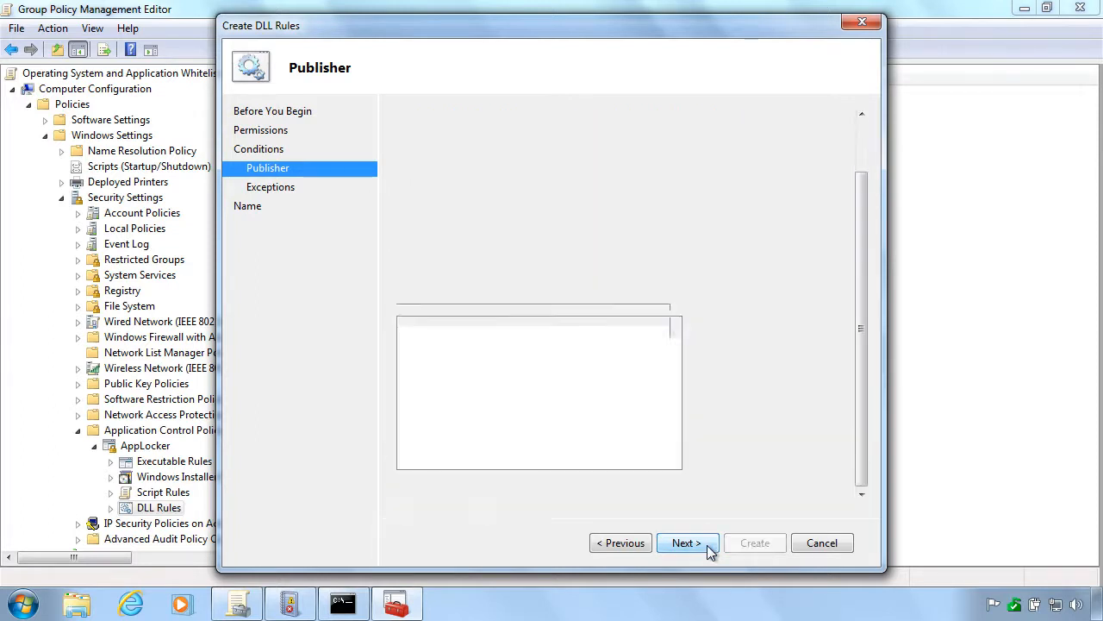
Create the DLL rule with description 'Grant the system and users access to run .DLL files if signed from Microsoft', declining default rules
{"action": "left_click", "coordinate": [686, 541]}
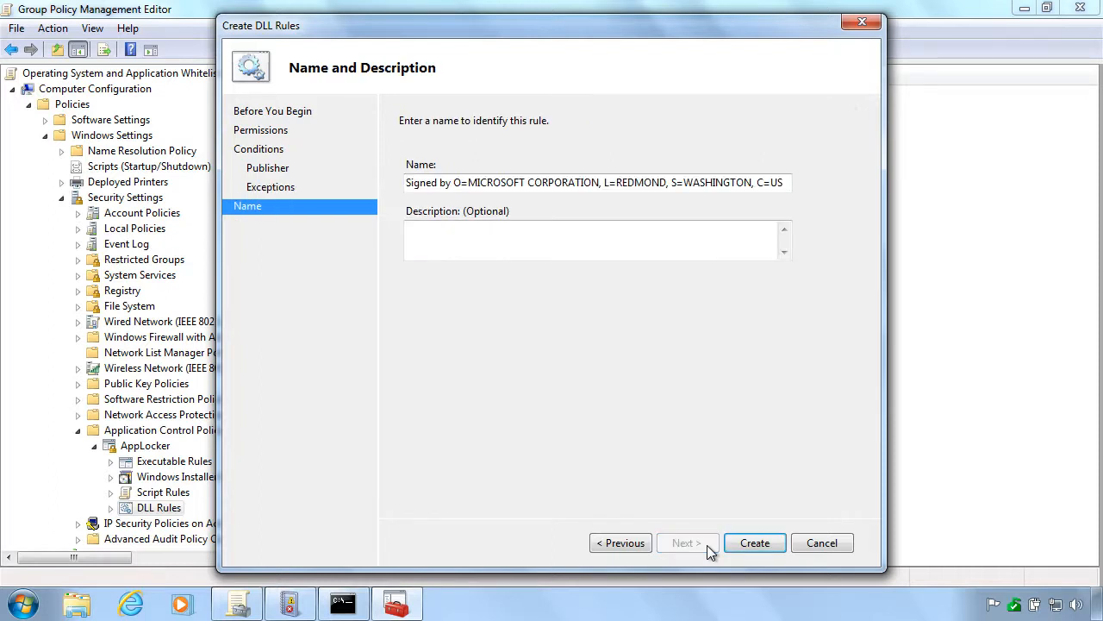
{"action": "left_click", "coordinate": [505, 239]}
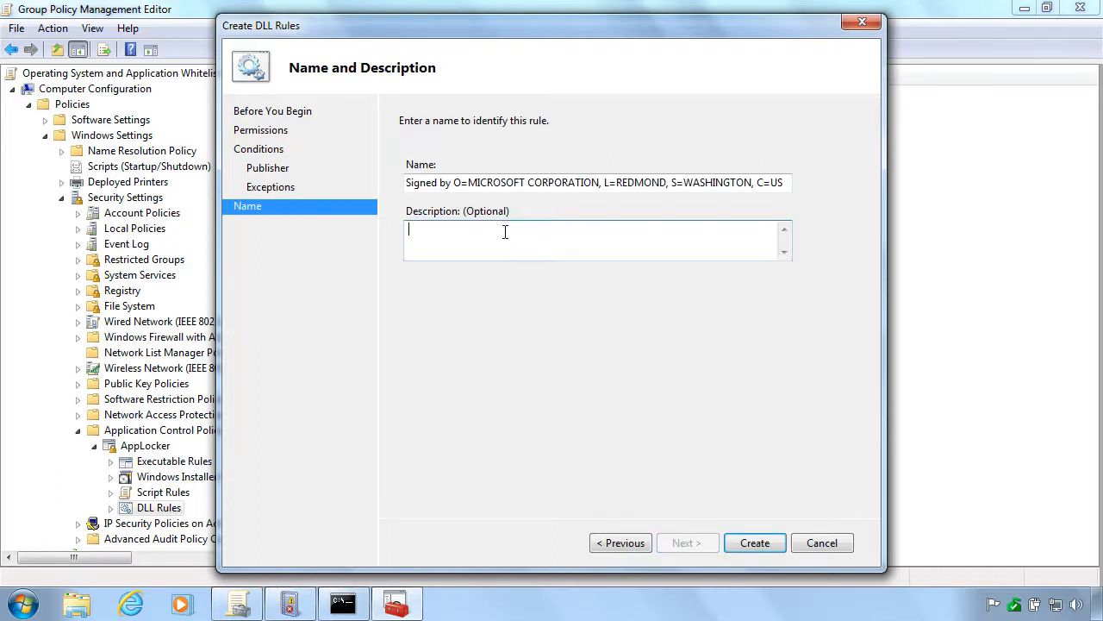
{"action": "type", "text": "Grant the"}
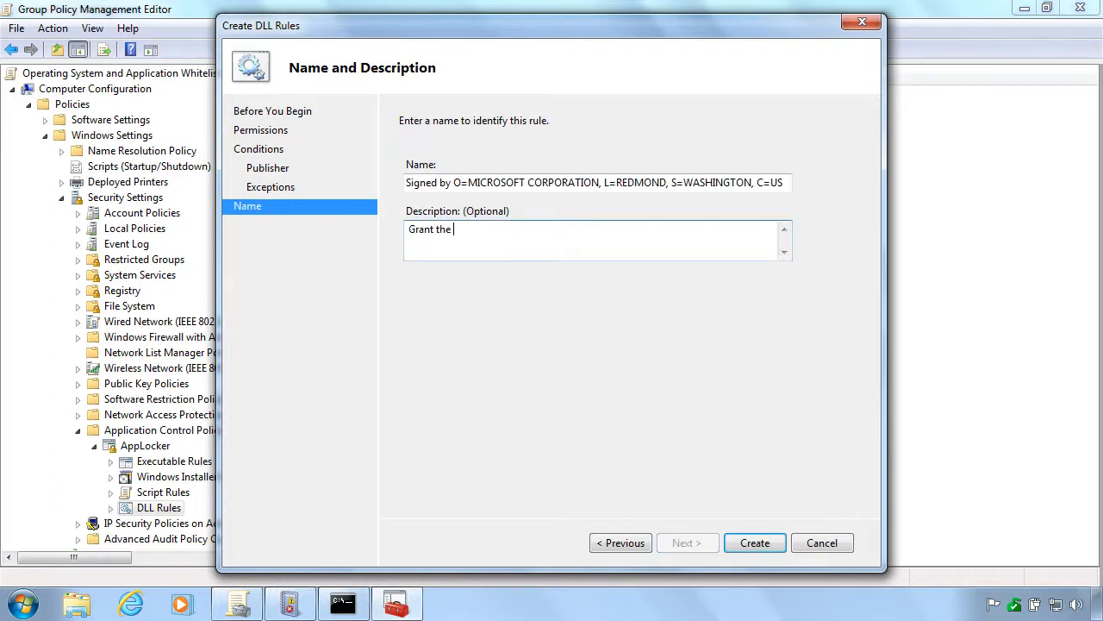
{"action": "type", "text": "system a"}
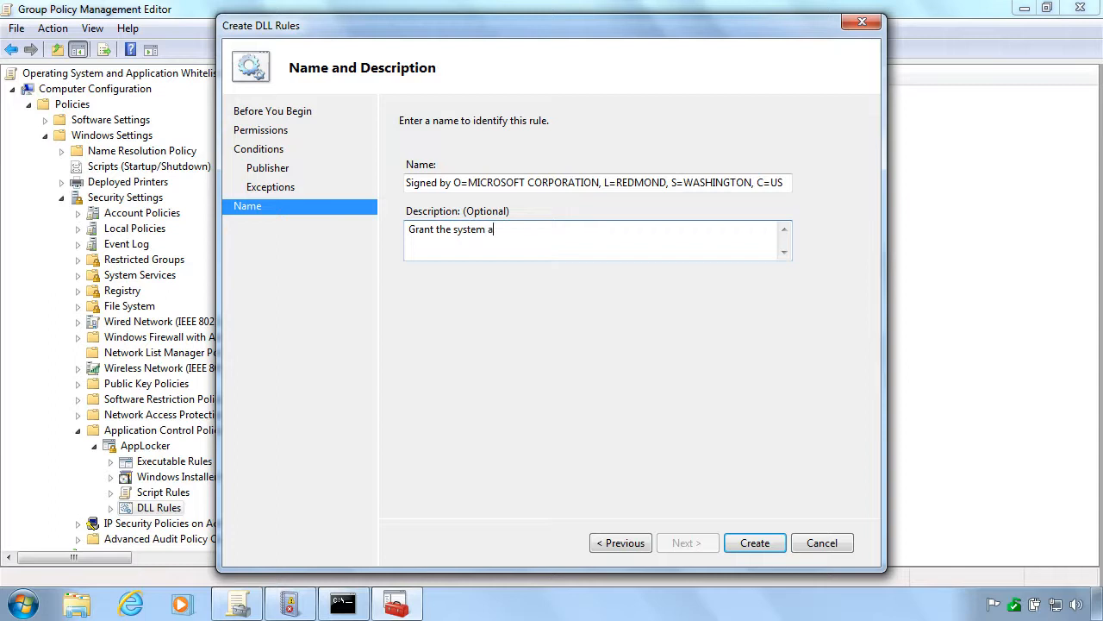
{"action": "type", "text": "nd users access"}
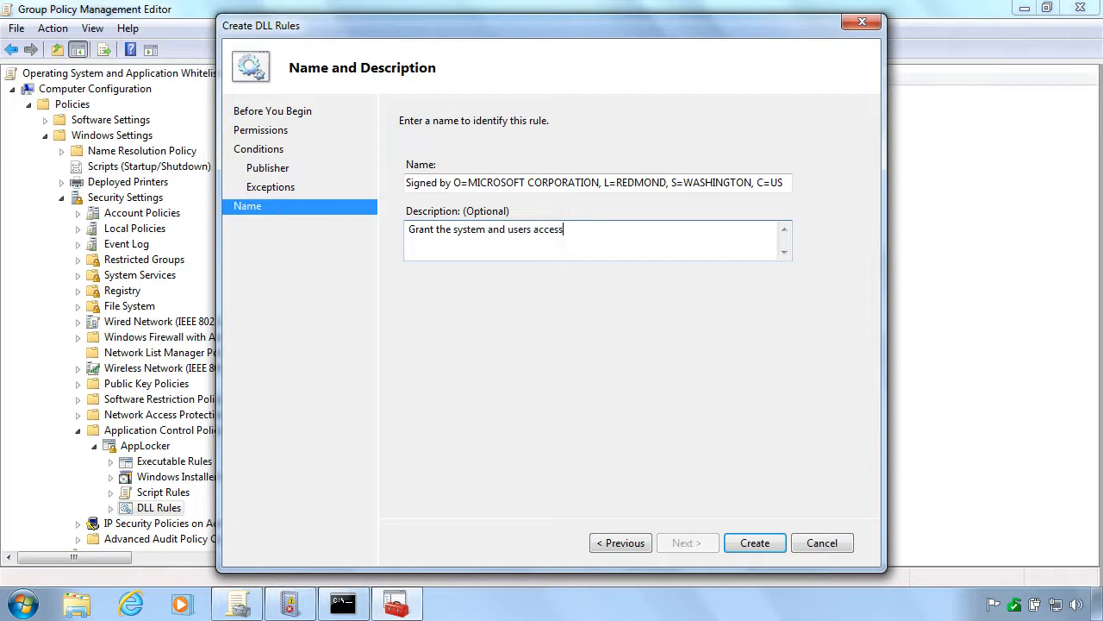
{"action": "type", "text": "to run .DK"}
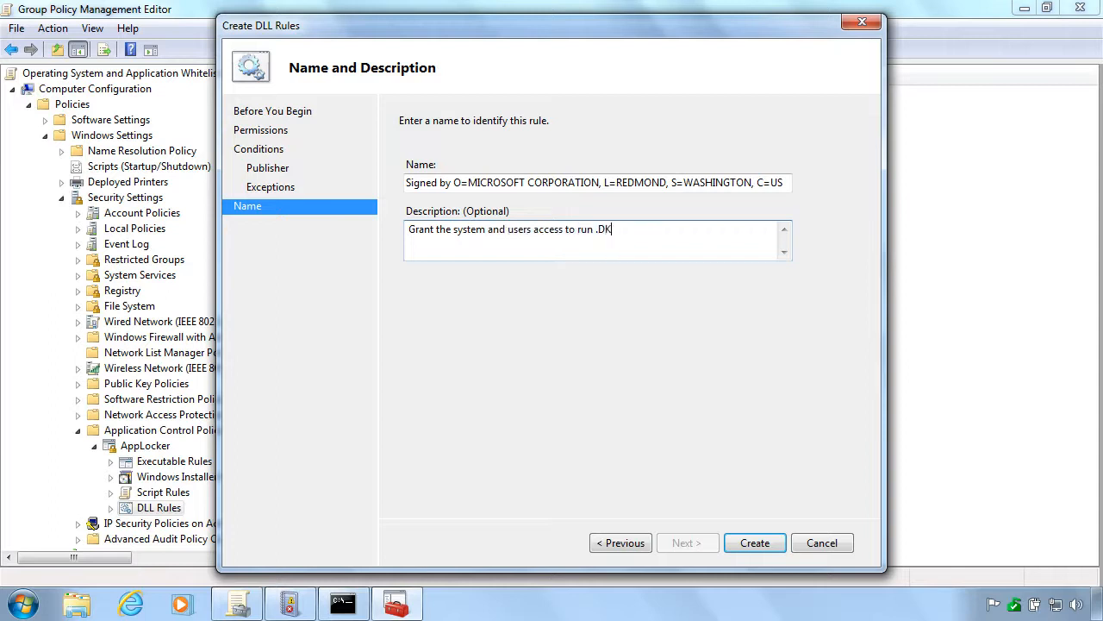
{"action": "type", "text": "LL files"}
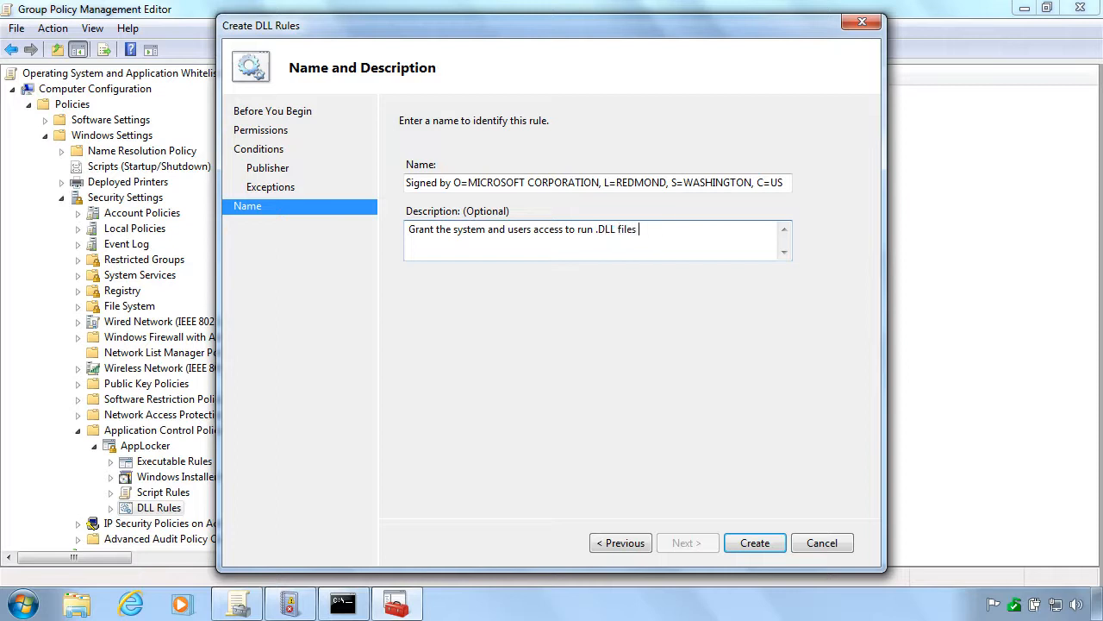
{"action": "type", "text": "if signed"}
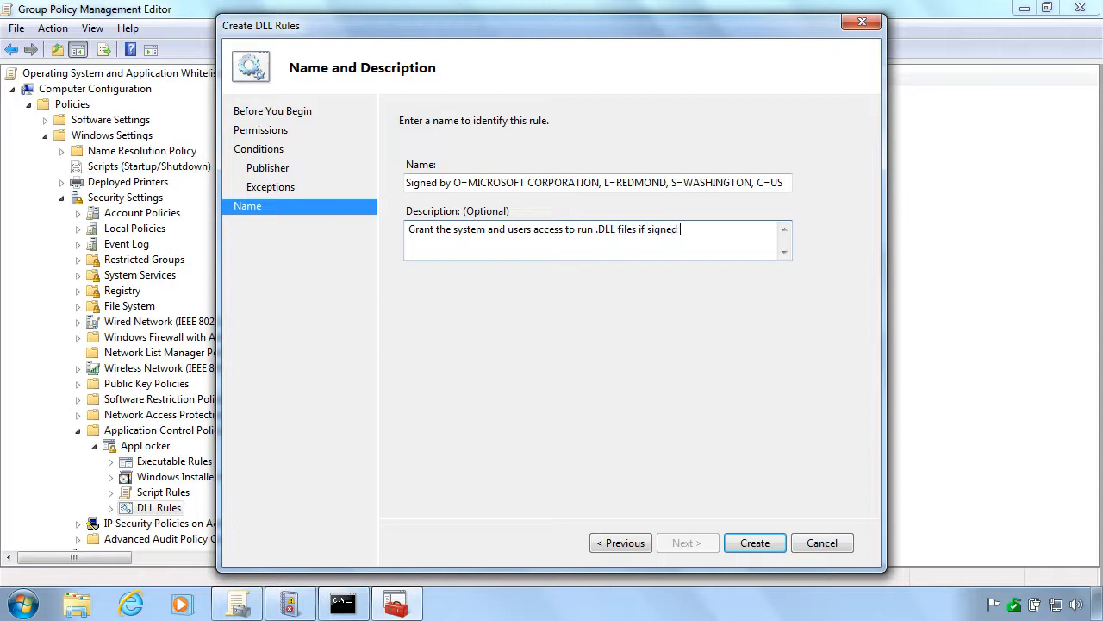
{"action": "type", "text": "from Microsoft"}
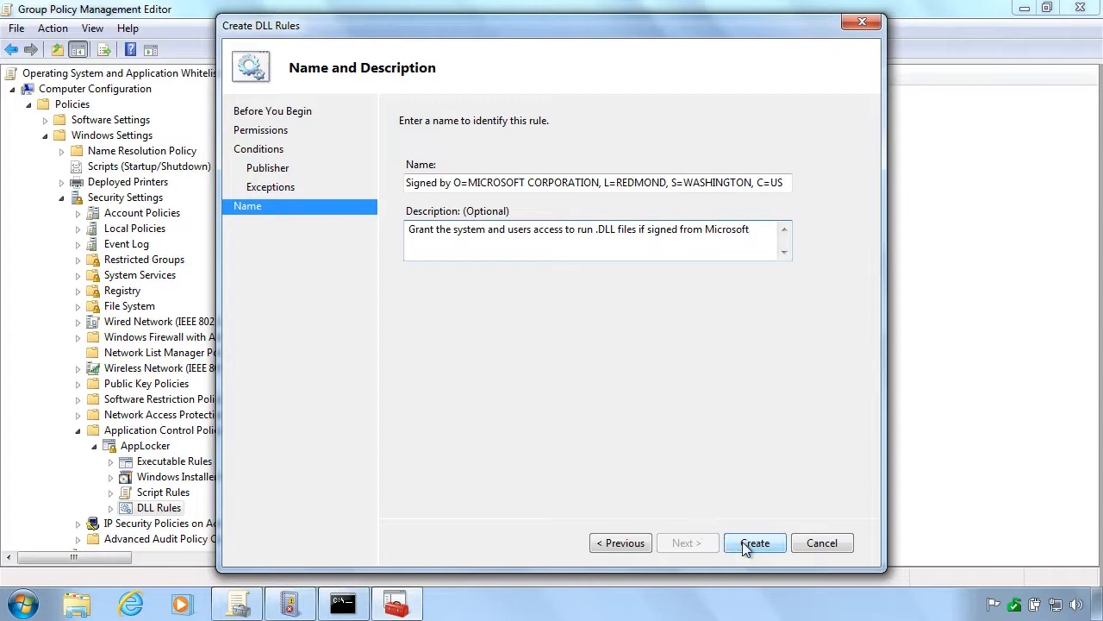
{"action": "left_click", "coordinate": [755, 542]}
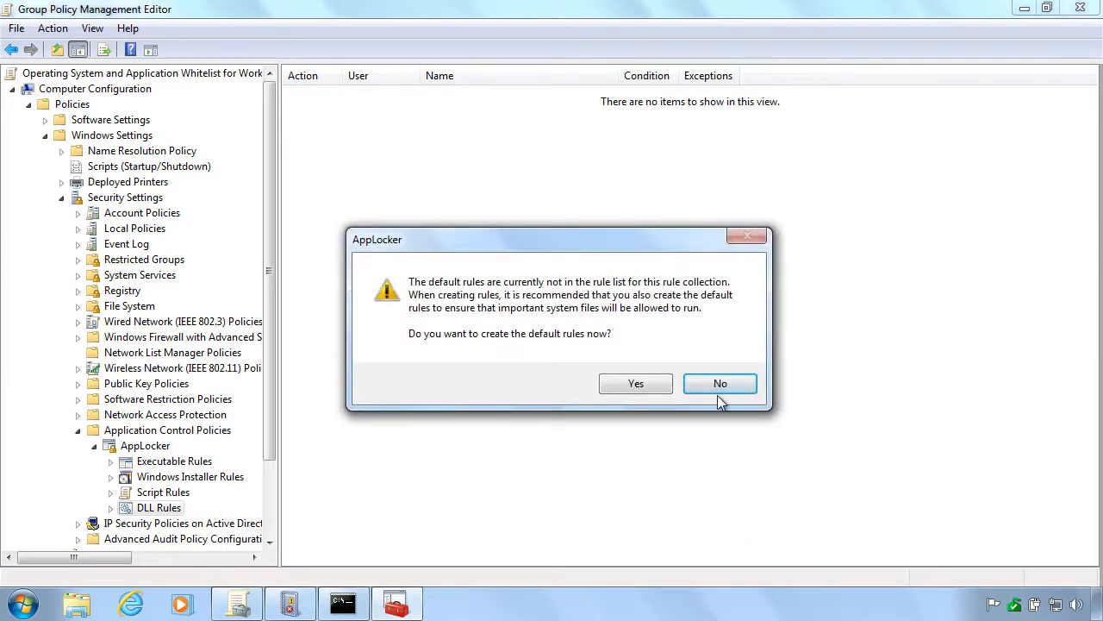
{"action": "left_click", "coordinate": [635, 383]}
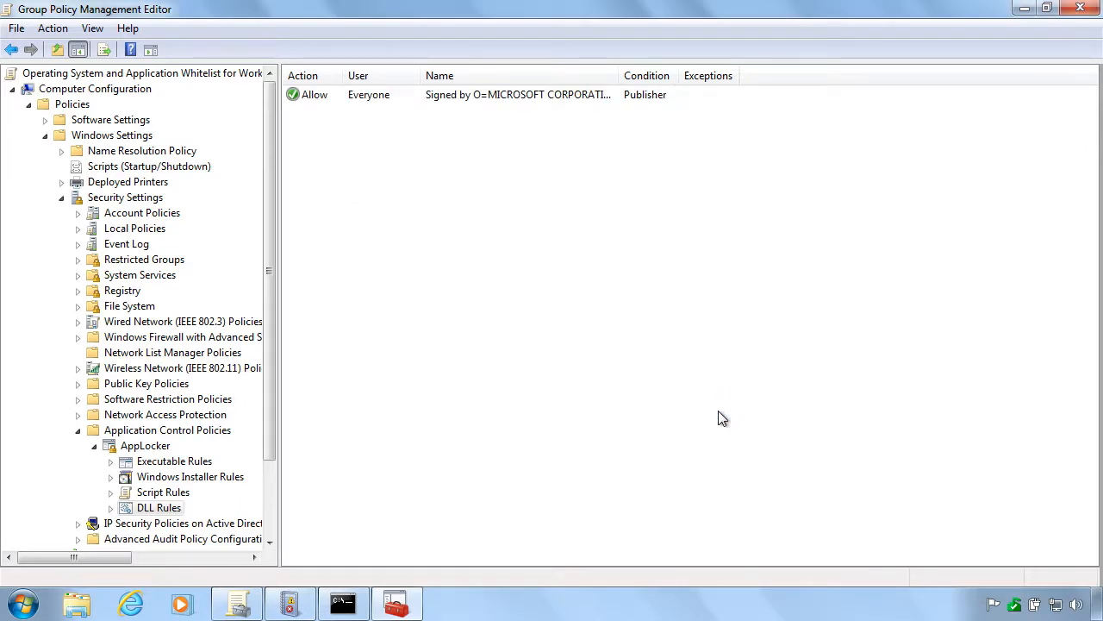
{"action": "mouse_move", "coordinate": [302, 452]}
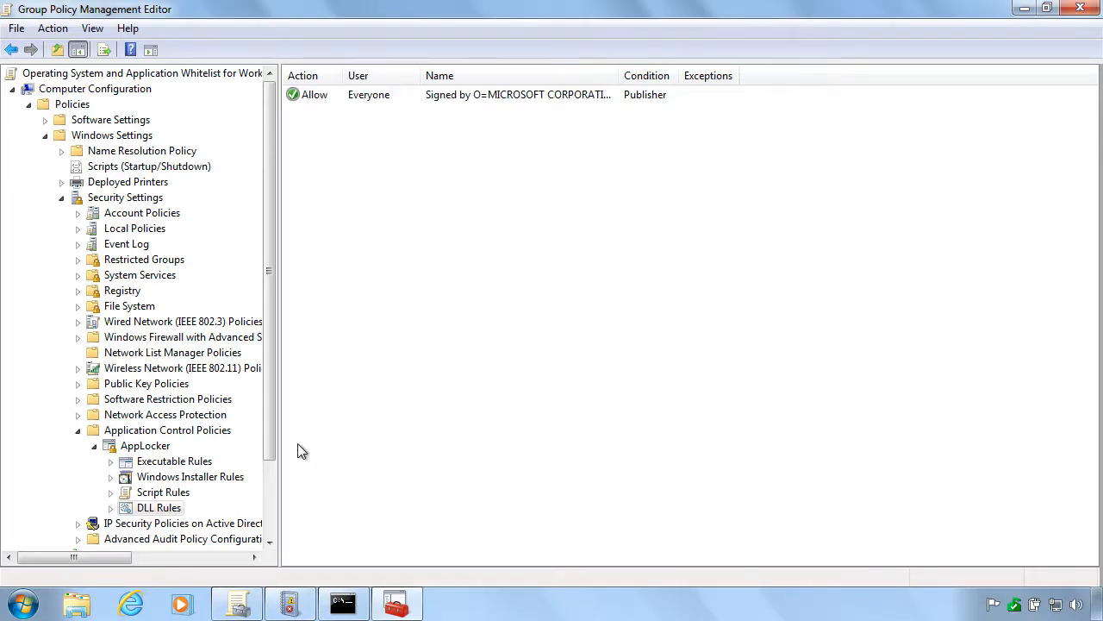
{"action": "mouse_move", "coordinate": [210, 451]}
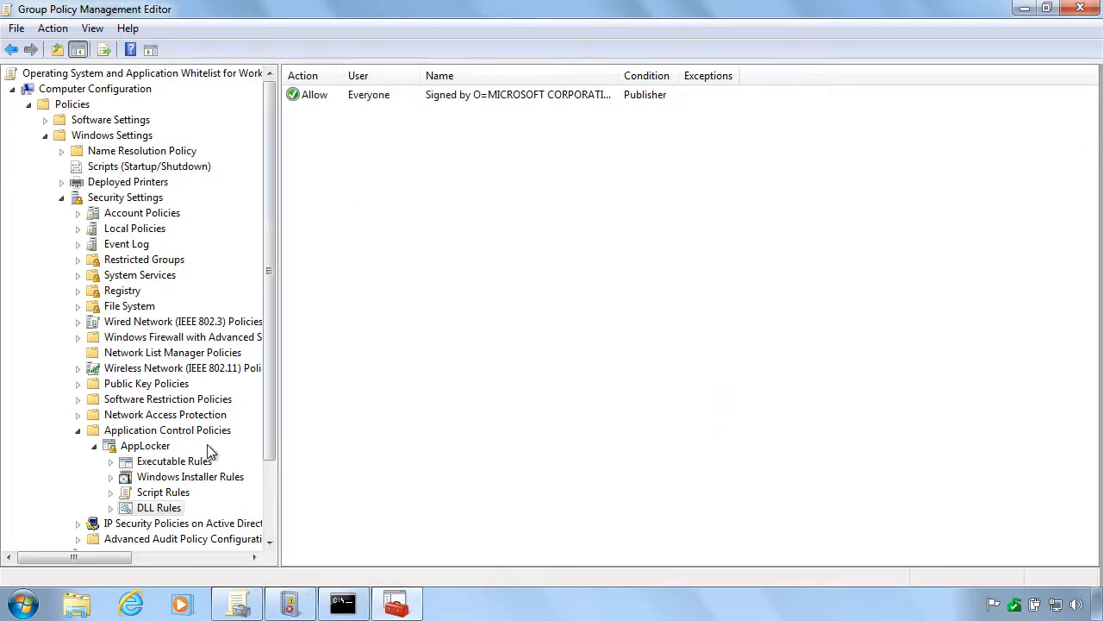
Review the AppLocker rule enforcement settings and cancel without changes
{"action": "left_click", "coordinate": [145, 445]}
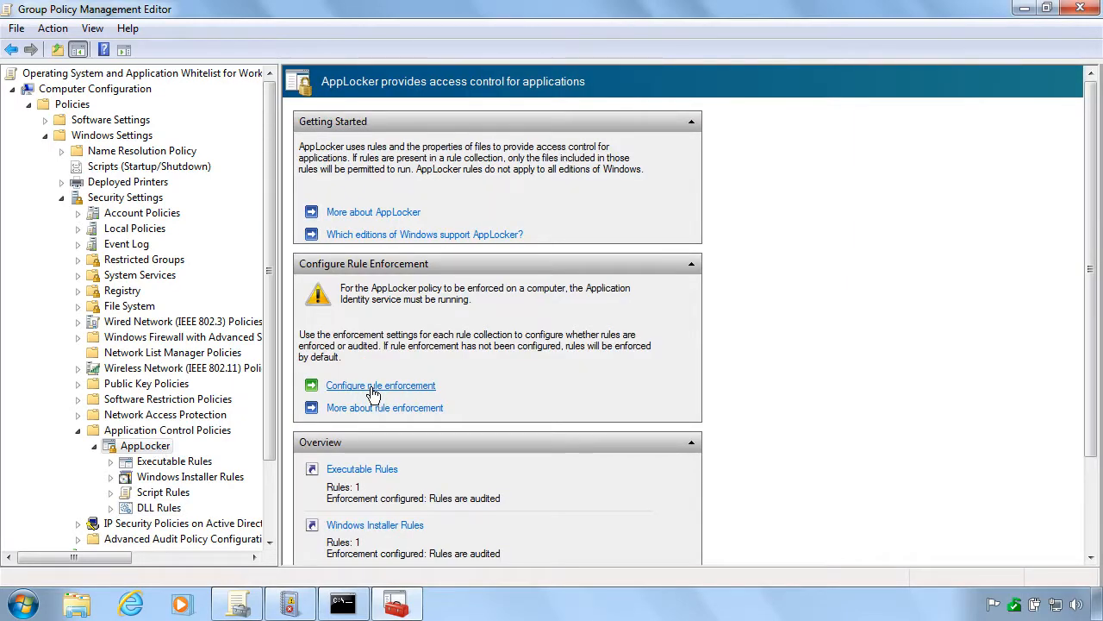
{"action": "left_click", "coordinate": [380, 386]}
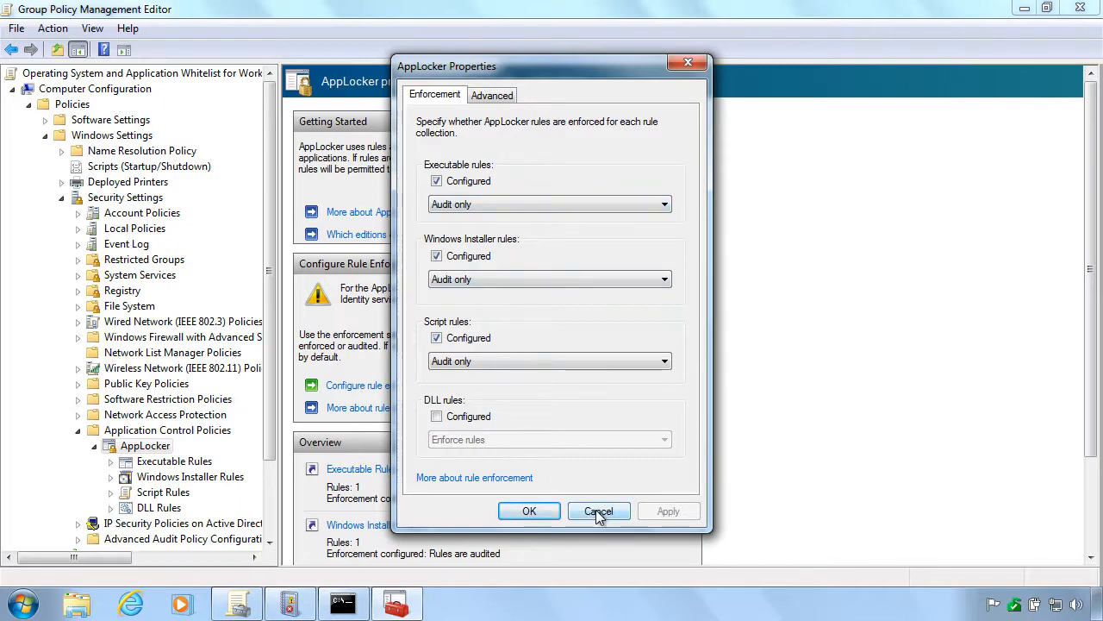
{"action": "left_click", "coordinate": [598, 511]}
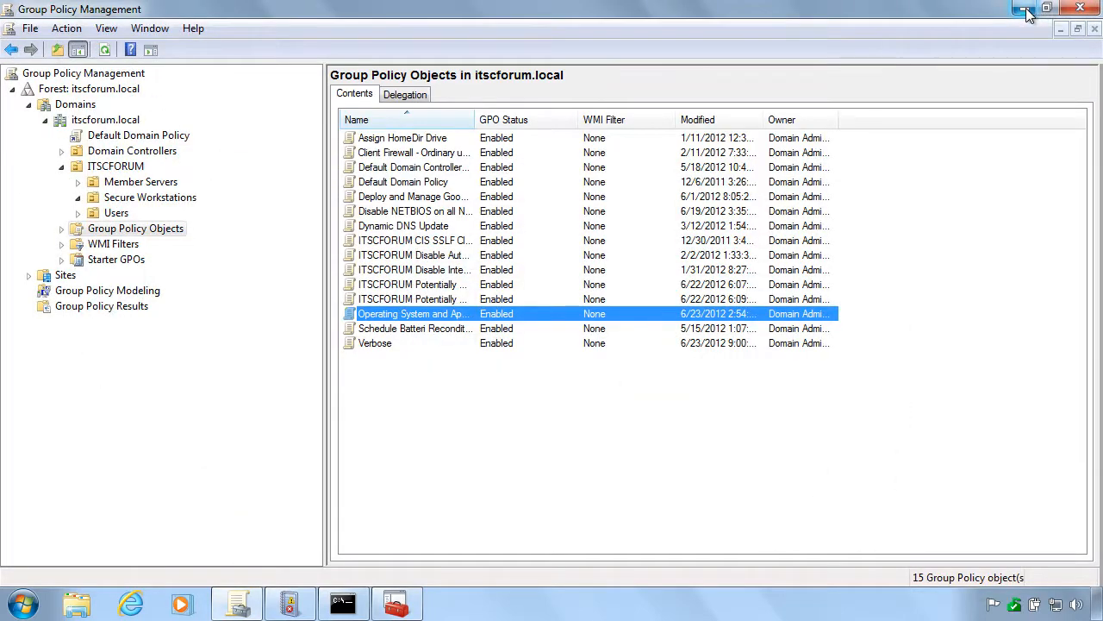
Link the existing Operating System and Application Whitelist for Workstations GPO to Secure Workstations
{"action": "left_click", "coordinate": [152, 196]}
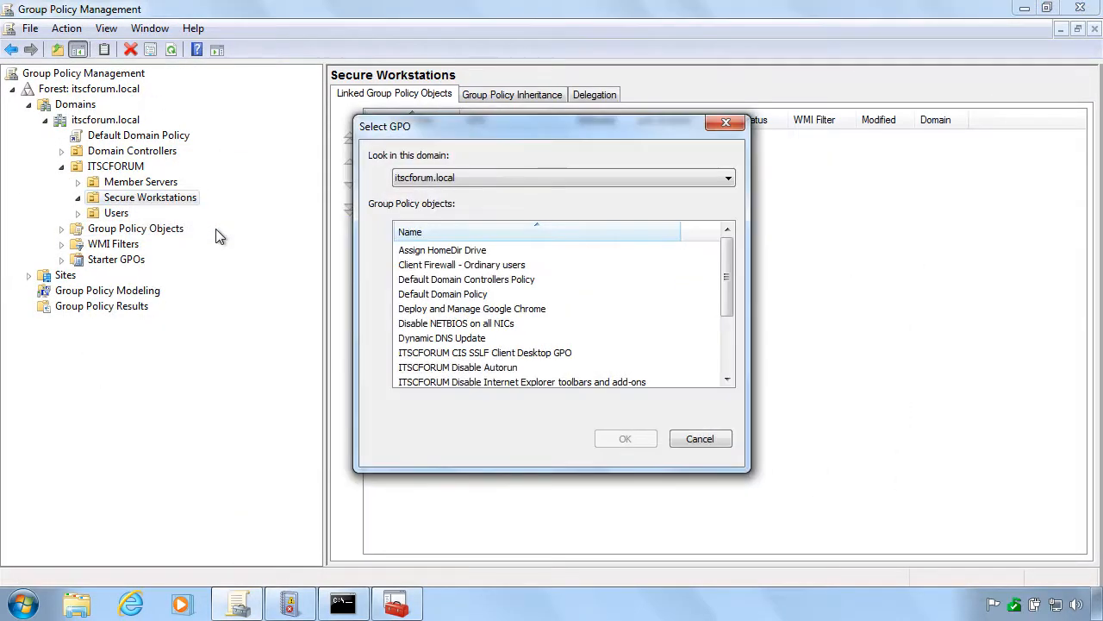
{"action": "scroll", "scroll_direction": "down", "scroll_amount": 3}
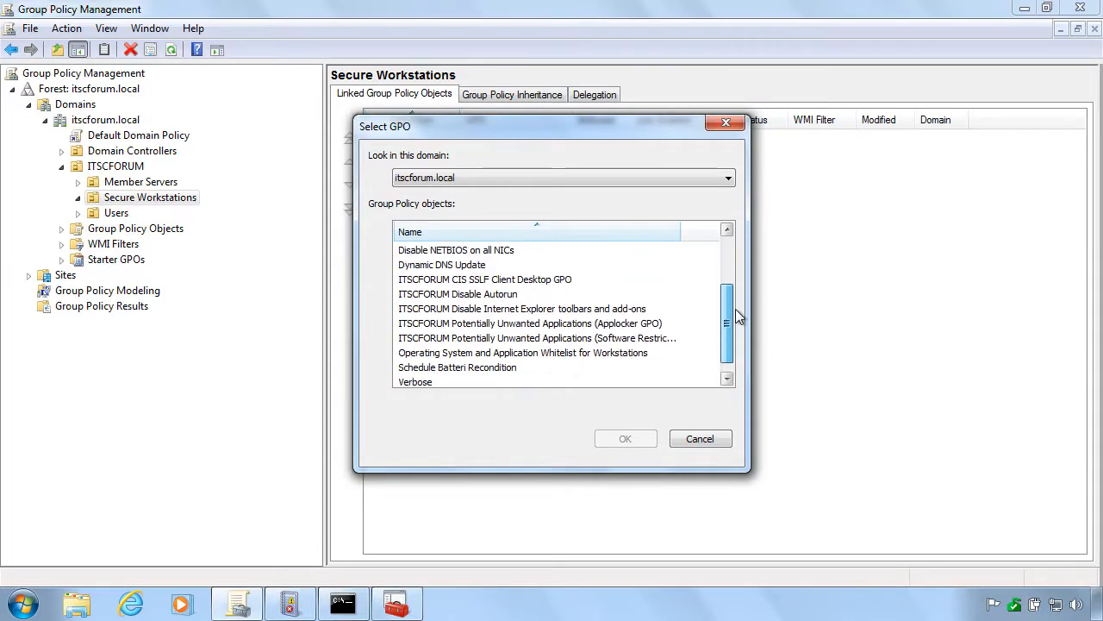
{"action": "scroll", "scroll_direction": "down", "scroll_amount": 3}
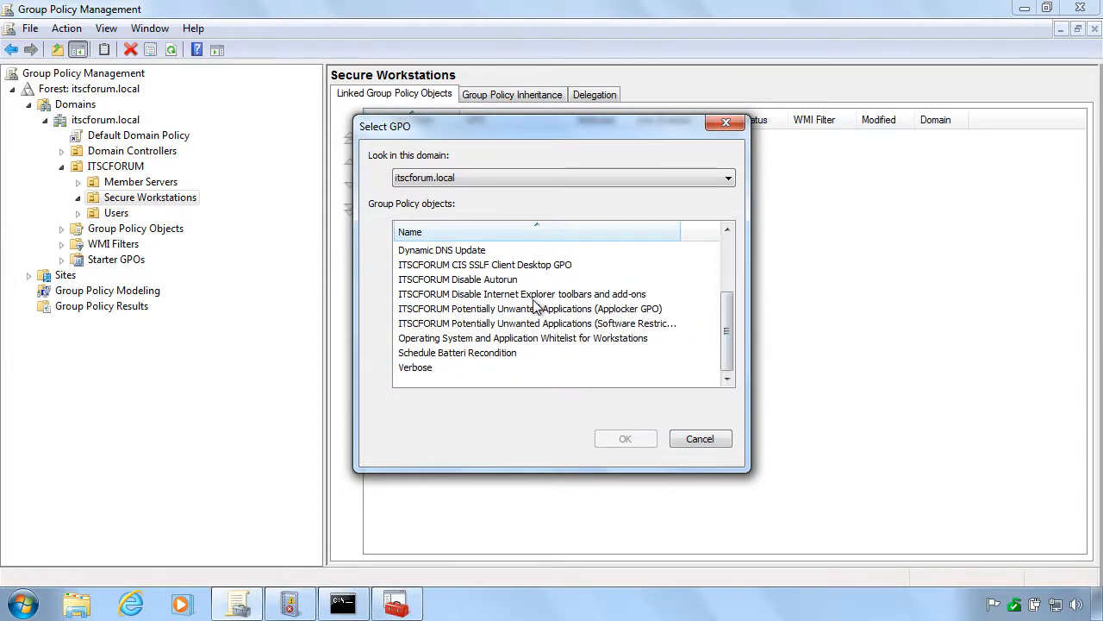
{"action": "left_click", "coordinate": [523, 336]}
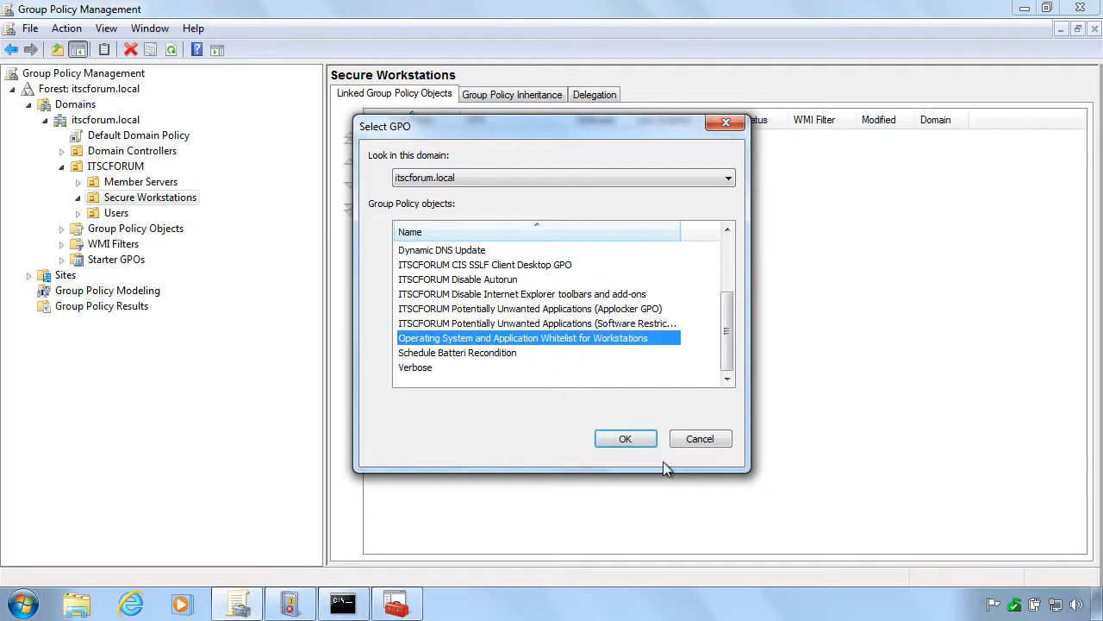
{"action": "left_click", "coordinate": [624, 438]}
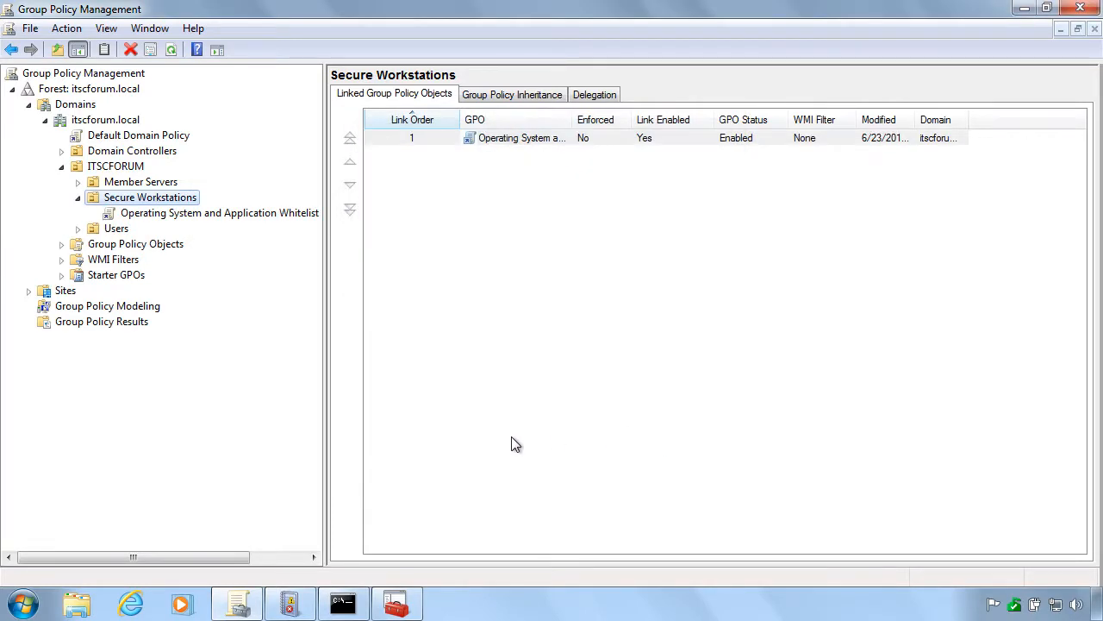
In System Services, define Application Identity with Automatic startup, then minimize the editor
{"action": "left_click", "coordinate": [396, 602]}
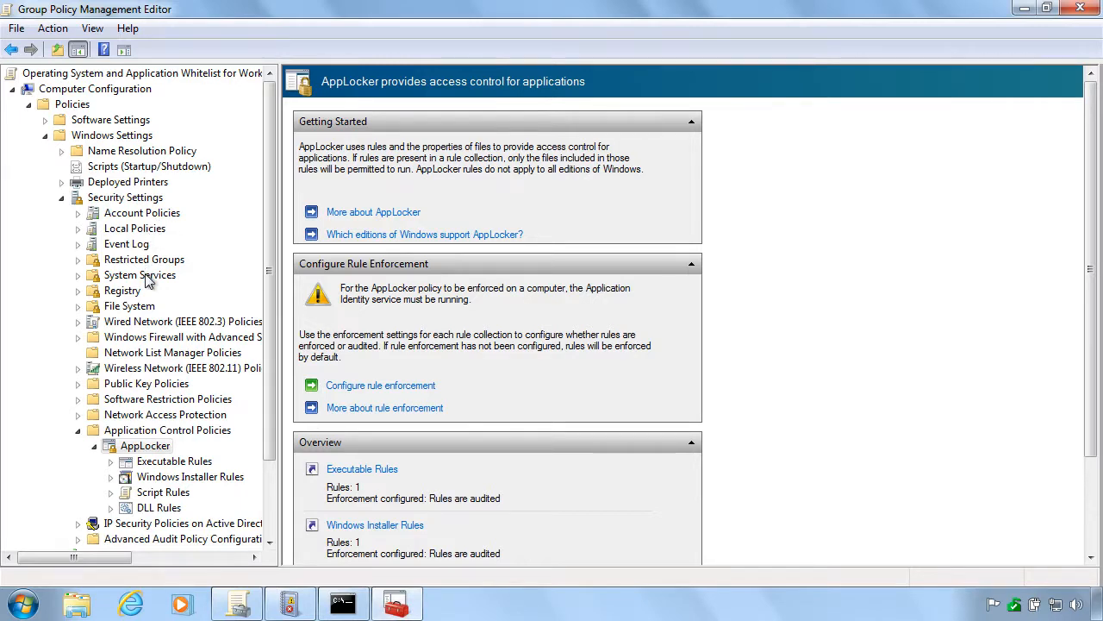
{"action": "left_click", "coordinate": [139, 274]}
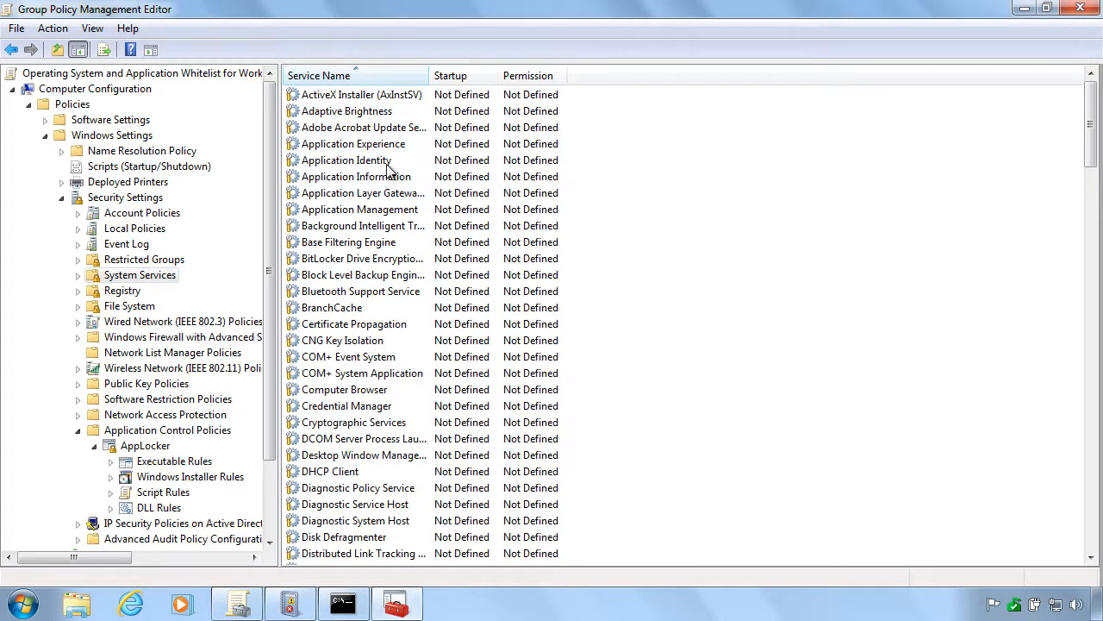
{"action": "left_click", "coordinate": [345, 160]}
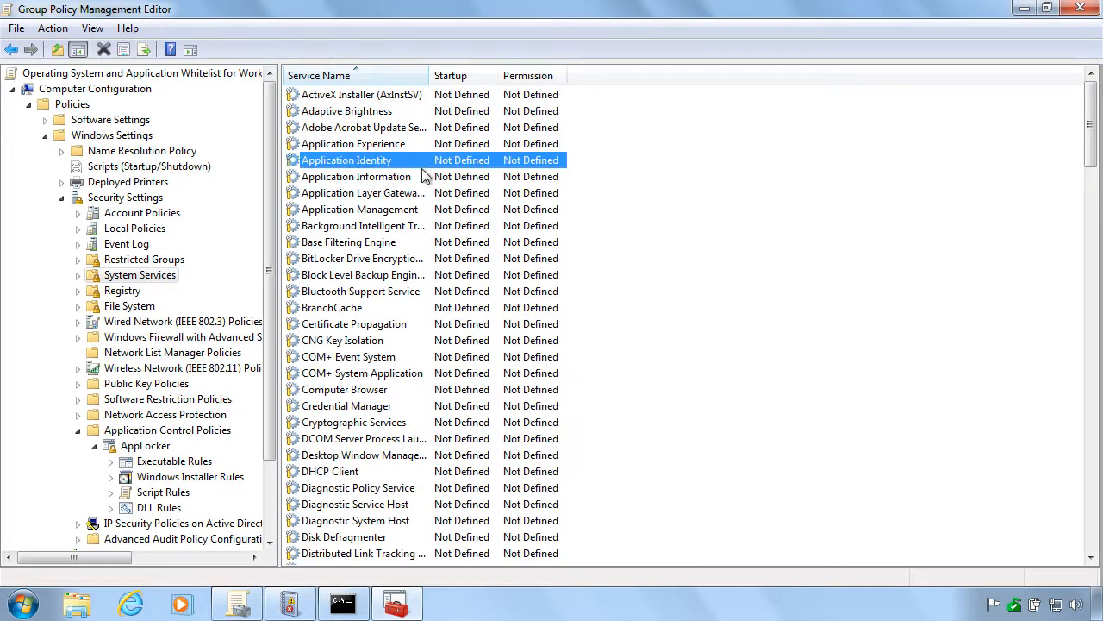
{"action": "double_click", "coordinate": [345, 159]}
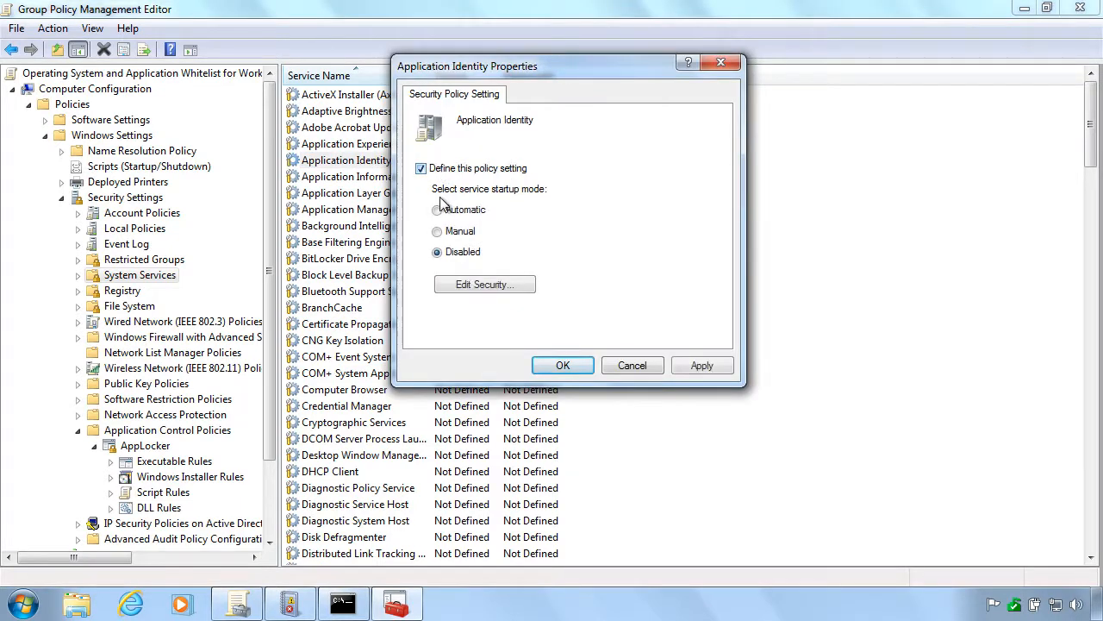
{"action": "left_click", "coordinate": [438, 211]}
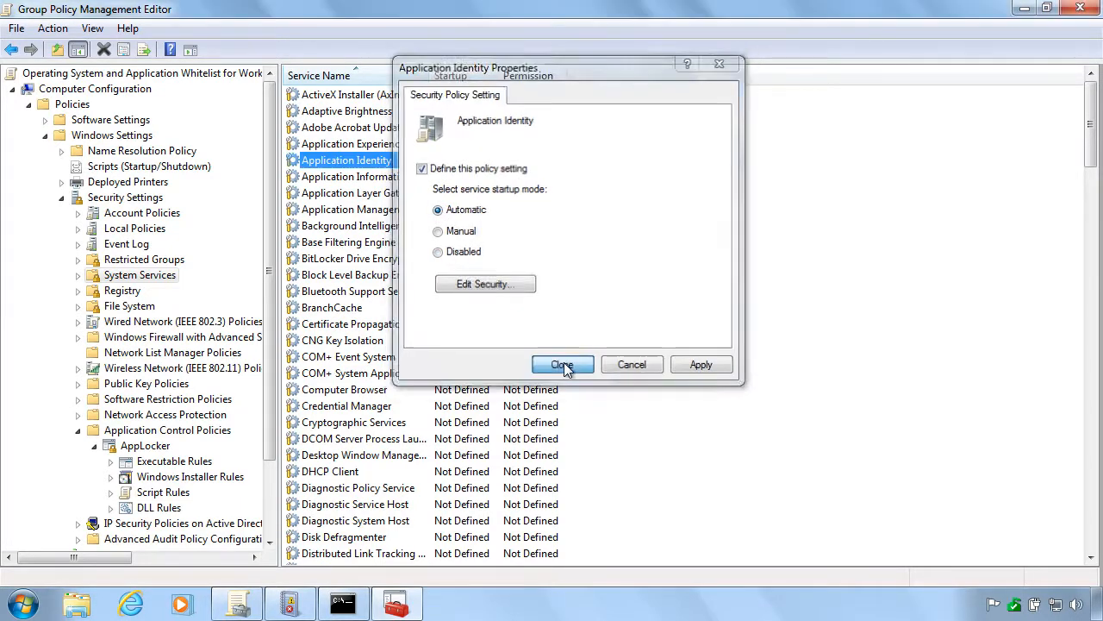
{"action": "left_click", "coordinate": [562, 364]}
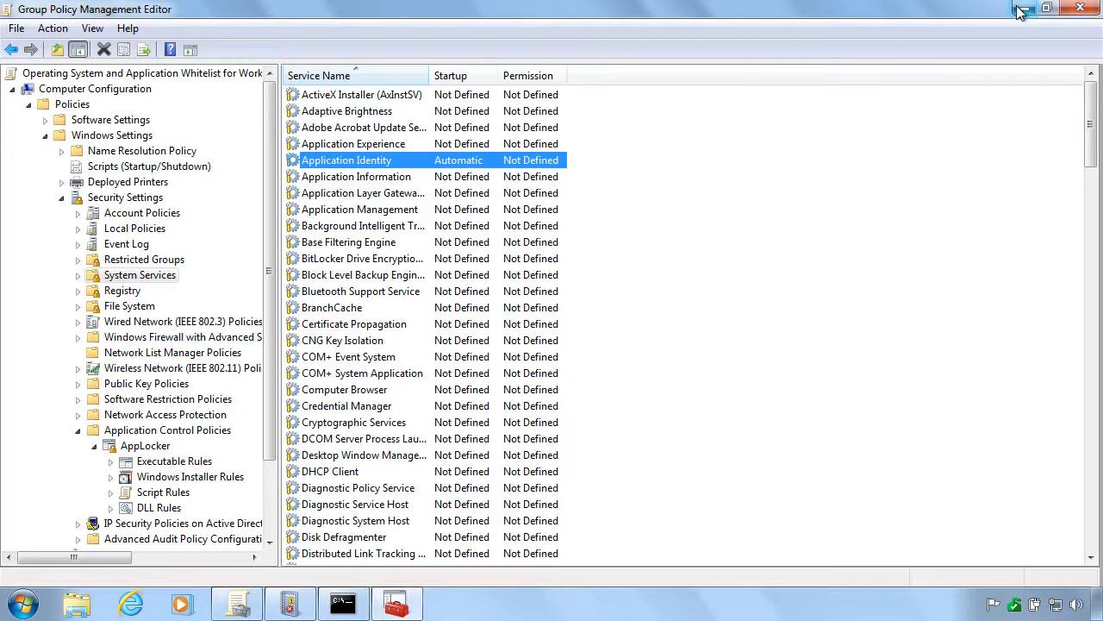
{"action": "left_click", "coordinate": [1024, 7]}
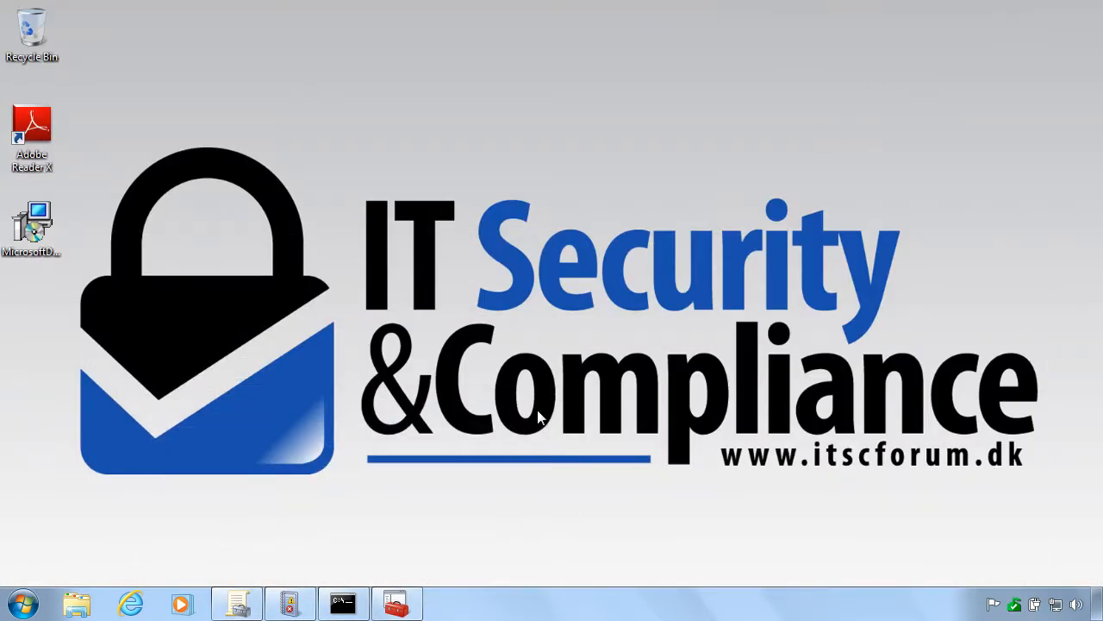
Run gpupdate /force and then gpresult /r in the administrator Command Prompt
{"action": "left_click", "coordinate": [341, 603]}
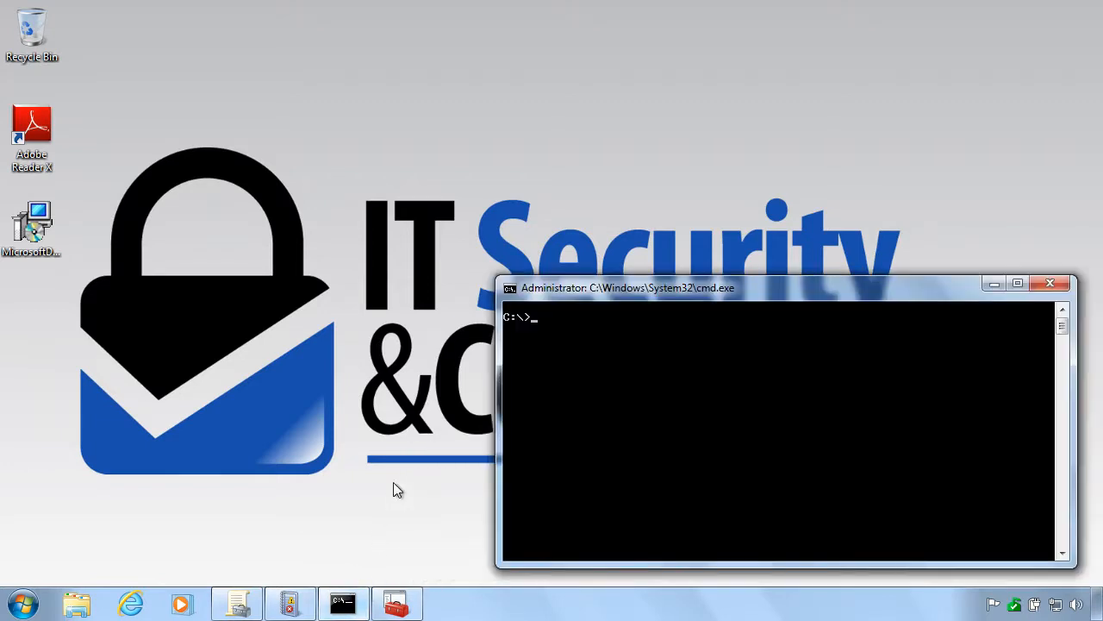
{"action": "type", "text": "gpupdate /force"}
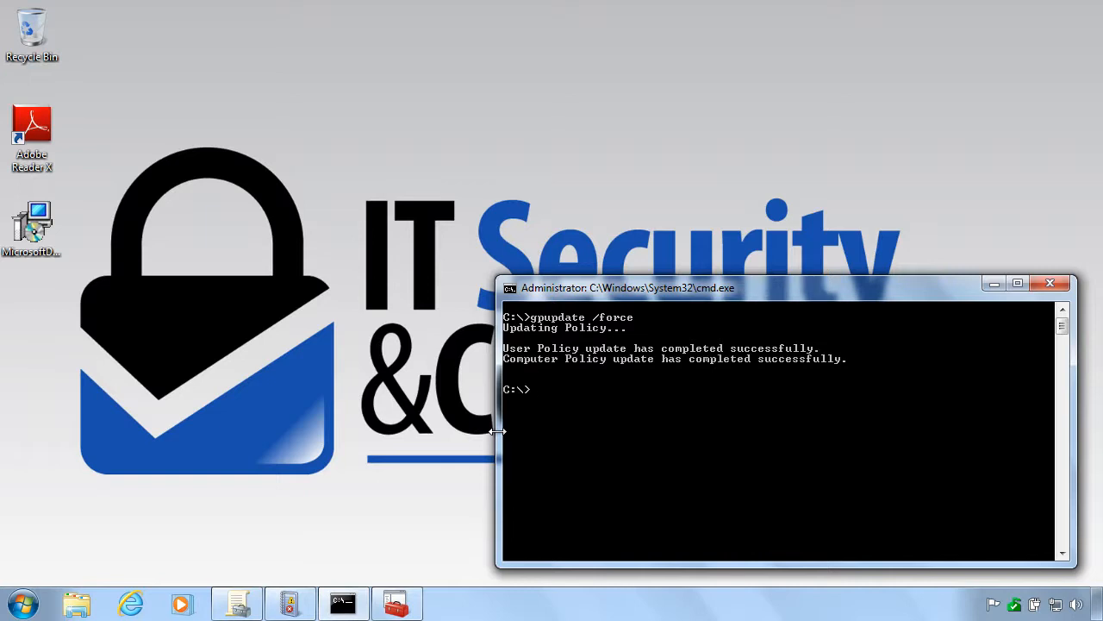
{"action": "type", "text": "gpr"}
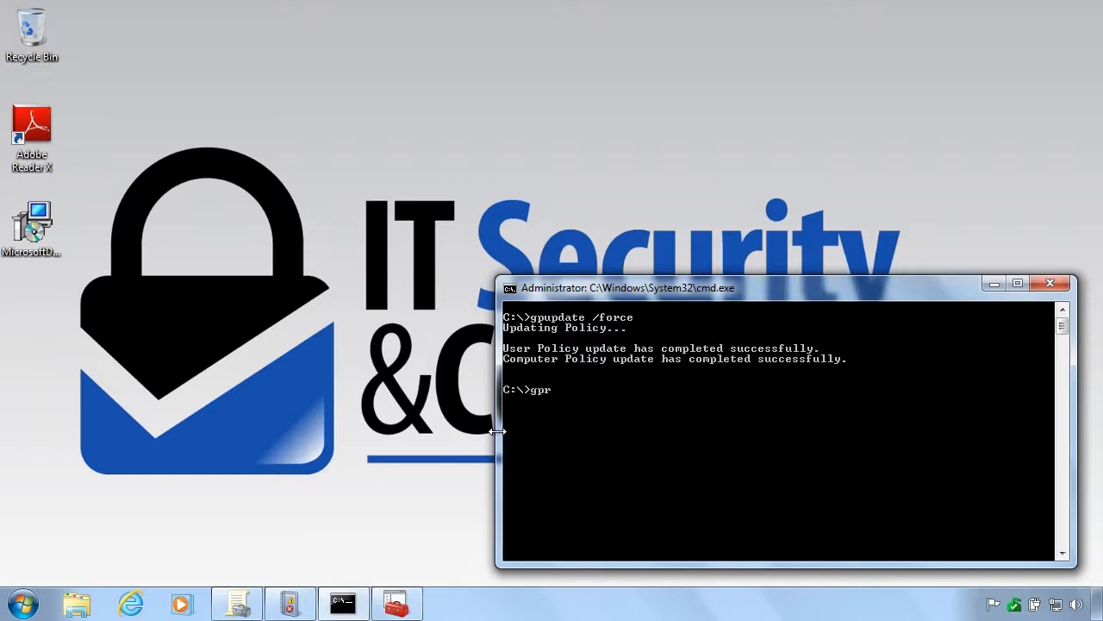
{"action": "type", "text": "esult .r"}
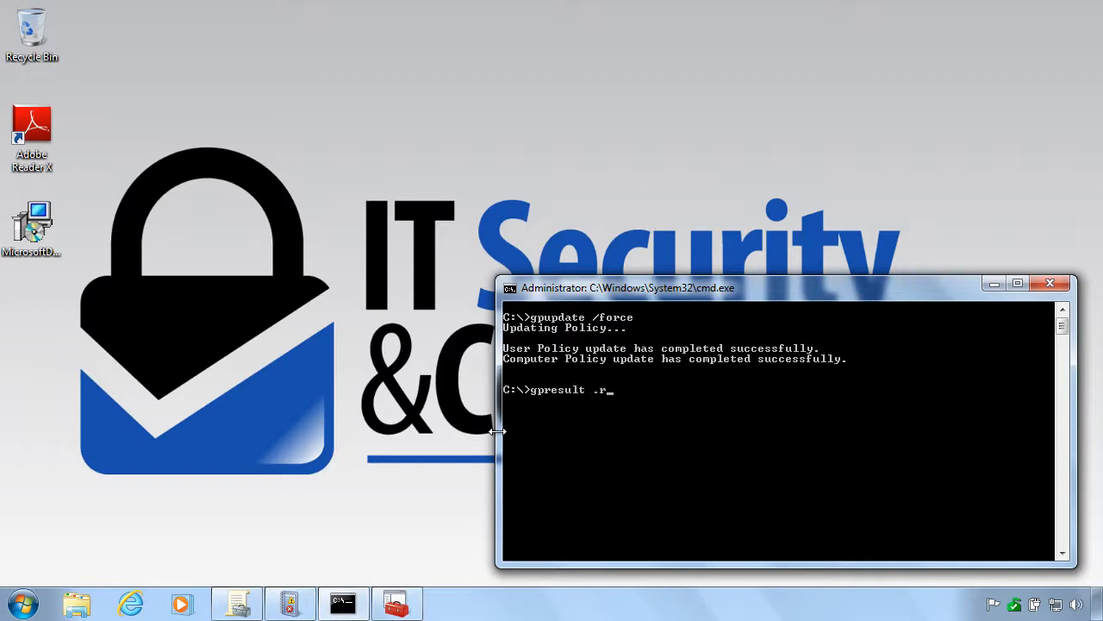
{"action": "key", "text": "Return"}
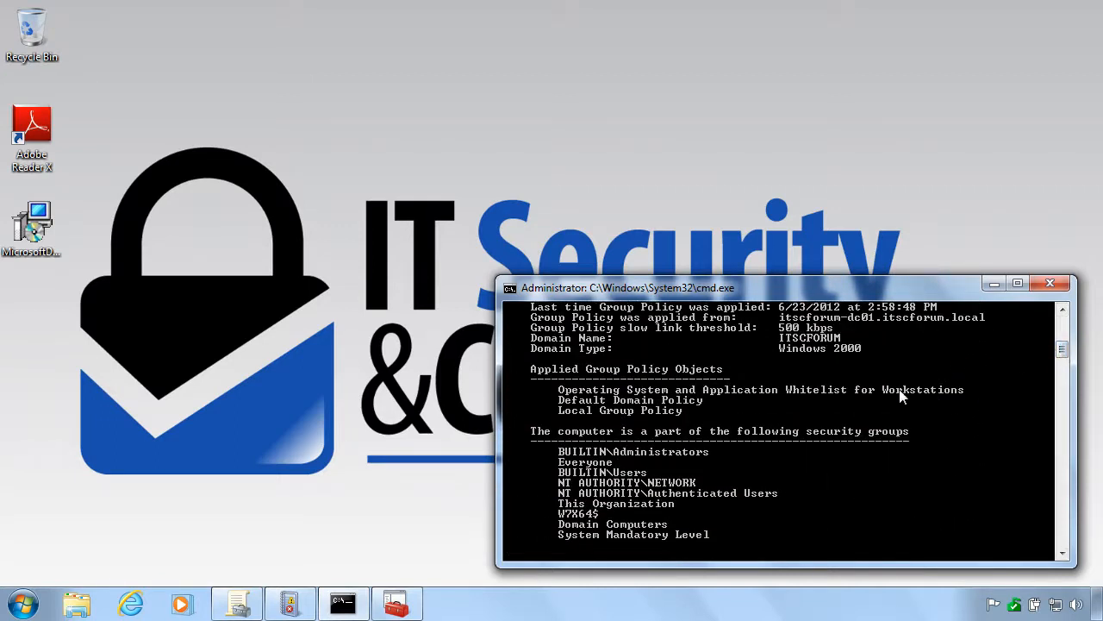
{"action": "mouse_move", "coordinate": [876, 556]}
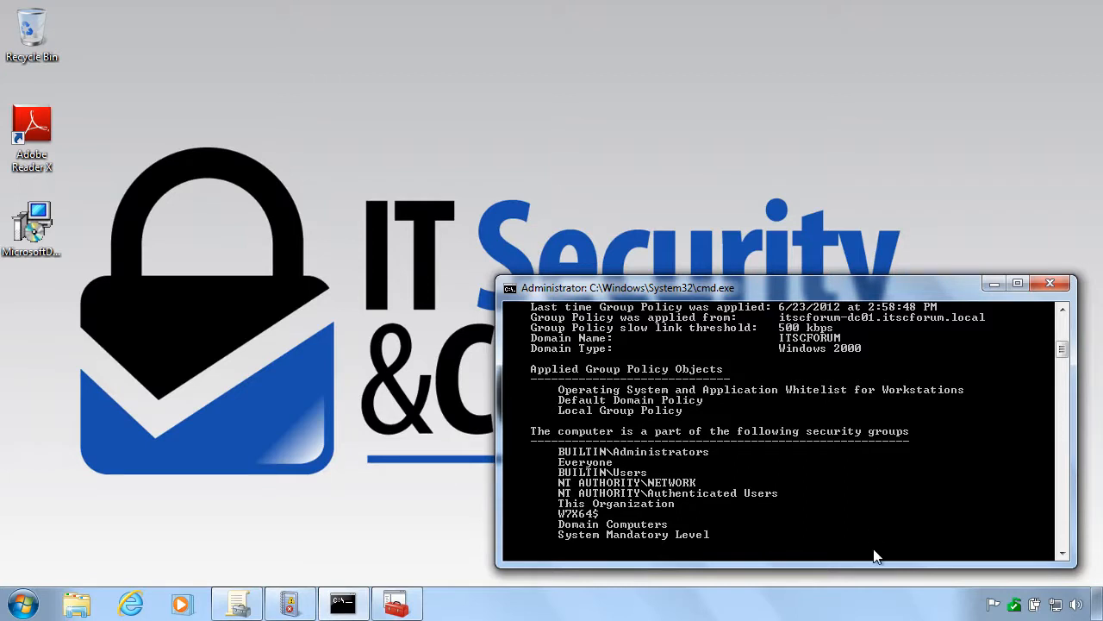
{"action": "mouse_move", "coordinate": [1035, 462]}
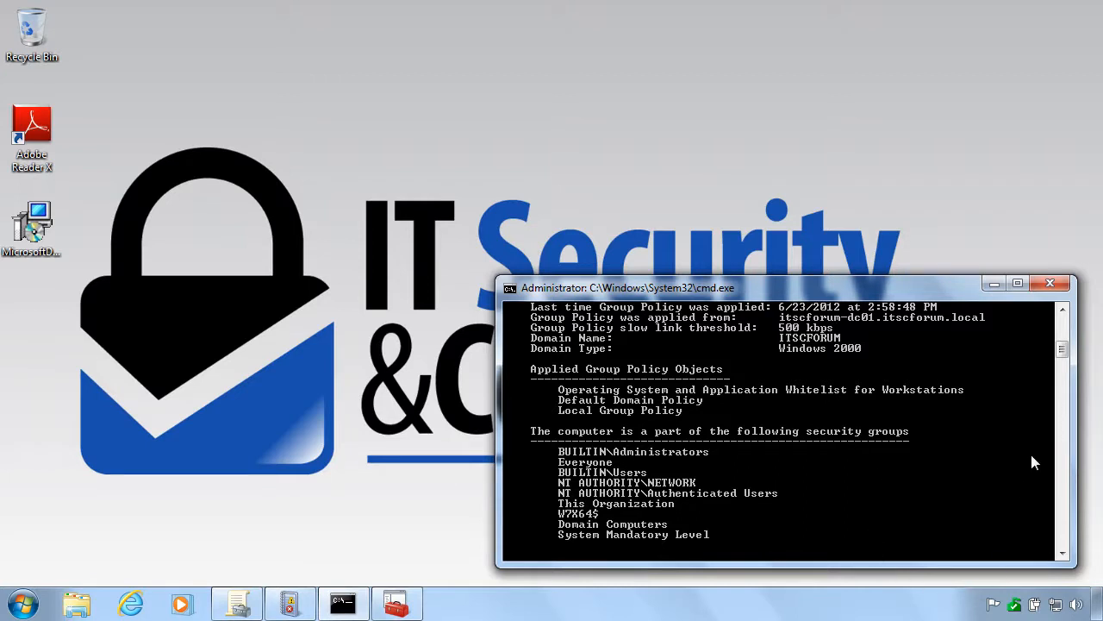
{"action": "mouse_move", "coordinate": [341, 601]}
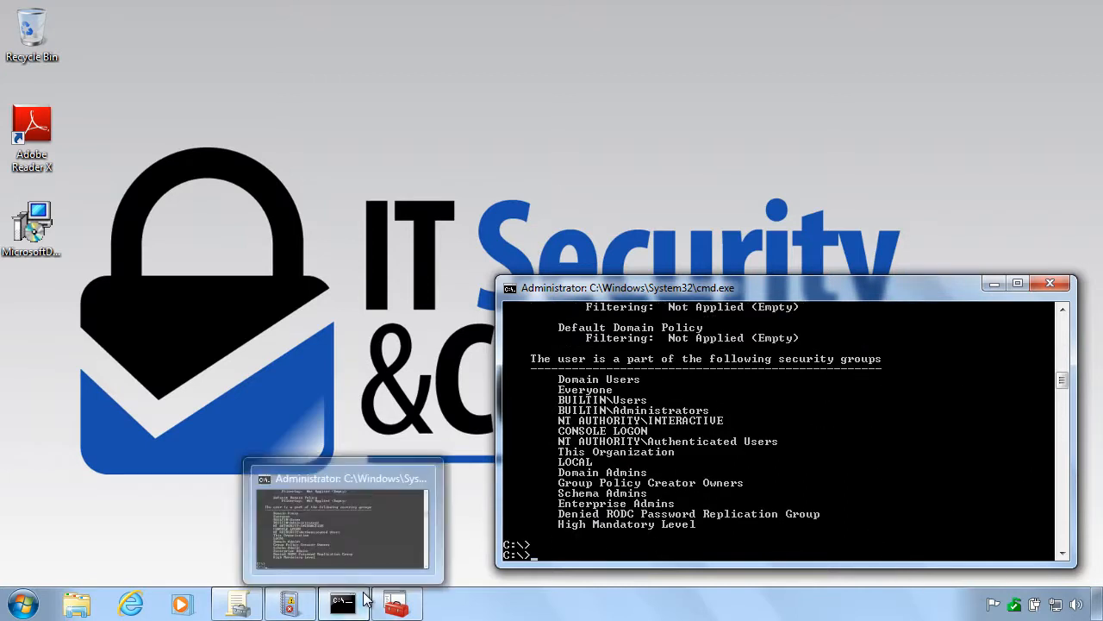
{"action": "mouse_move", "coordinate": [290, 602]}
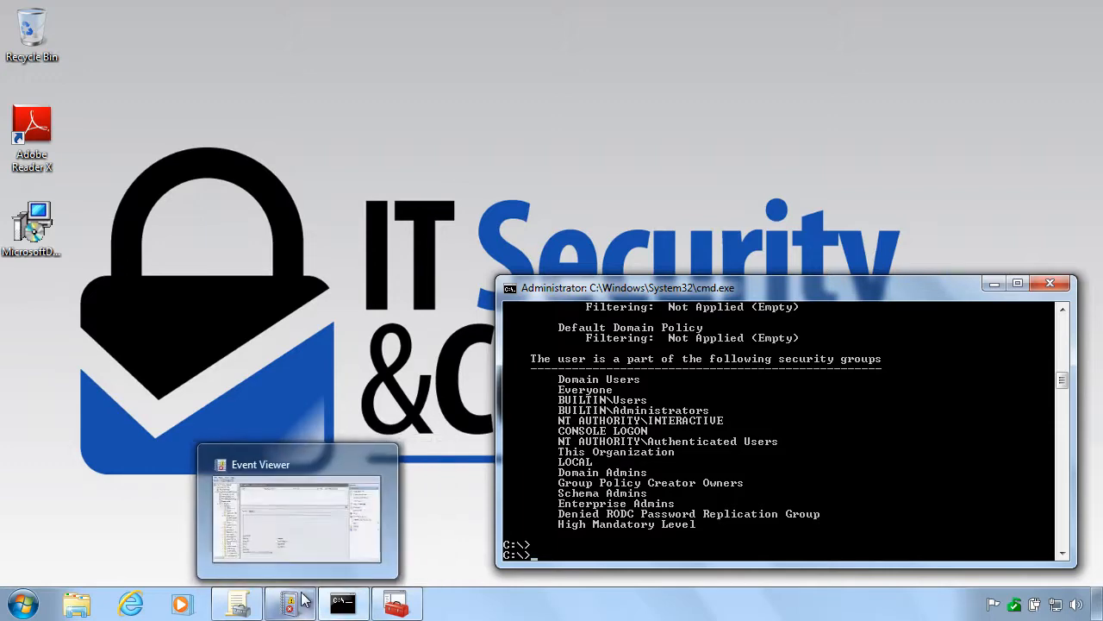
Switch to Event Viewer and load the AppLocker EXE and DLL log events
{"action": "left_click", "coordinate": [297, 509]}
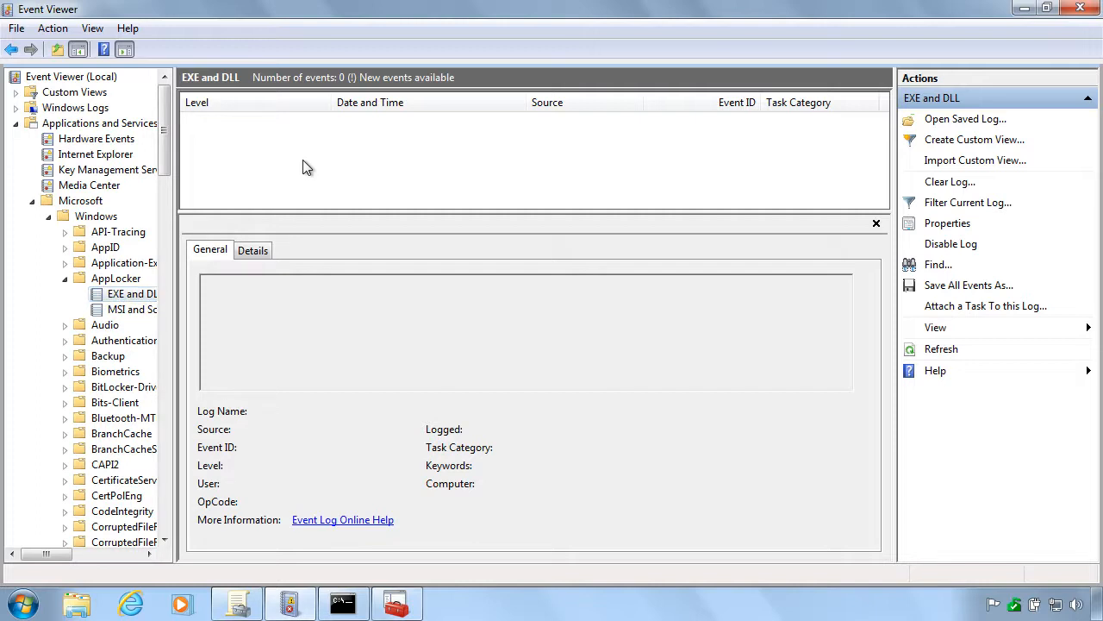
{"action": "left_click", "coordinate": [942, 348]}
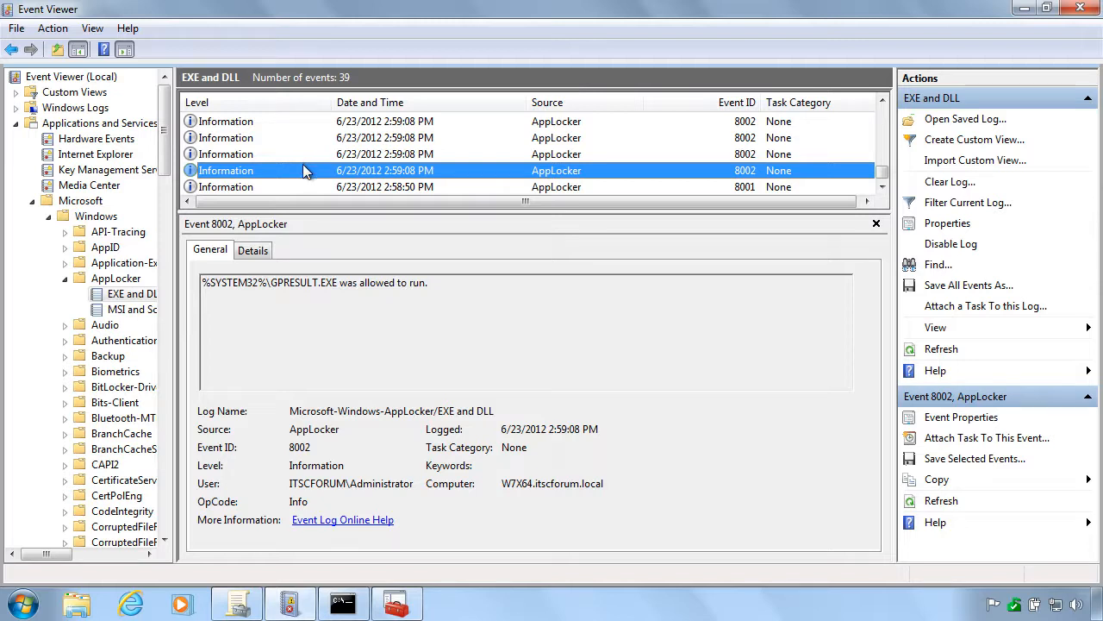
{"action": "mouse_move", "coordinate": [147, 582]}
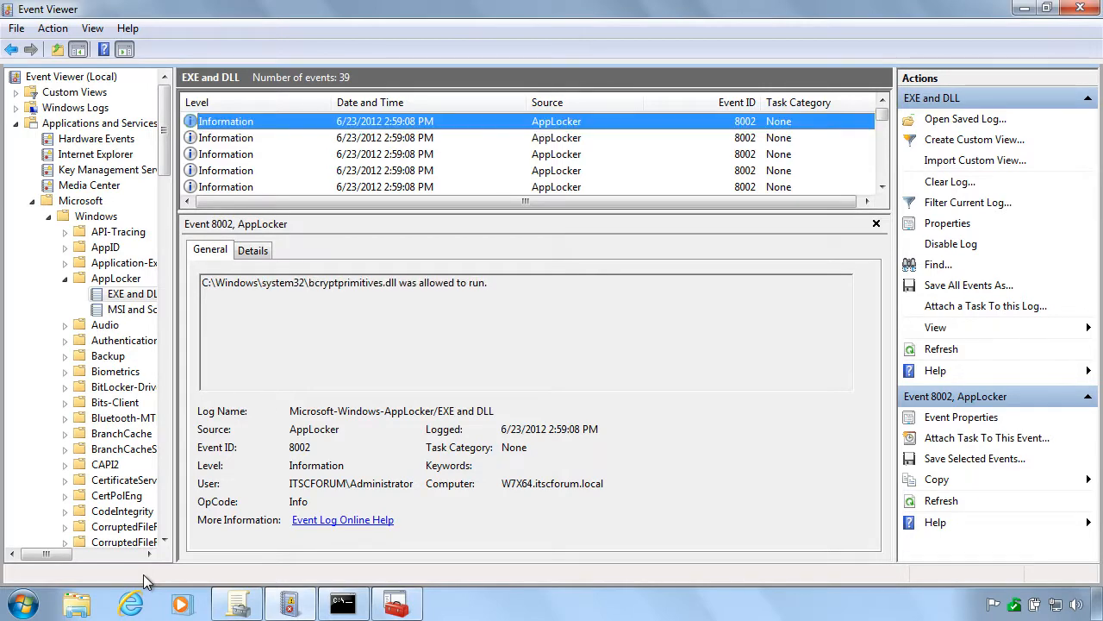
{"action": "mouse_move", "coordinate": [146, 607]}
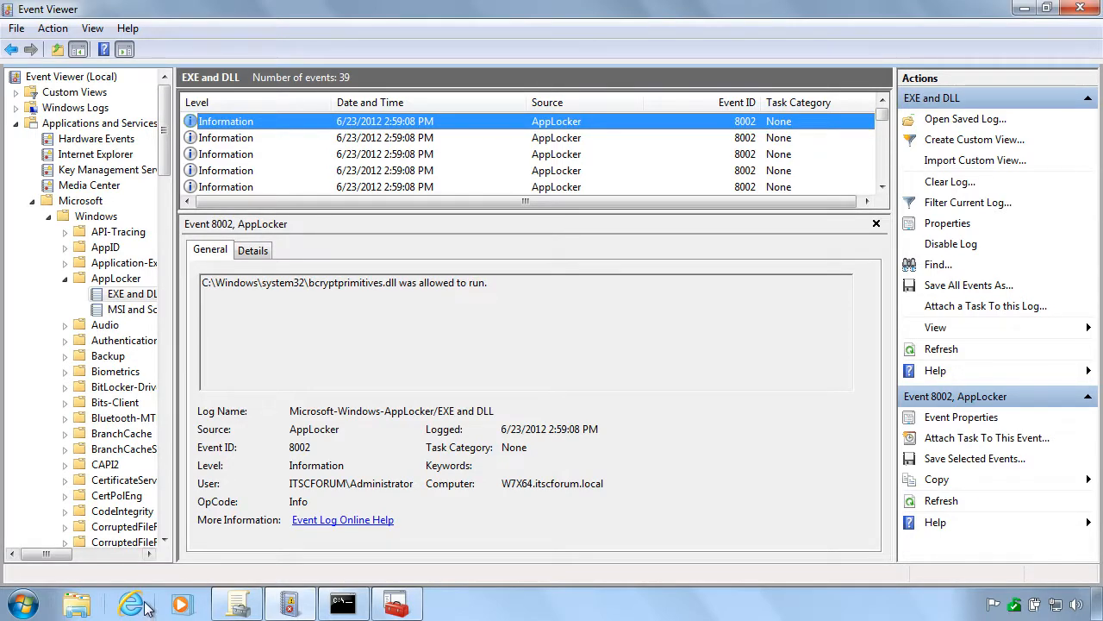
Launch and close Internet Explorer to generate new AppLocker DLL events
{"action": "left_click", "coordinate": [131, 604]}
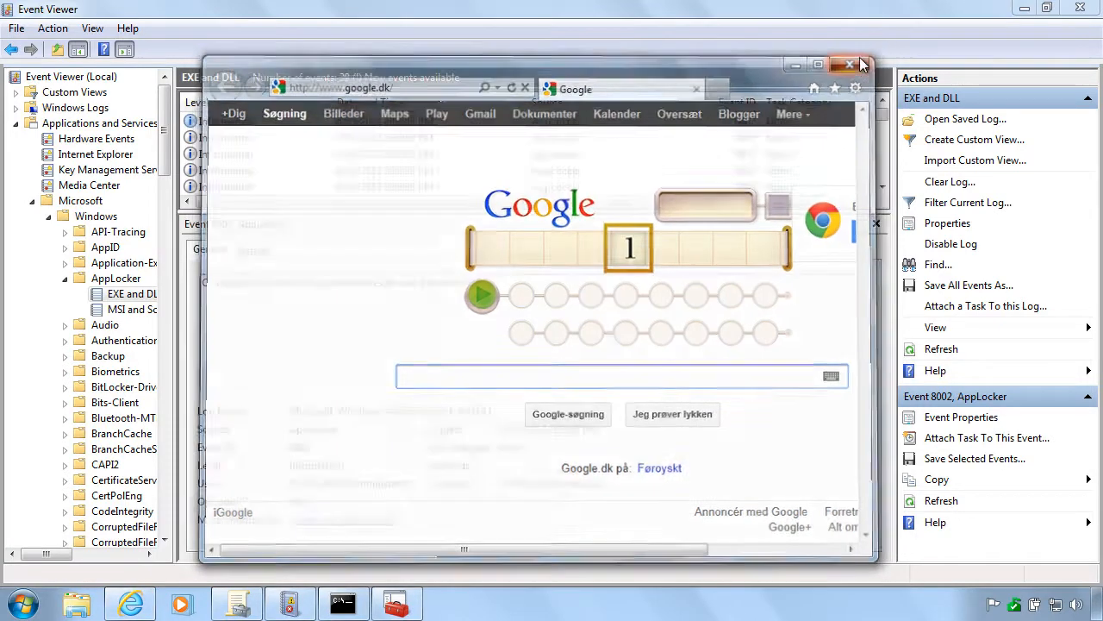
{"action": "left_click", "coordinate": [862, 64]}
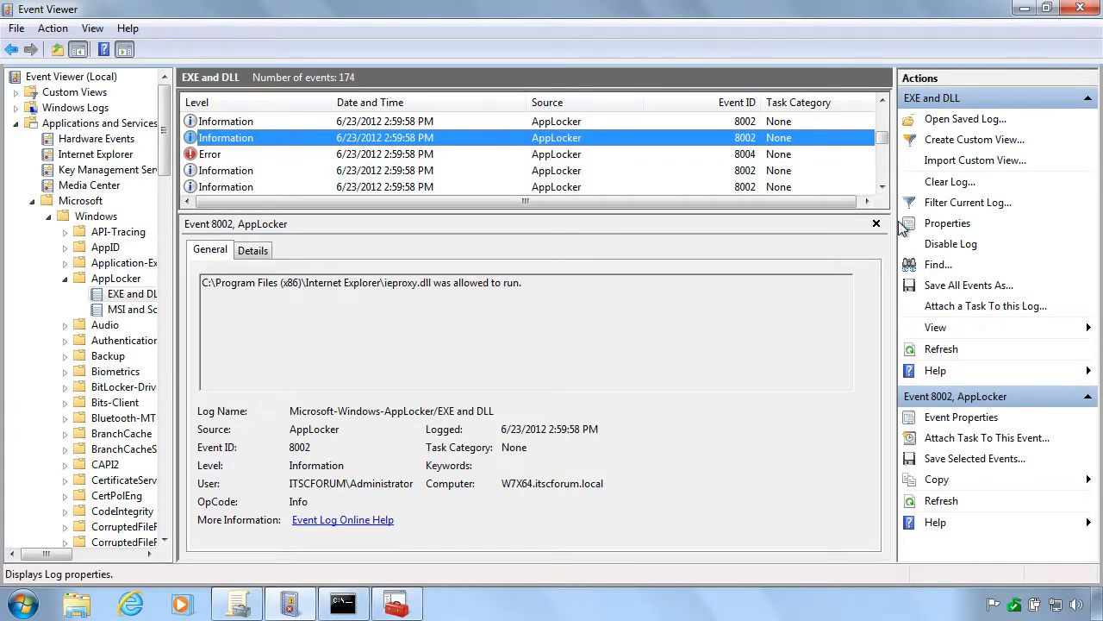
{"action": "mouse_move", "coordinate": [969, 201]}
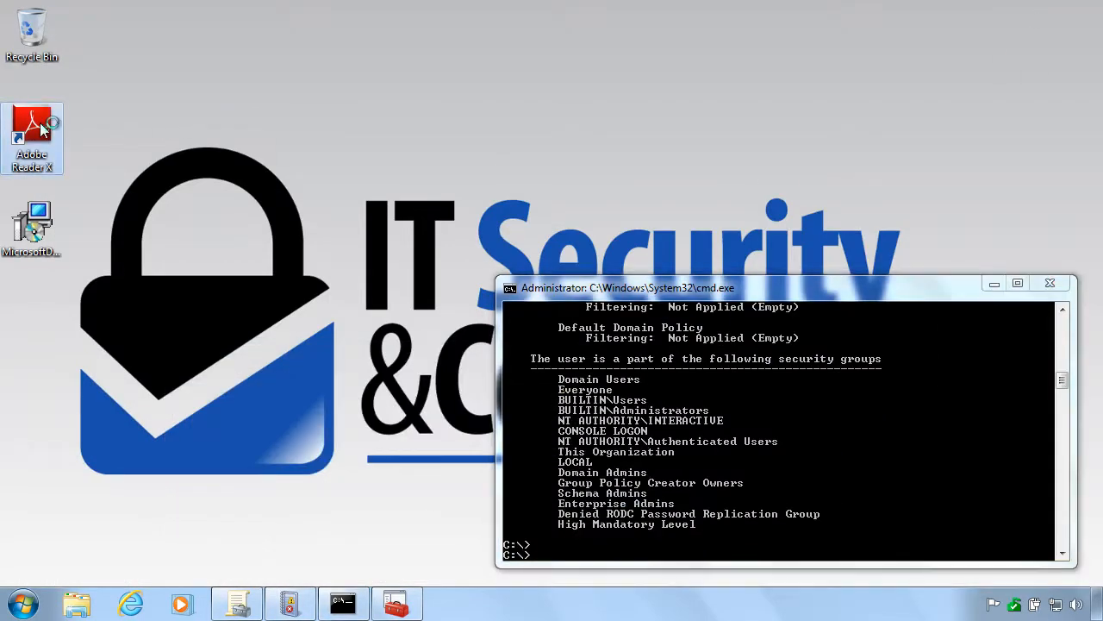
Launch and close Adobe Reader to log its audit warning, then minimize Event Viewer
{"action": "double_click", "coordinate": [31, 137]}
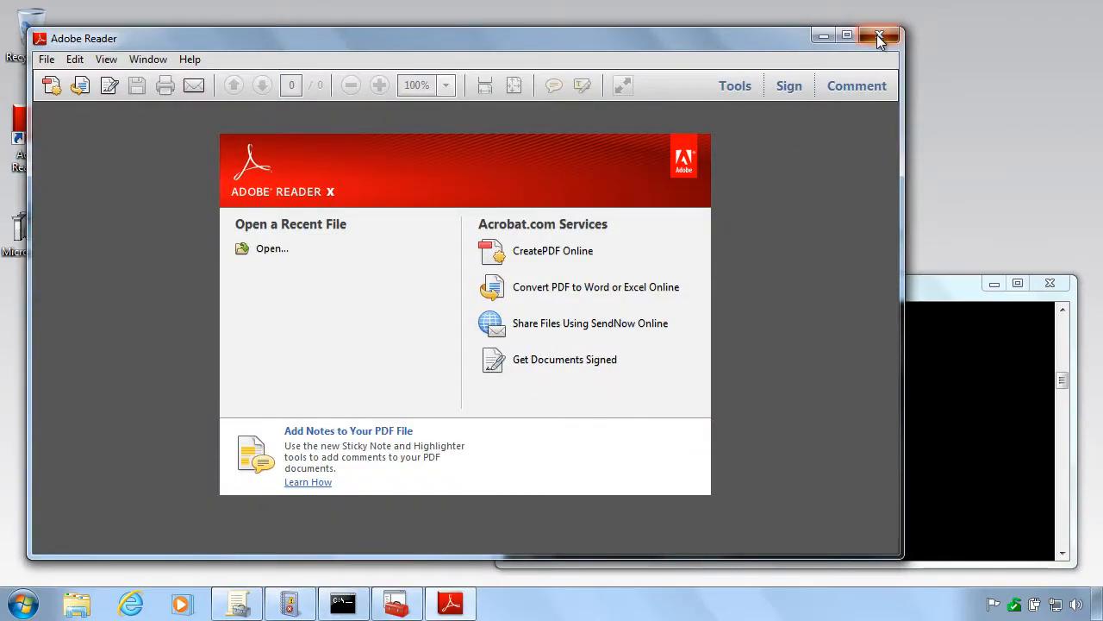
{"action": "left_click", "coordinate": [880, 36]}
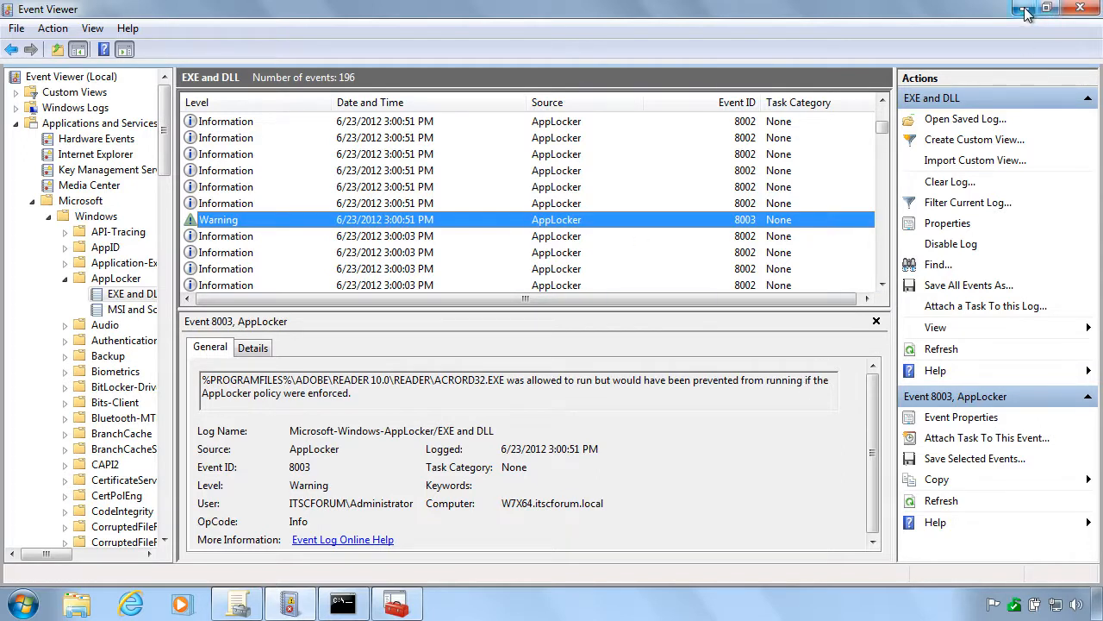
{"action": "left_click", "coordinate": [1031, 7]}
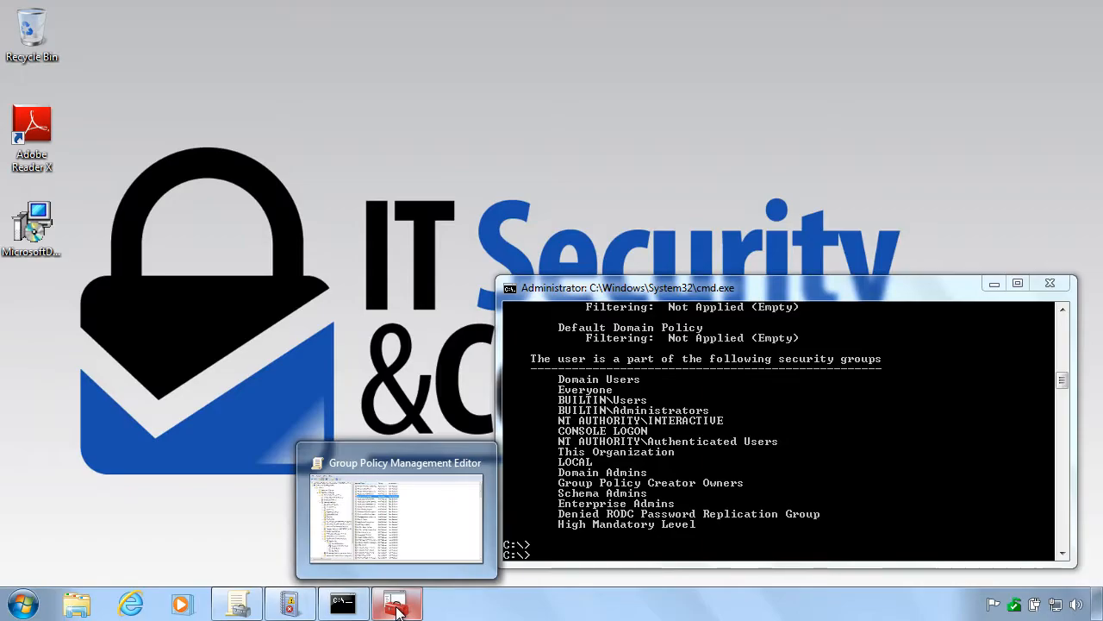
Set executable, Windows Installer, script and DLL collections to Enforce rules and apply, then switch to Command Prompt
{"action": "left_click", "coordinate": [397, 517]}
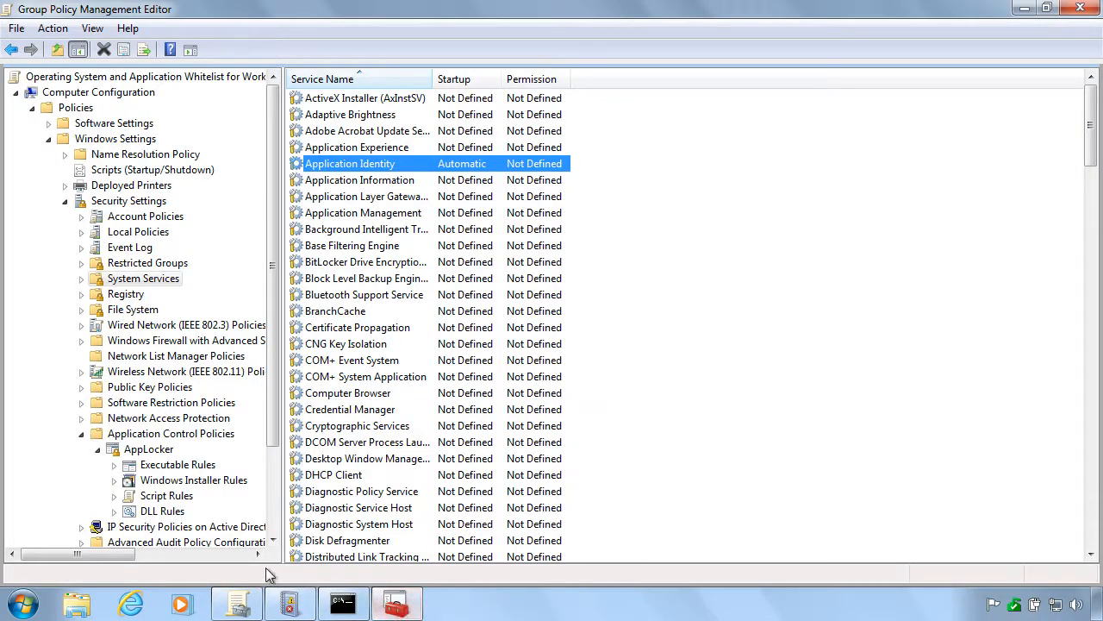
{"action": "left_click", "coordinate": [149, 449]}
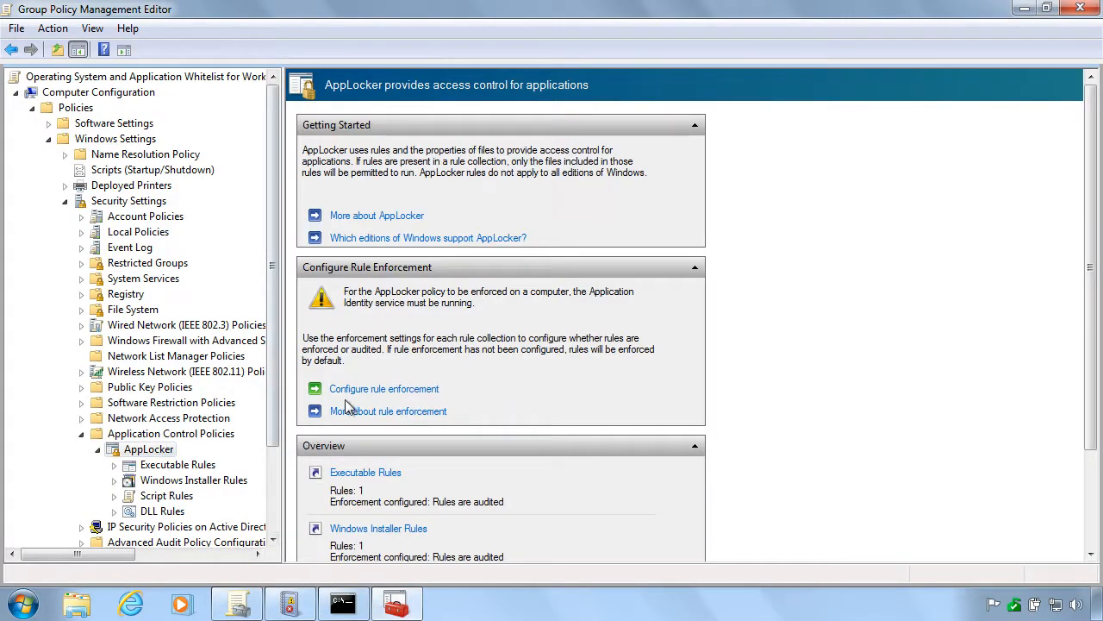
{"action": "left_click", "coordinate": [383, 390]}
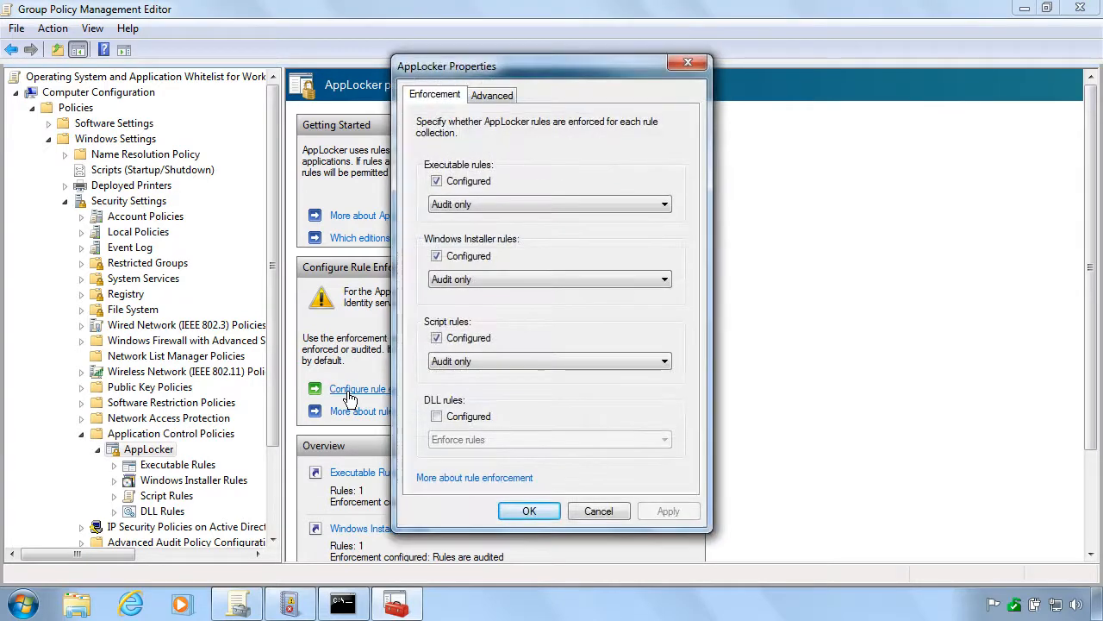
{"action": "left_click", "coordinate": [664, 204]}
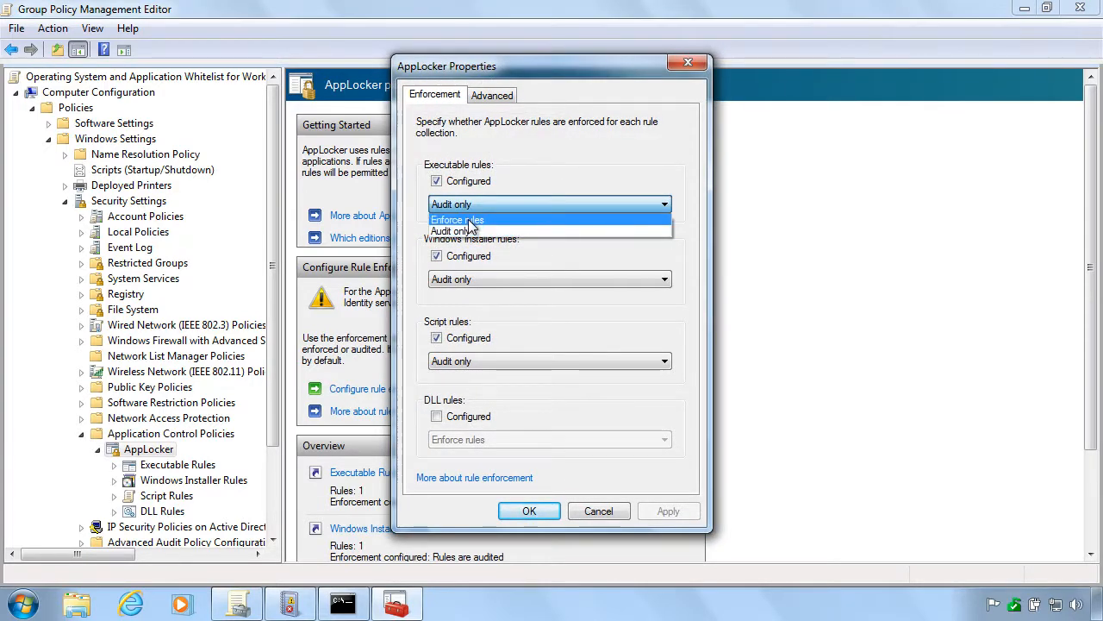
{"action": "left_click", "coordinate": [457, 221]}
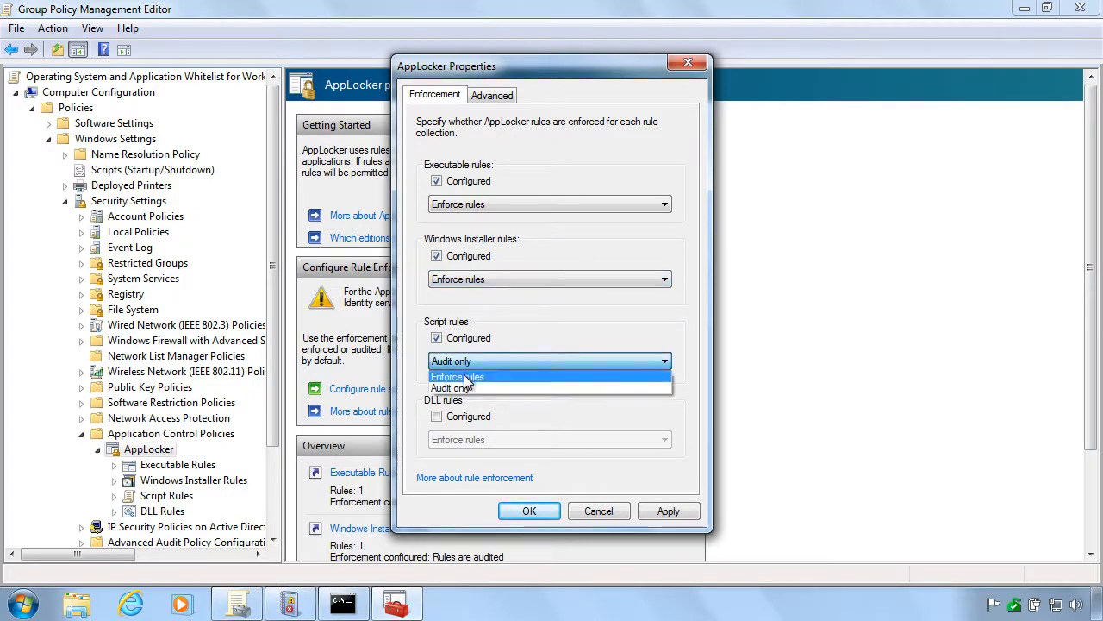
{"action": "left_click", "coordinate": [457, 376]}
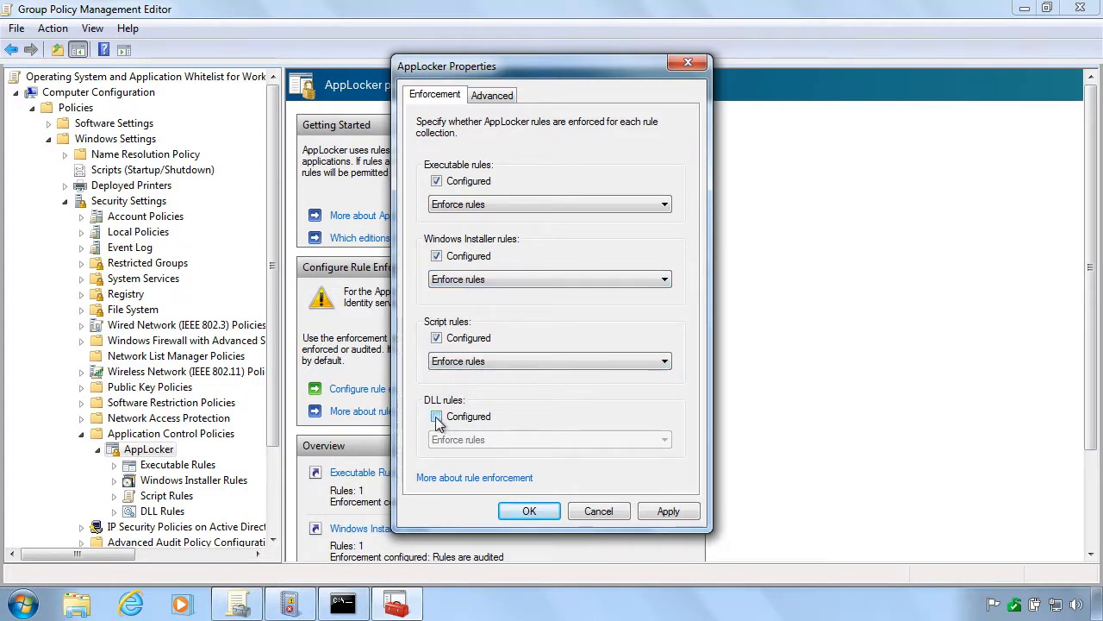
{"action": "left_click", "coordinate": [436, 416]}
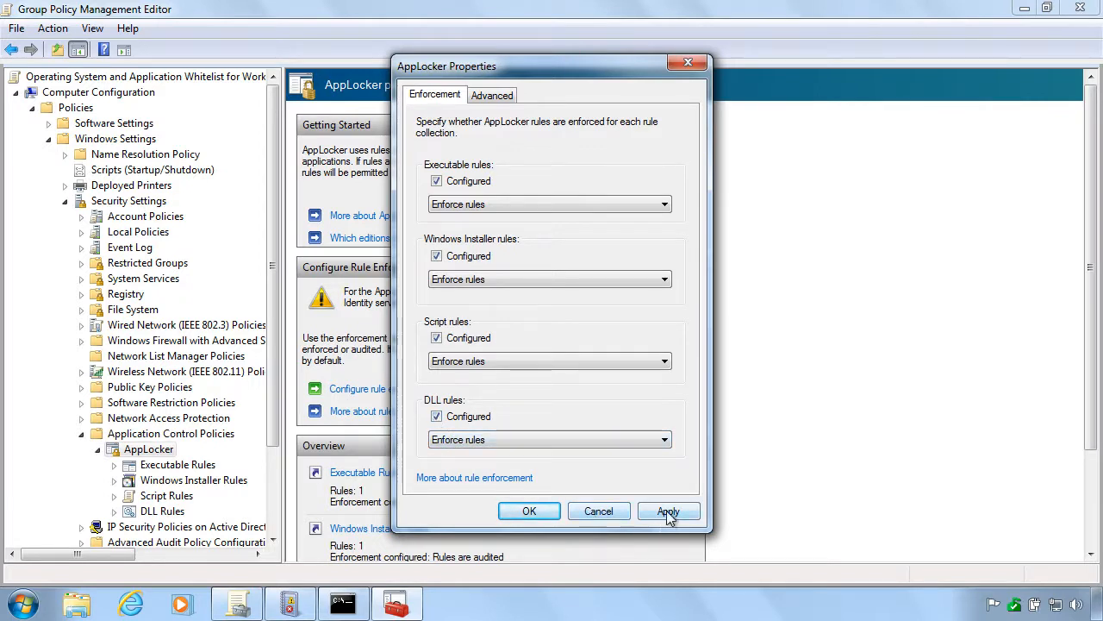
{"action": "left_click", "coordinate": [669, 510]}
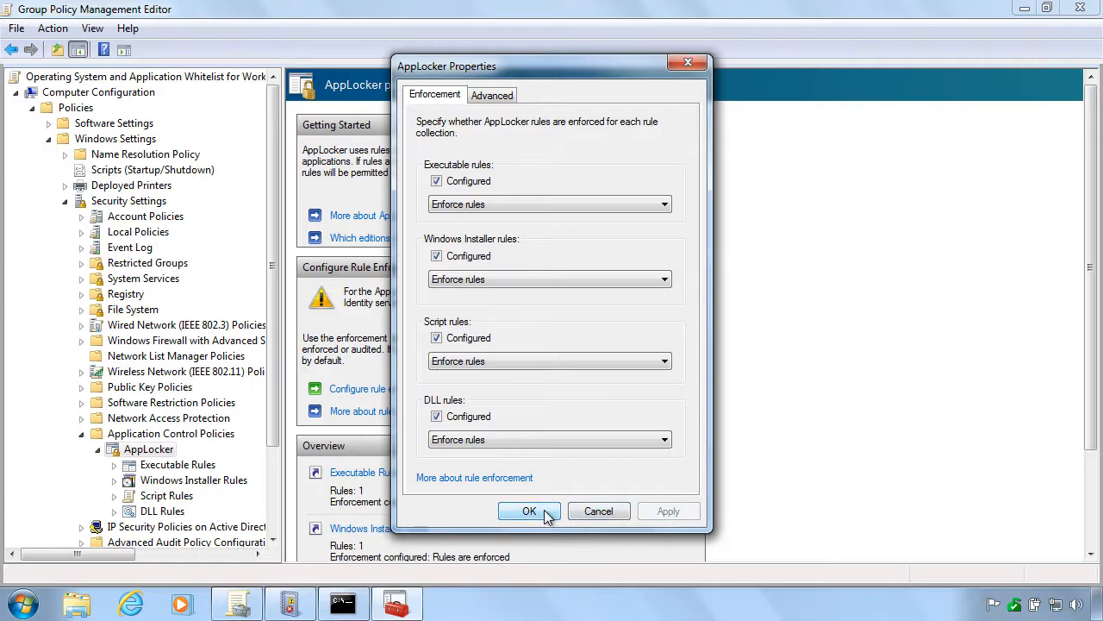
{"action": "left_click", "coordinate": [529, 511]}
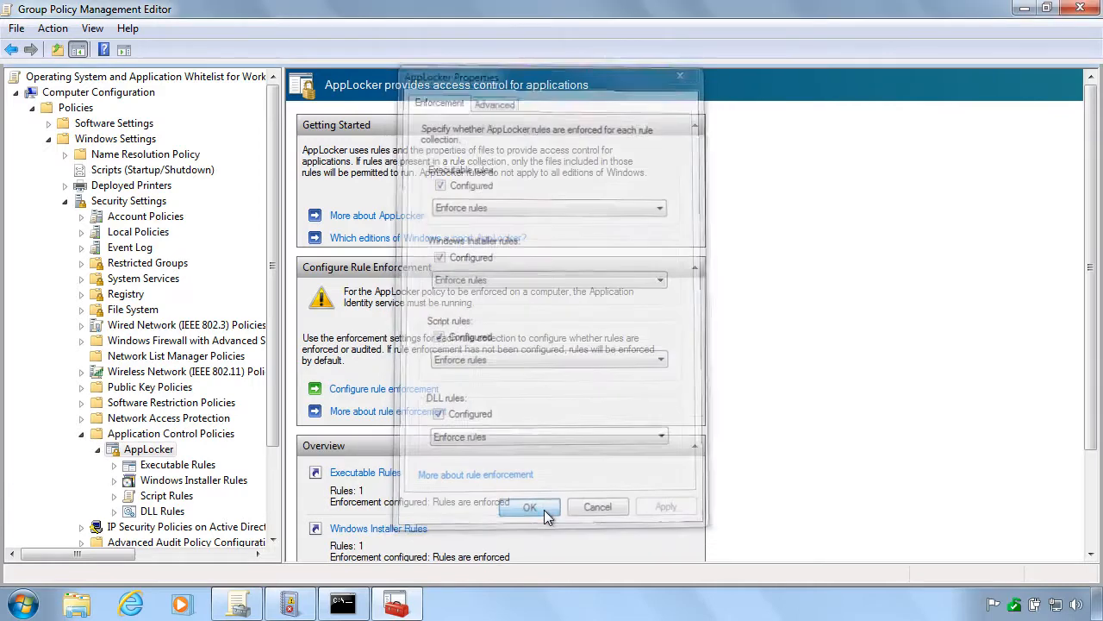
{"action": "left_click", "coordinate": [531, 506]}
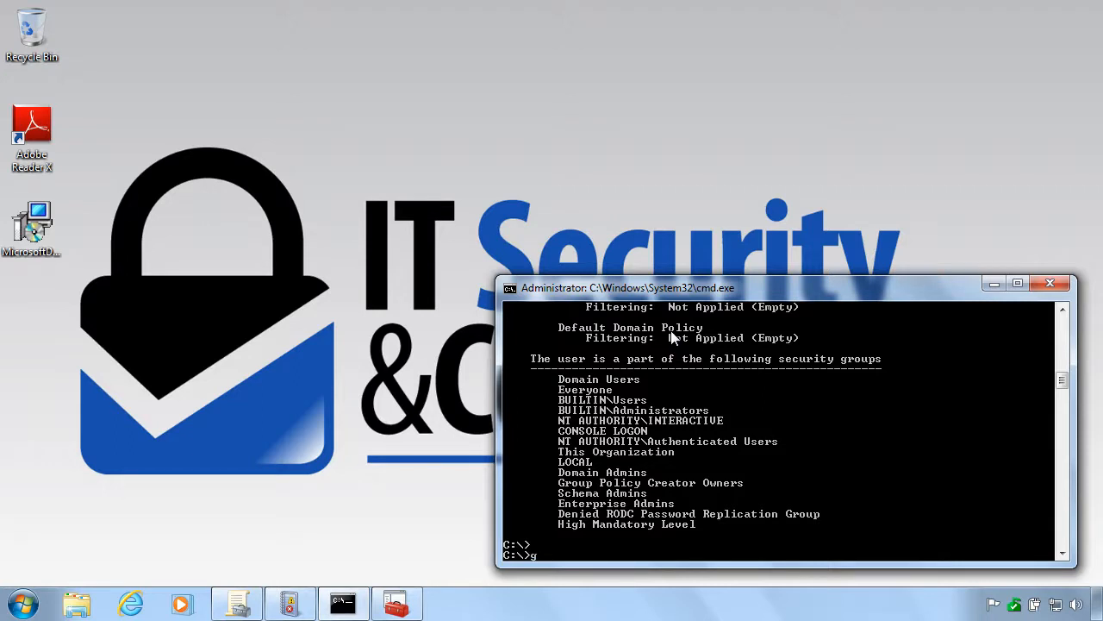
Run gpupdate /force, then launch Adobe Reader and dismiss its blocked-by-policy message
{"action": "type", "text": "gpupdate /force"}
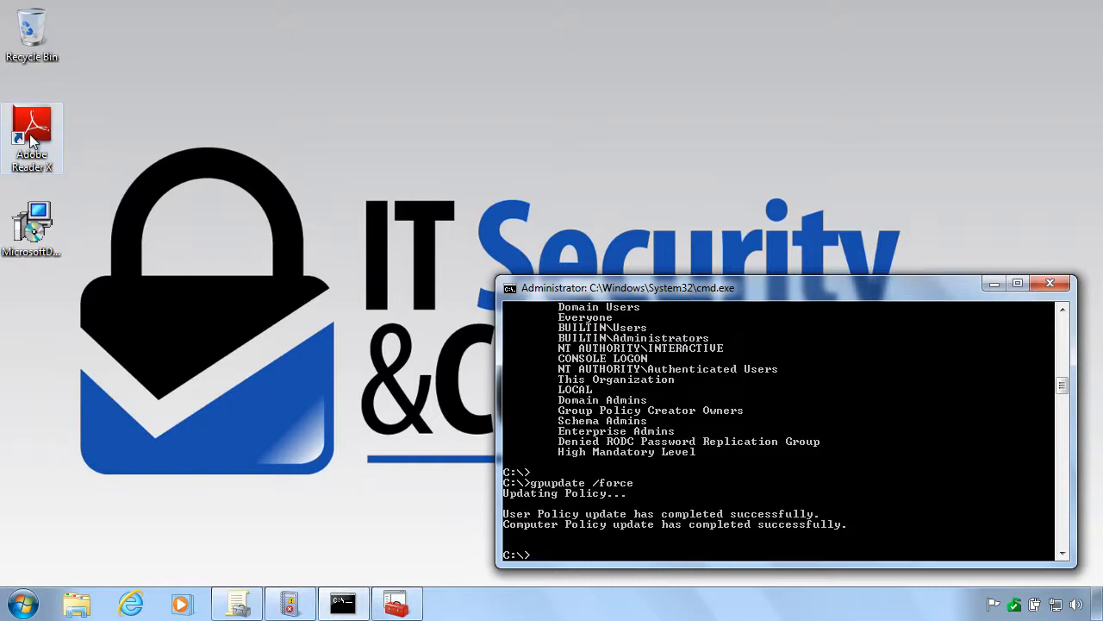
{"action": "double_click", "coordinate": [31, 135]}
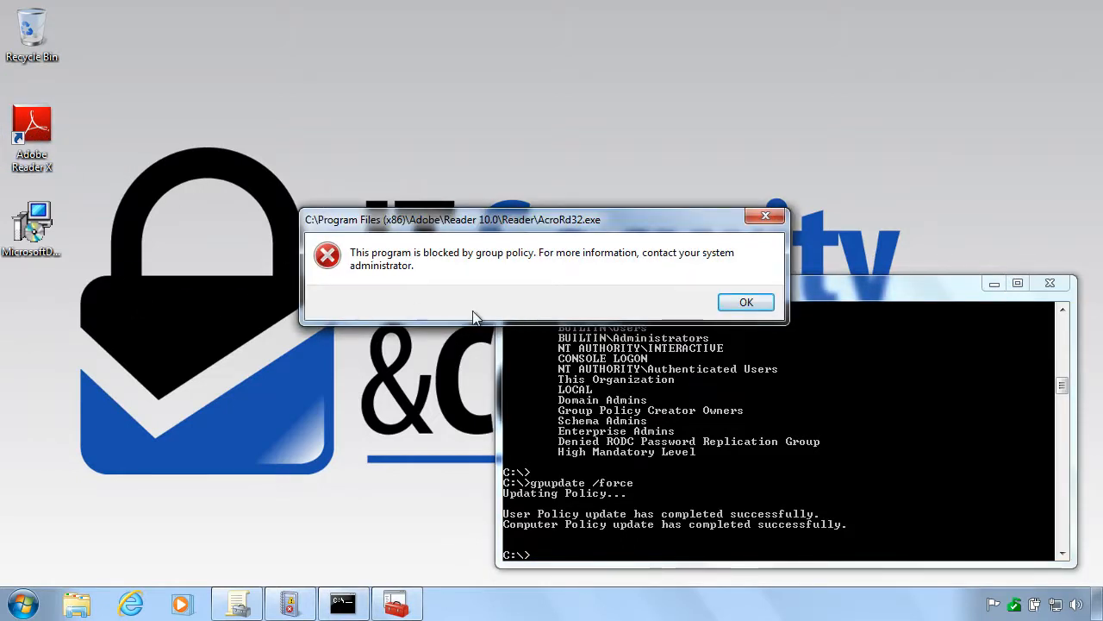
{"action": "left_click", "coordinate": [744, 302]}
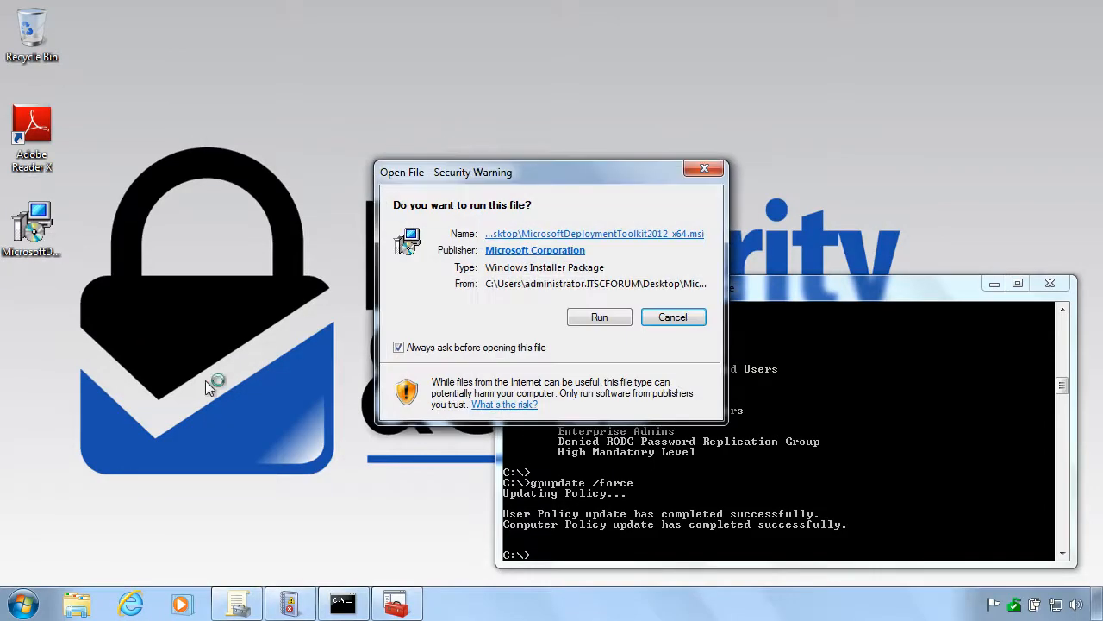
Run the Deployment Toolkit installer, cancel its setup, and return to the Group Policy editor
{"action": "left_click", "coordinate": [600, 317]}
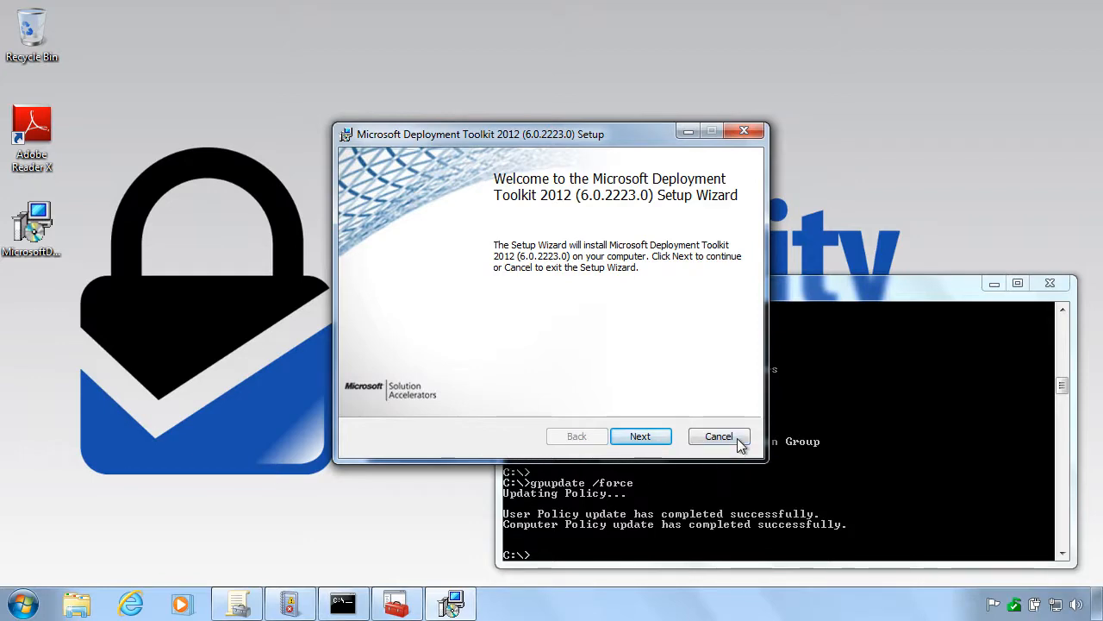
{"action": "left_click", "coordinate": [717, 434]}
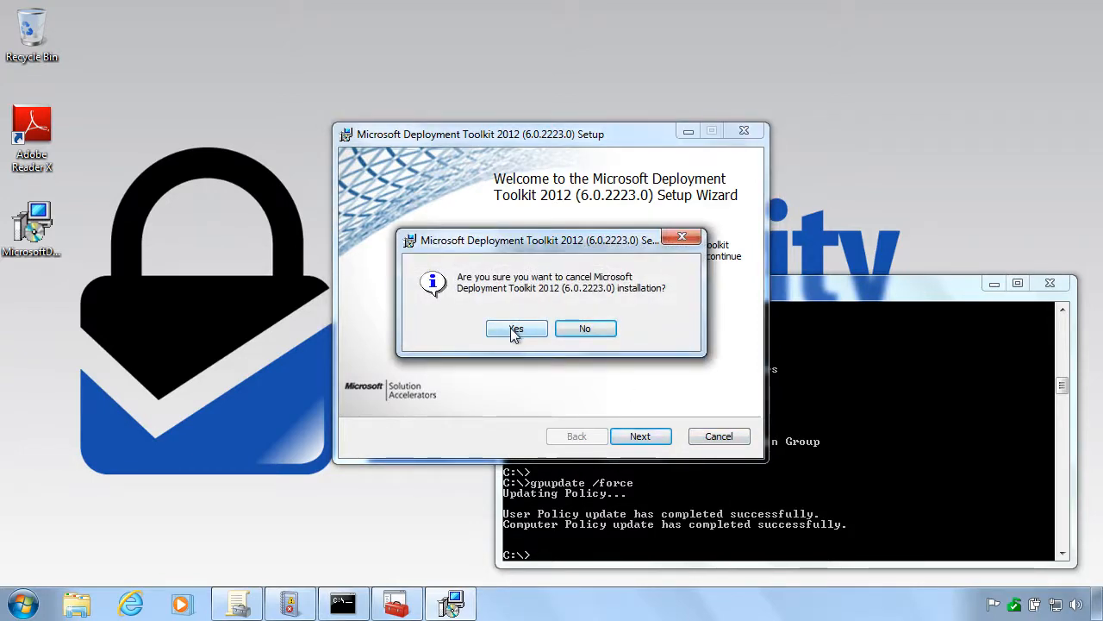
{"action": "left_click", "coordinate": [517, 328]}
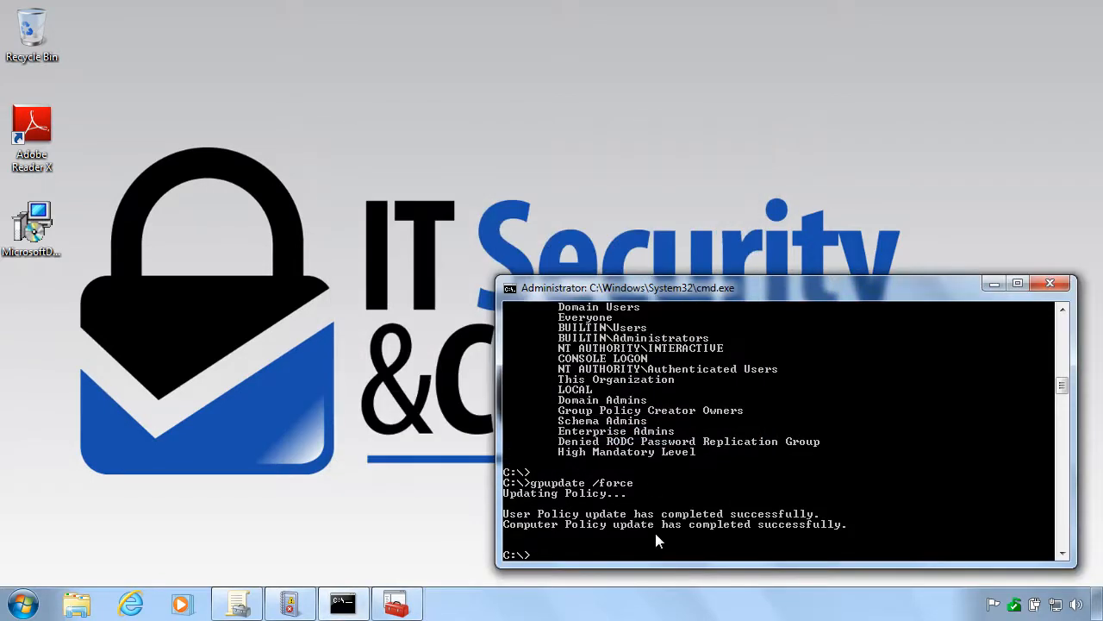
{"action": "left_click", "coordinate": [397, 604]}
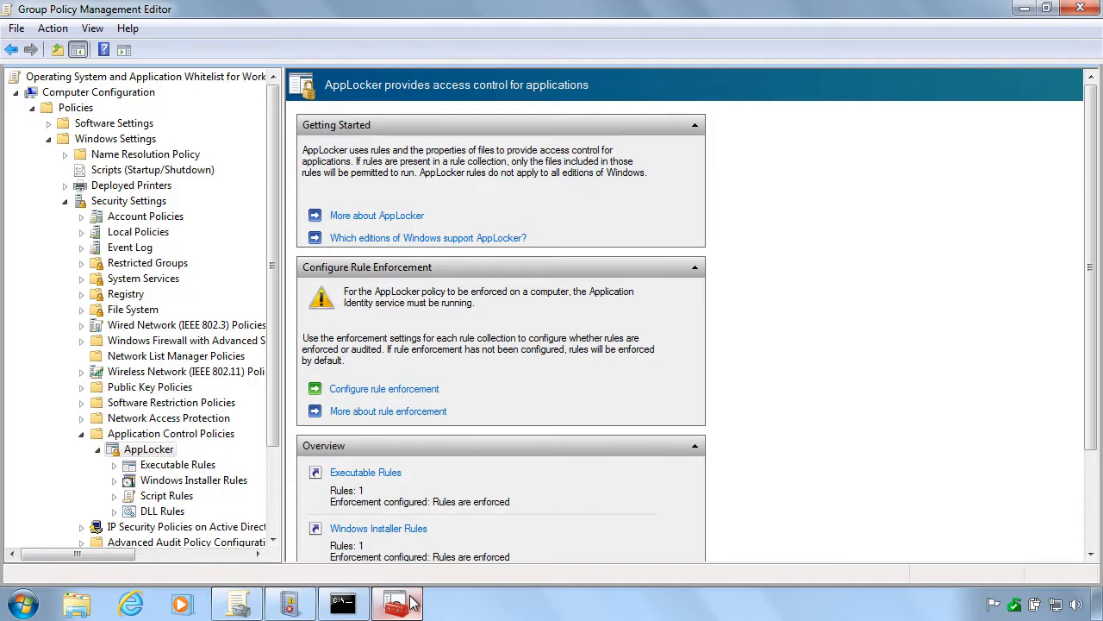
Start a new executable rule allowing Everyone with a Publisher condition and browse for a reference file
{"action": "left_click", "coordinate": [176, 466]}
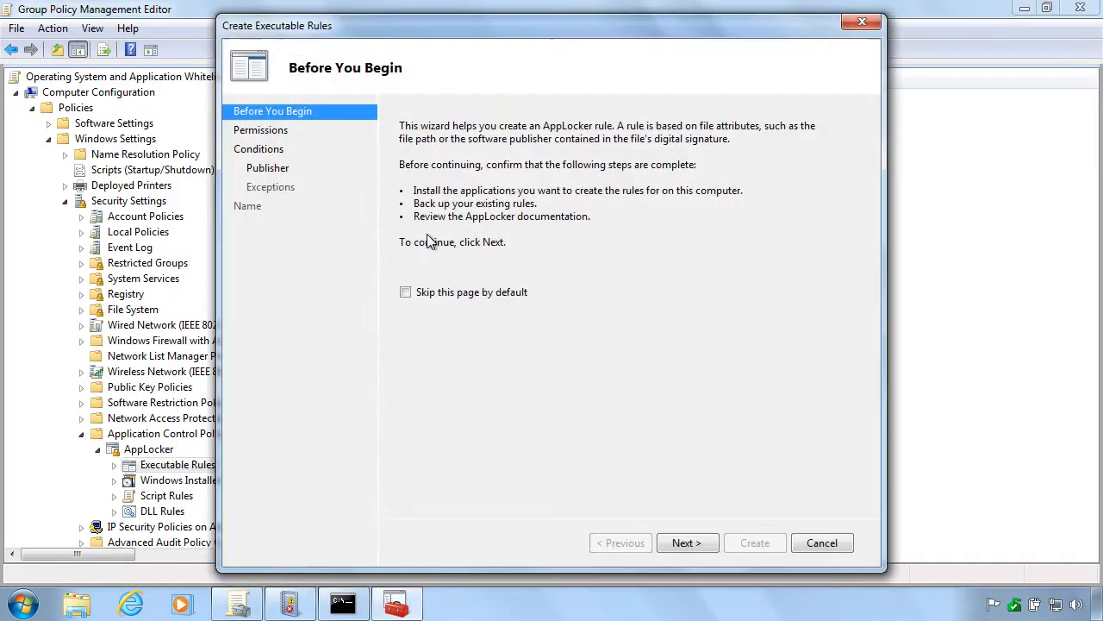
{"action": "left_click", "coordinate": [686, 541]}
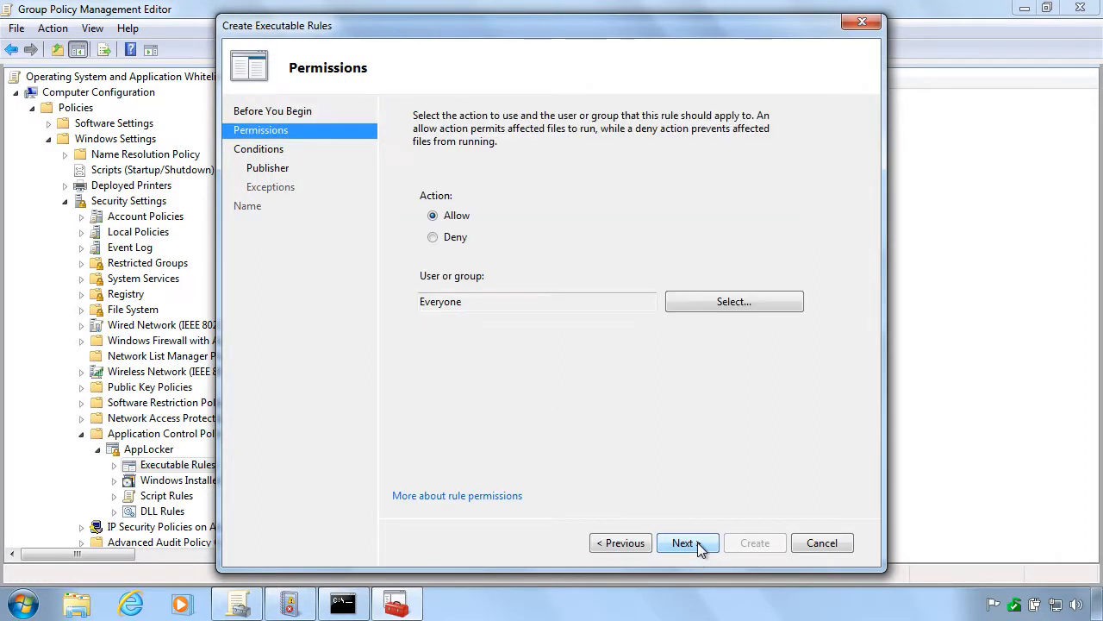
{"action": "left_click", "coordinate": [682, 542]}
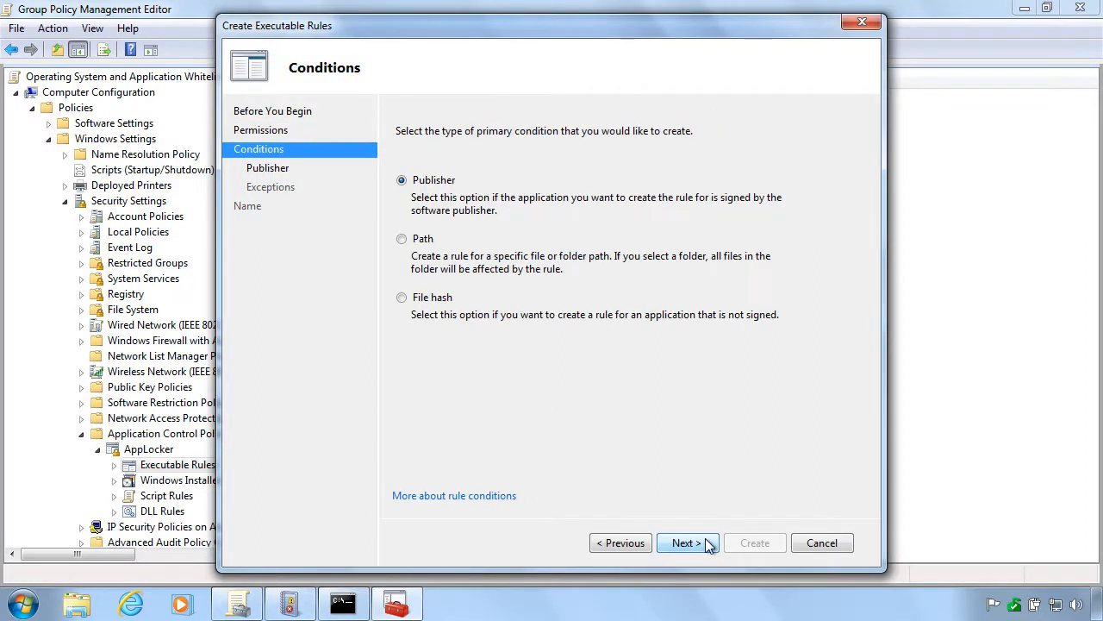
{"action": "left_click", "coordinate": [683, 542]}
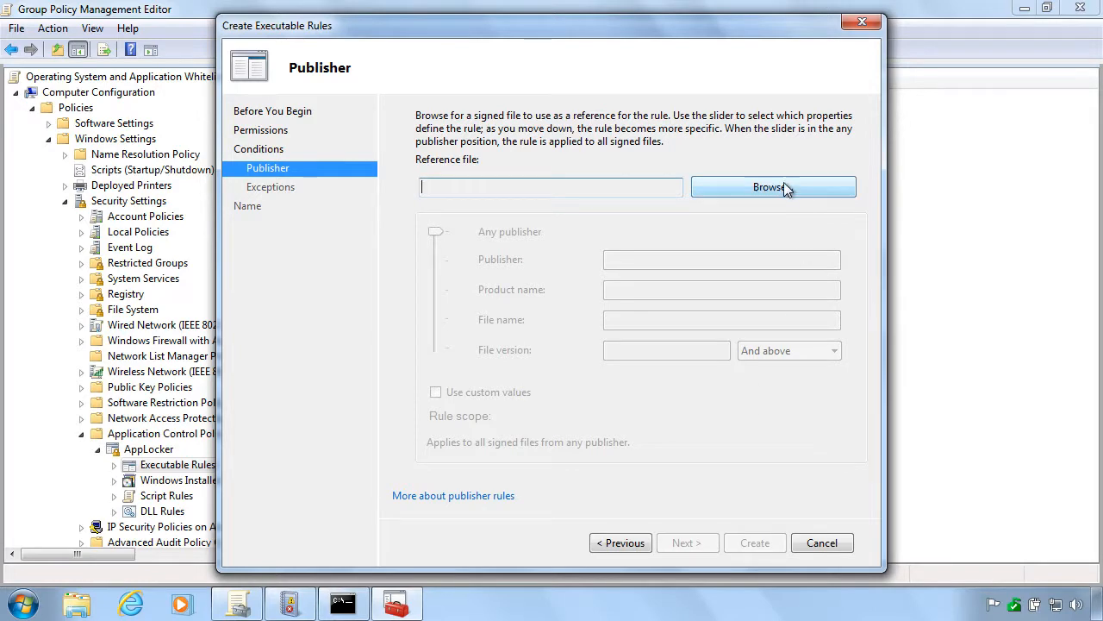
{"action": "left_click", "coordinate": [773, 186]}
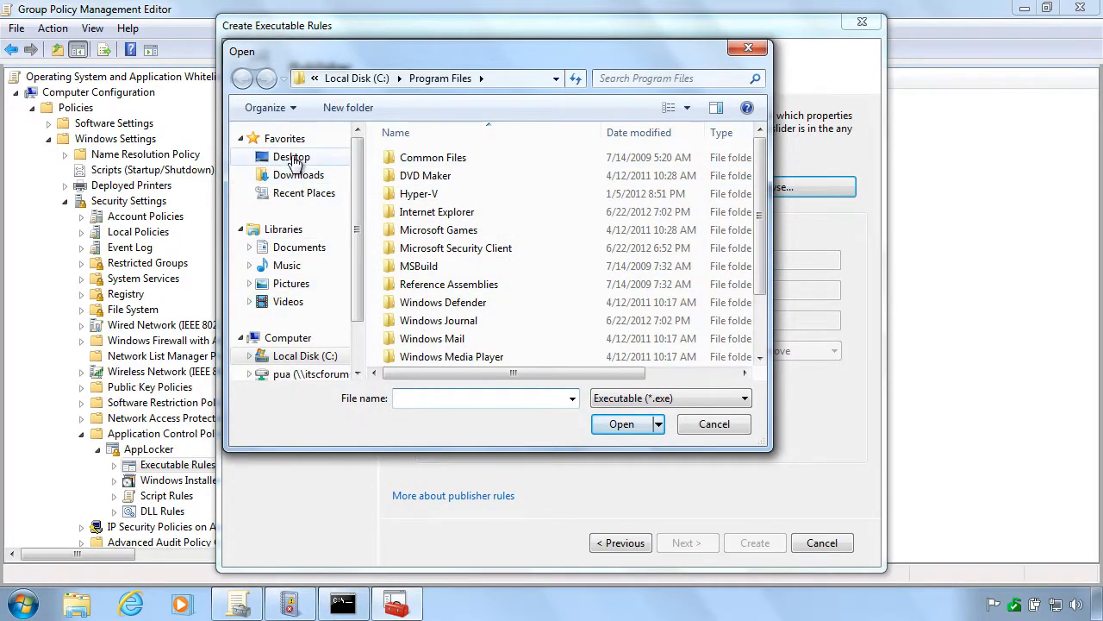
Browse to C:\Program Files (x86)\Adobe\Reader 10.0\Reader in the Open dialog
{"action": "left_click", "coordinate": [291, 155]}
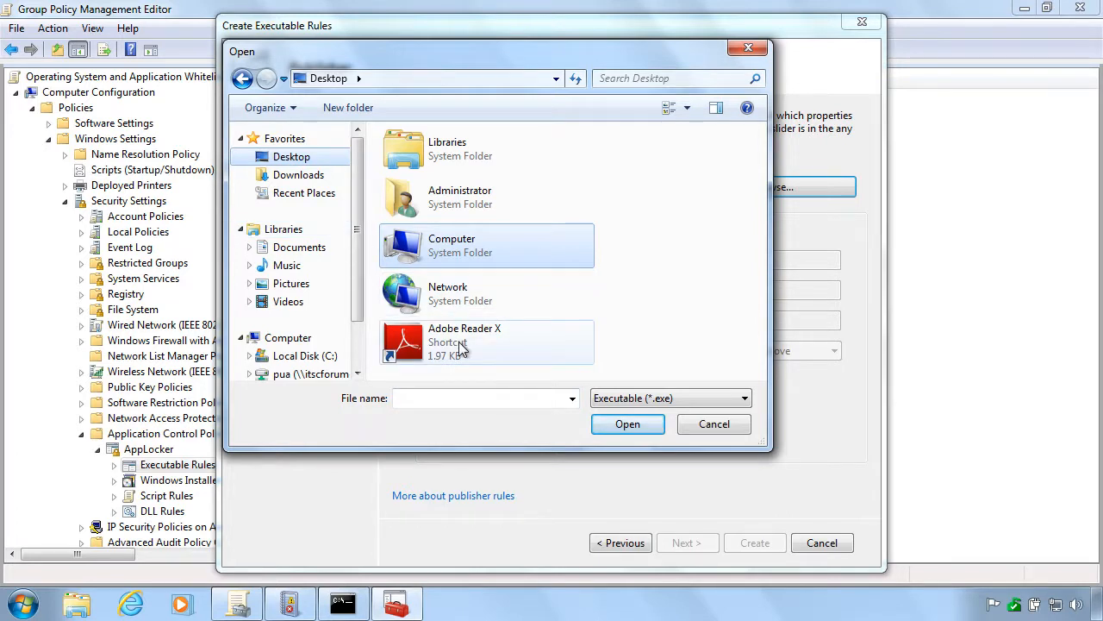
{"action": "left_click", "coordinate": [305, 355]}
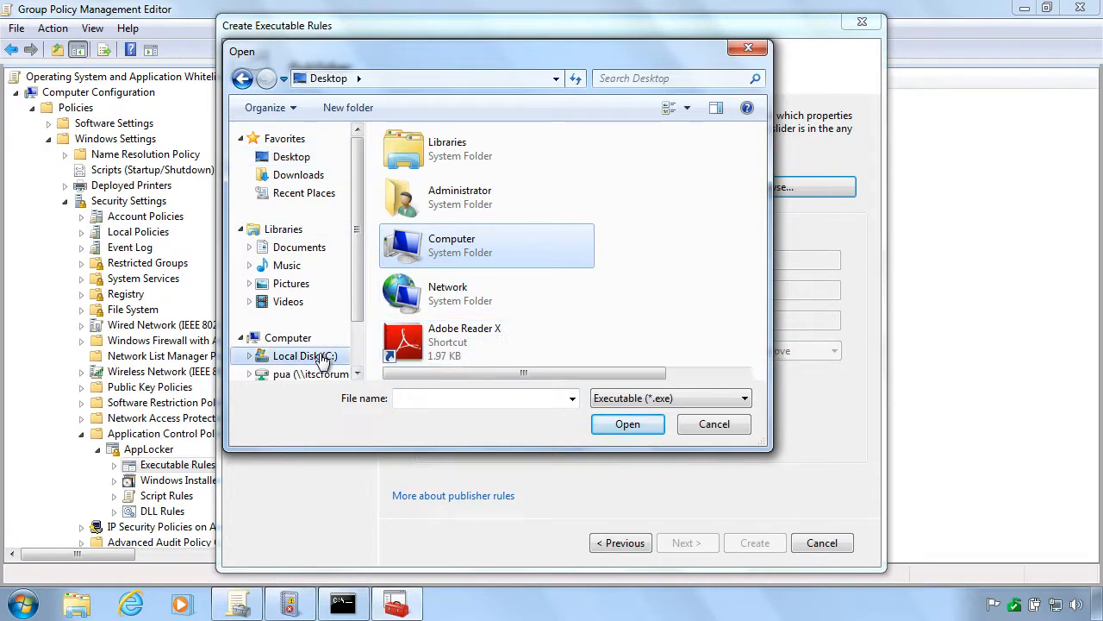
{"action": "double_click", "coordinate": [304, 356]}
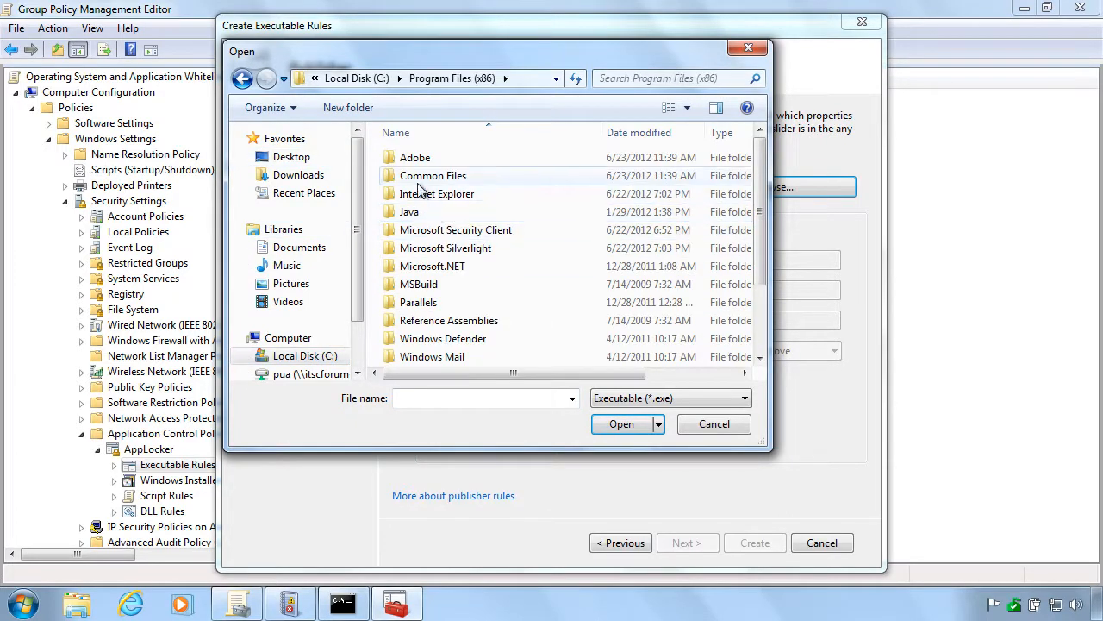
{"action": "double_click", "coordinate": [413, 157]}
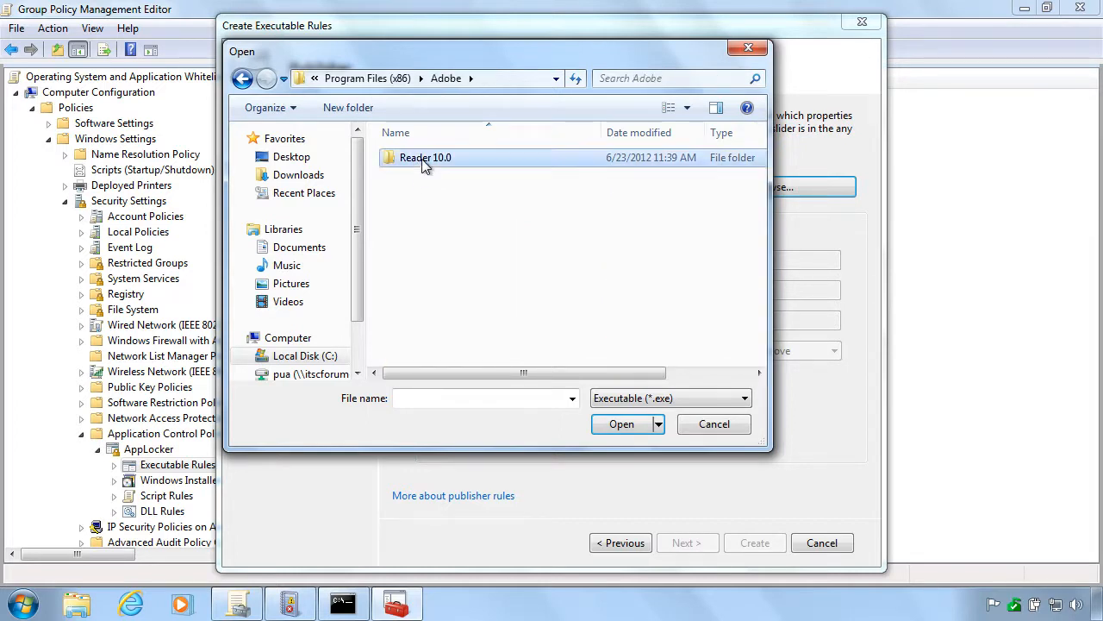
{"action": "double_click", "coordinate": [425, 157]}
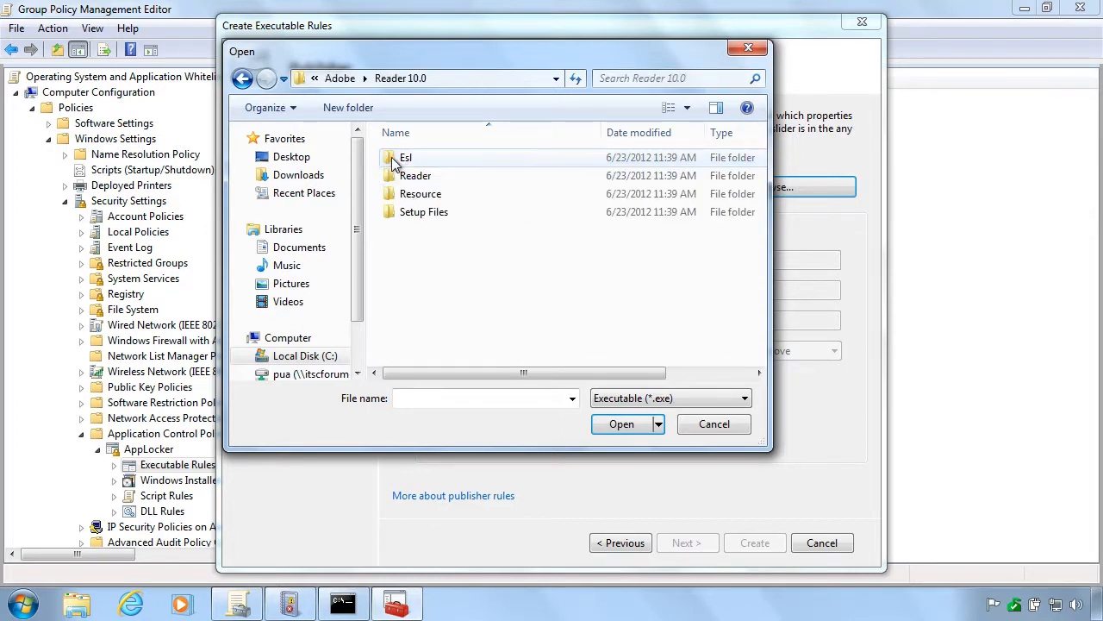
{"action": "double_click", "coordinate": [417, 176]}
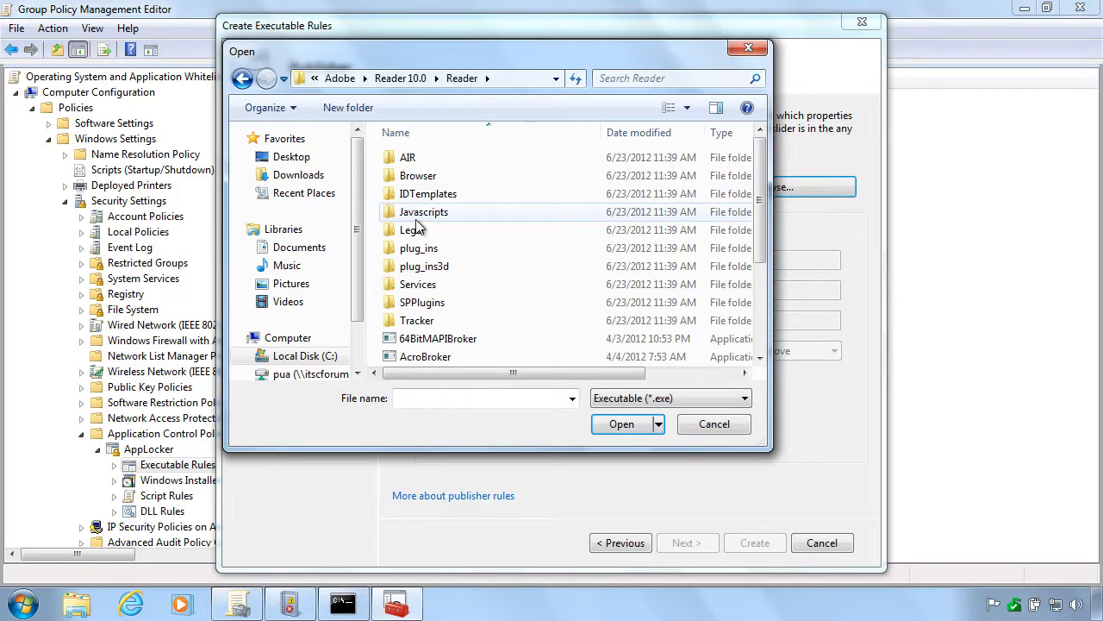
Select AcroRd32.exe as the publisher rule's reference file
{"action": "scroll", "scroll_direction": "down", "scroll_amount": 3}
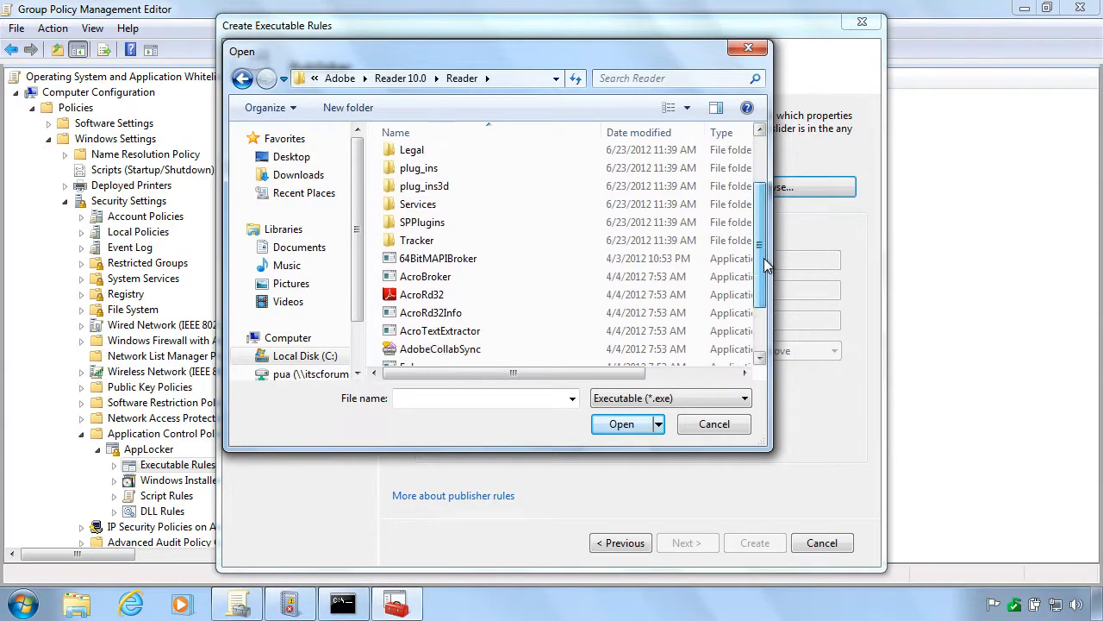
{"action": "left_click", "coordinate": [420, 293]}
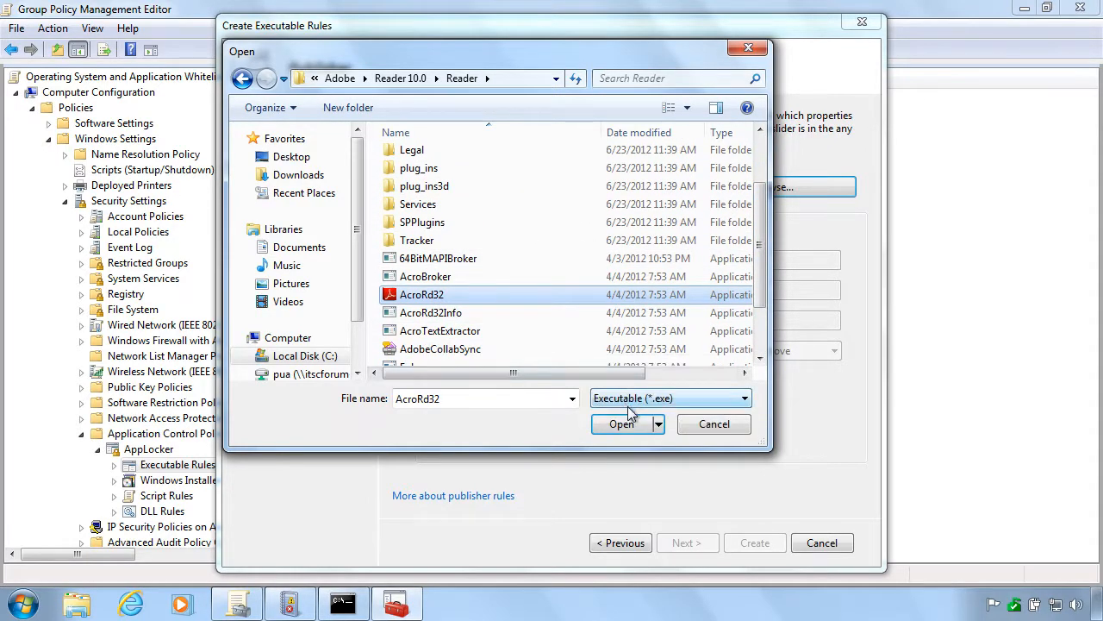
{"action": "left_click", "coordinate": [620, 424]}
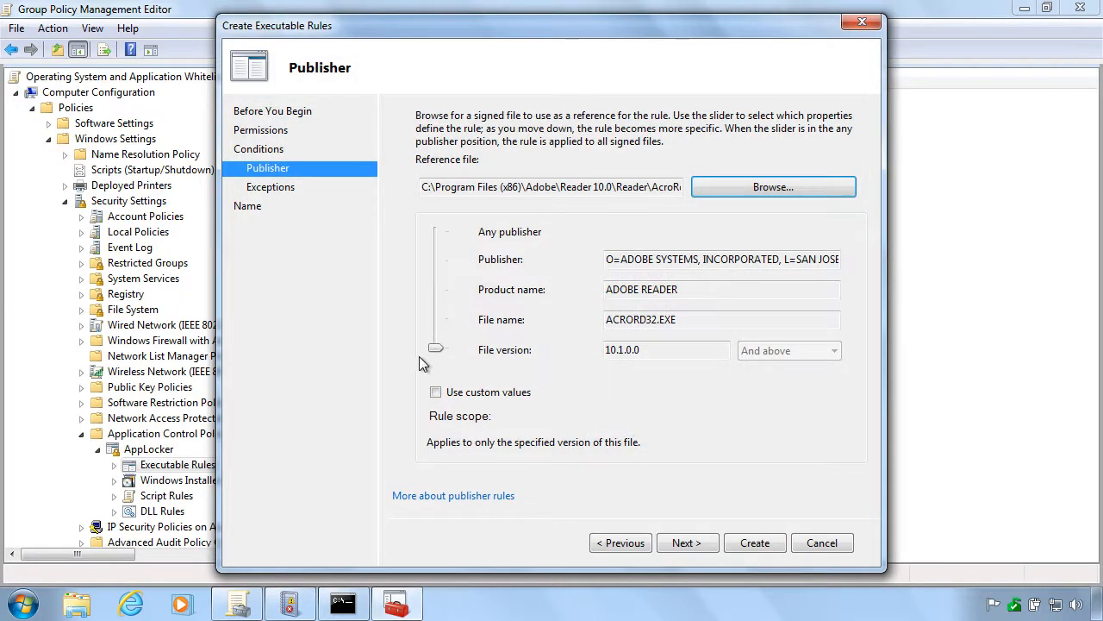
Widen the publisher rule to the ADOBE READER product, any file name and version, and continue to naming
{"action": "left_click_drag", "start_coordinate": [435, 348], "coordinate": [435, 289]}
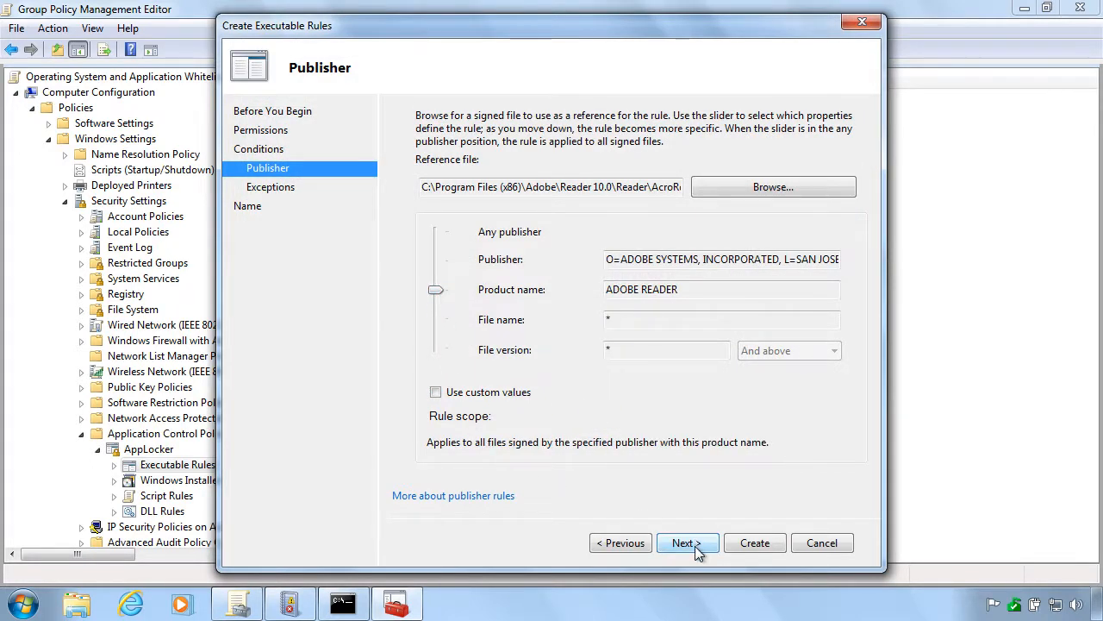
{"action": "left_click", "coordinate": [686, 541]}
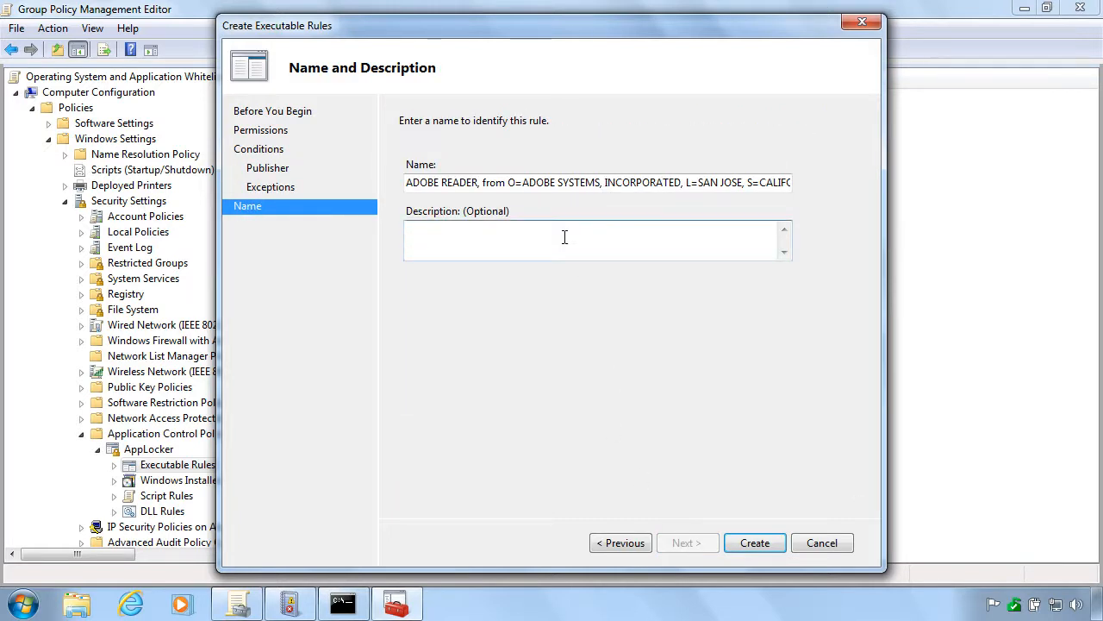
Describe the rule: 'Grants users access to run Adobe Reader /- and only Adobe Reader, not other Adobe products.'
{"action": "type", "text": "Grant user"}
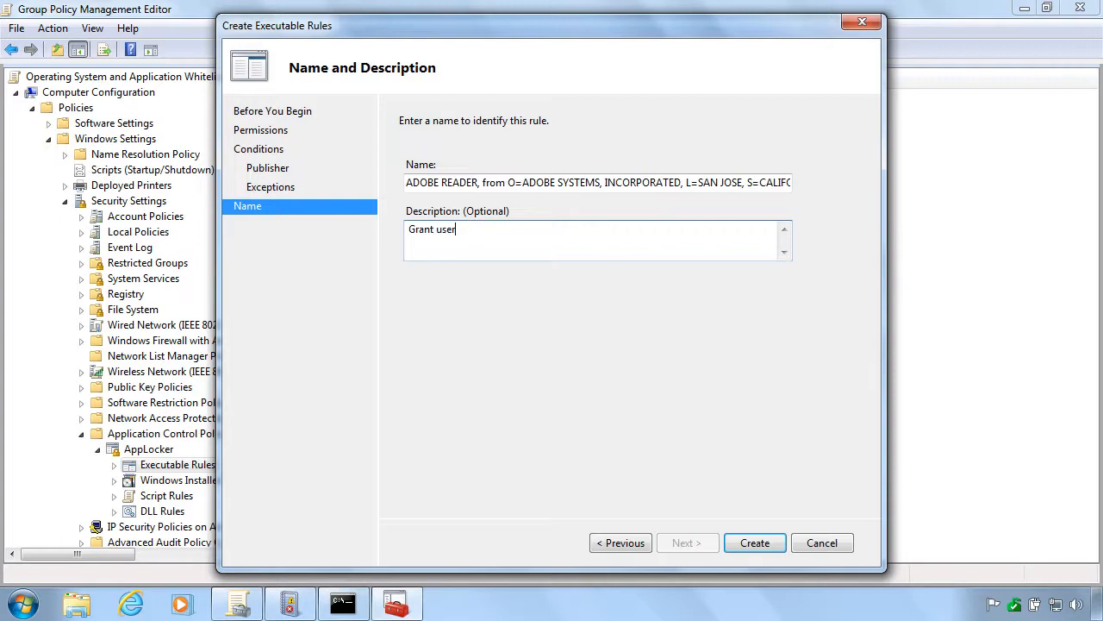
{"action": "type", "text": "s access to"}
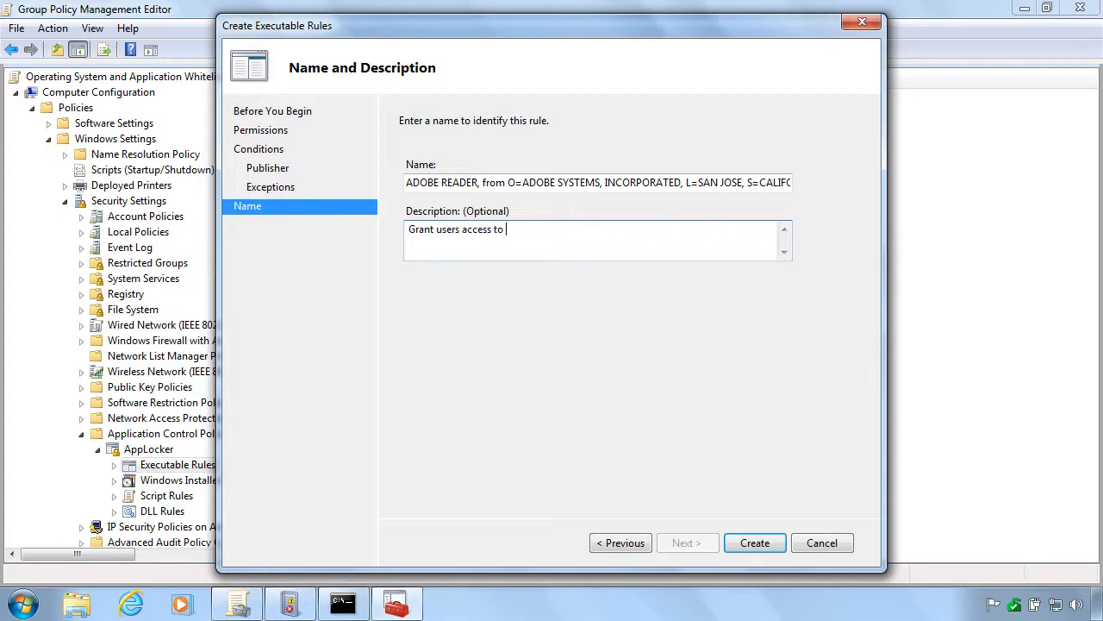
{"action": "type", "text": "run Adobe"}
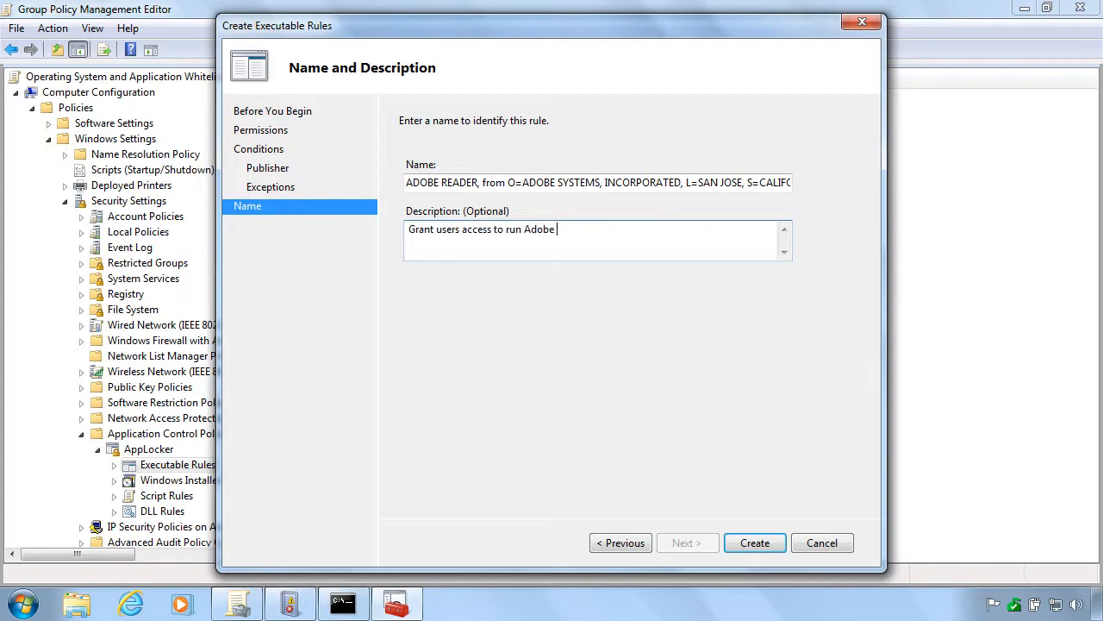
{"action": "type", "text": "Reader /"}
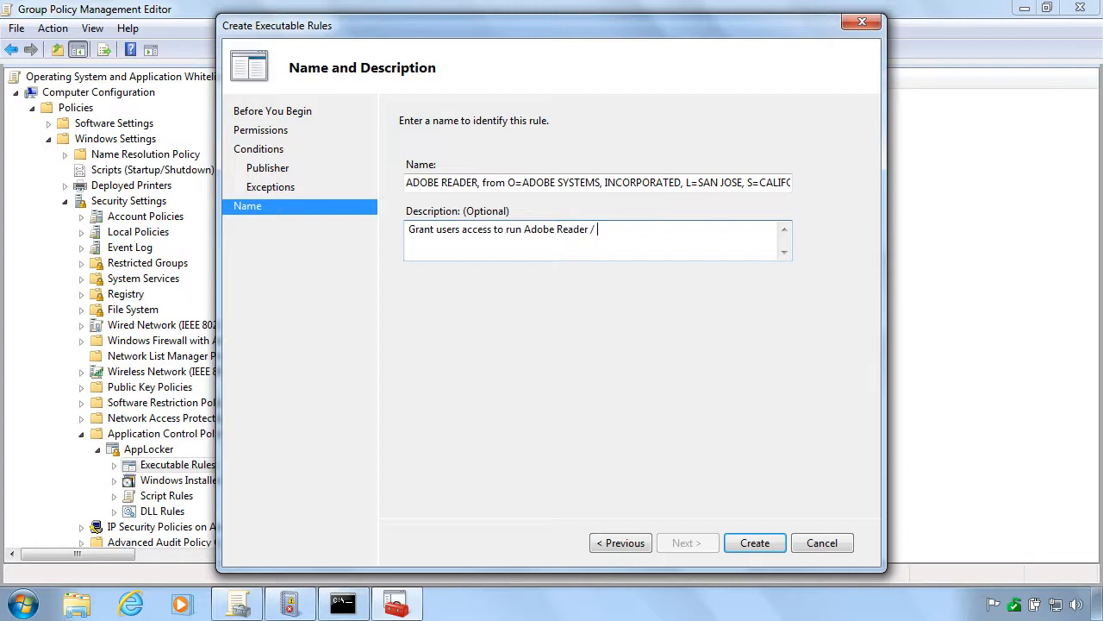
{"action": "type", "text": "- and"}
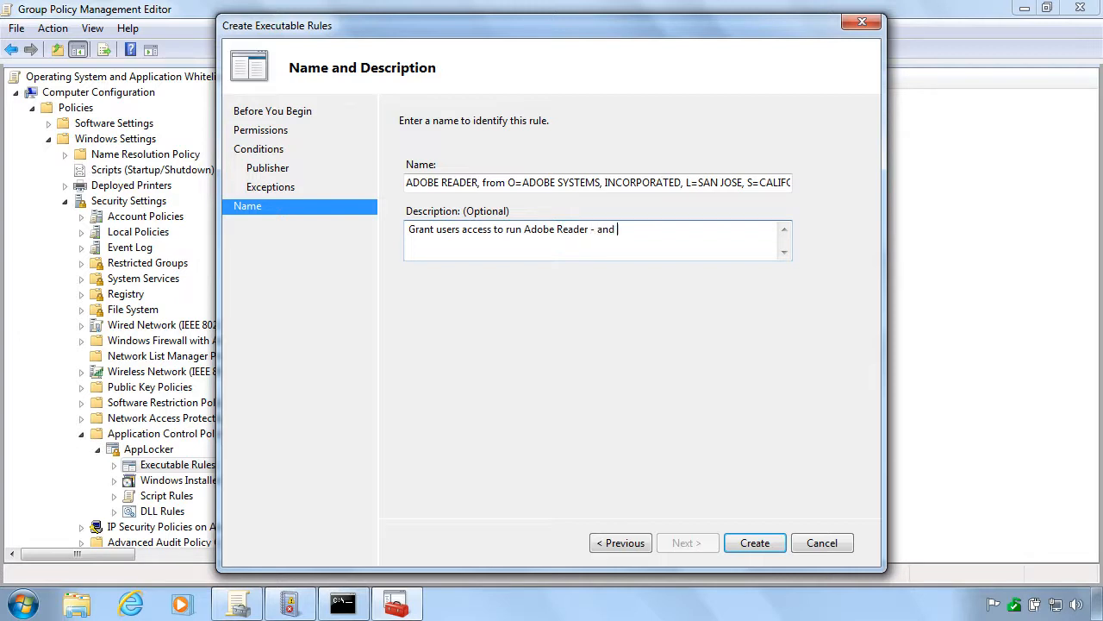
{"action": "type", "text": "only"}
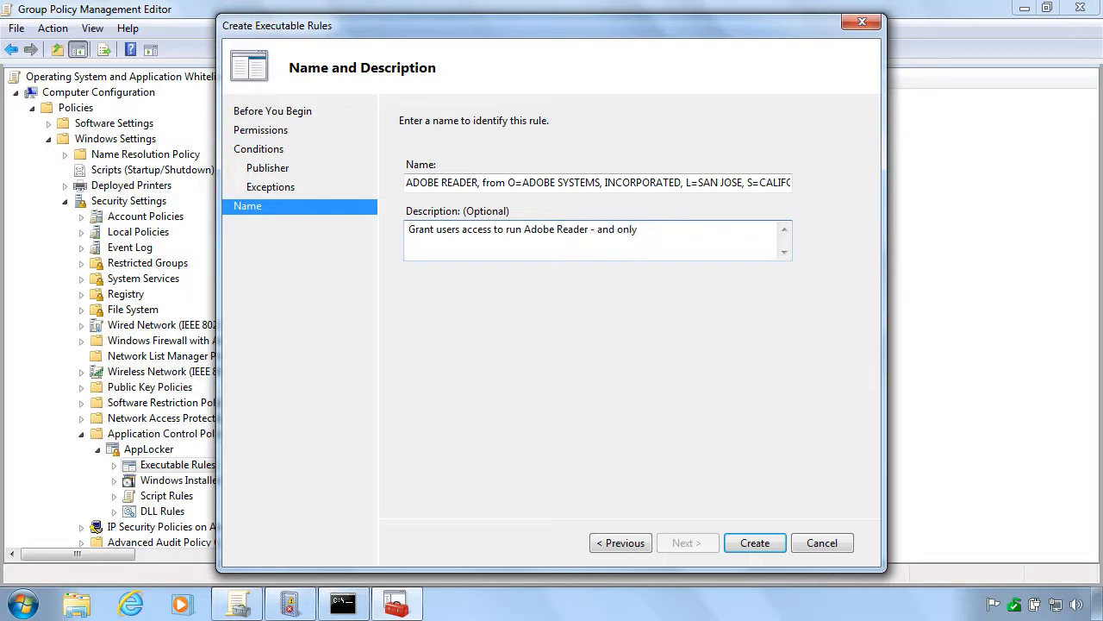
{"action": "type", "text": "A"}
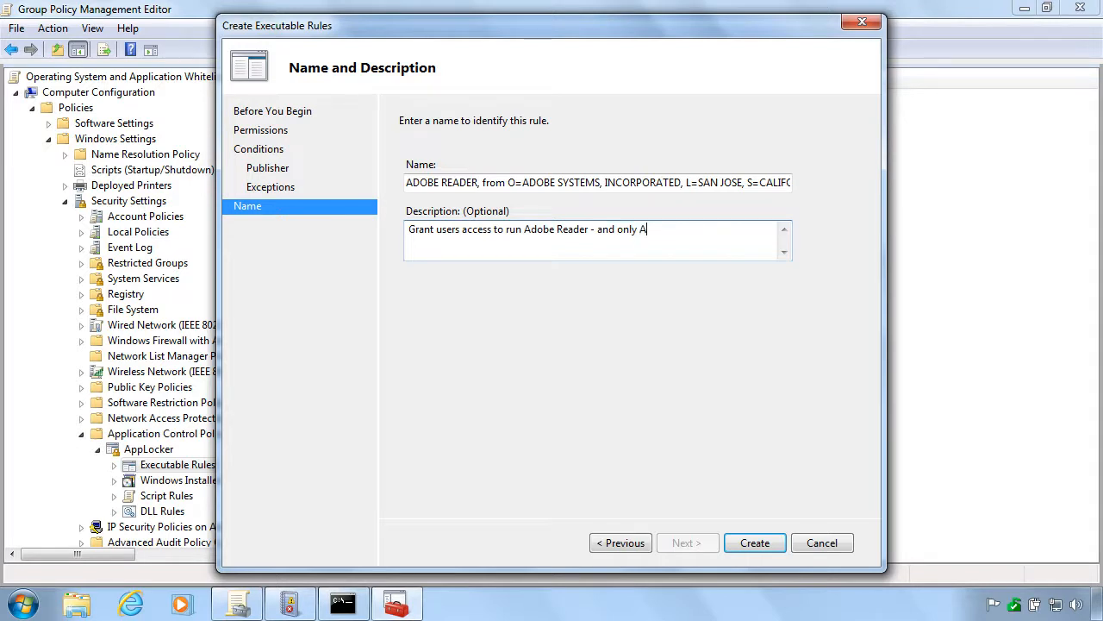
{"action": "type", "text": "dobe Re"}
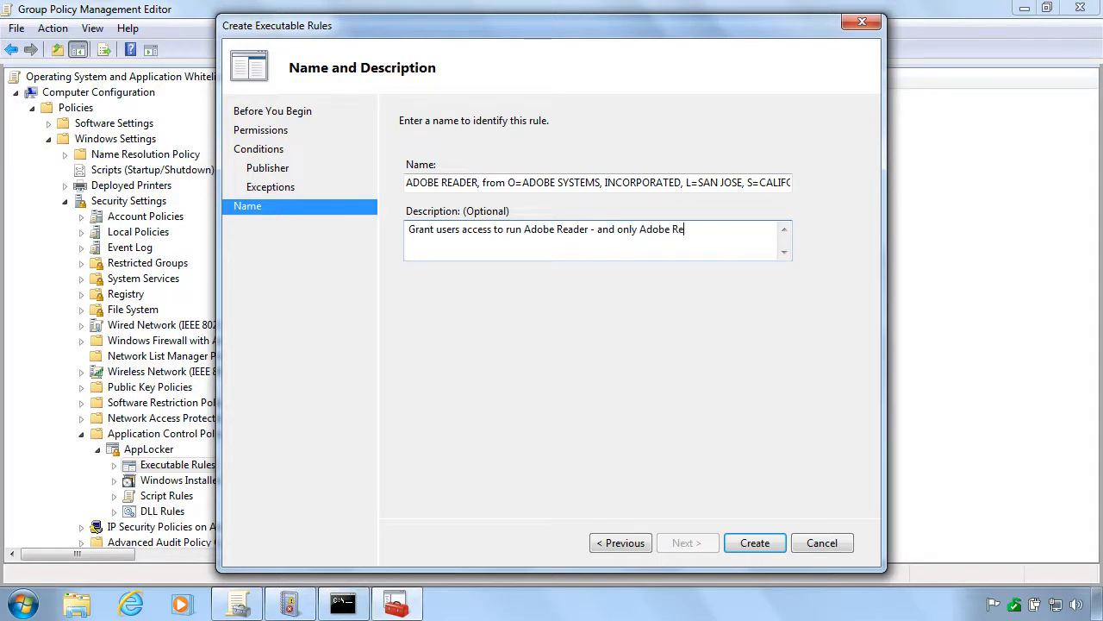
{"action": "type", "text": "ader"}
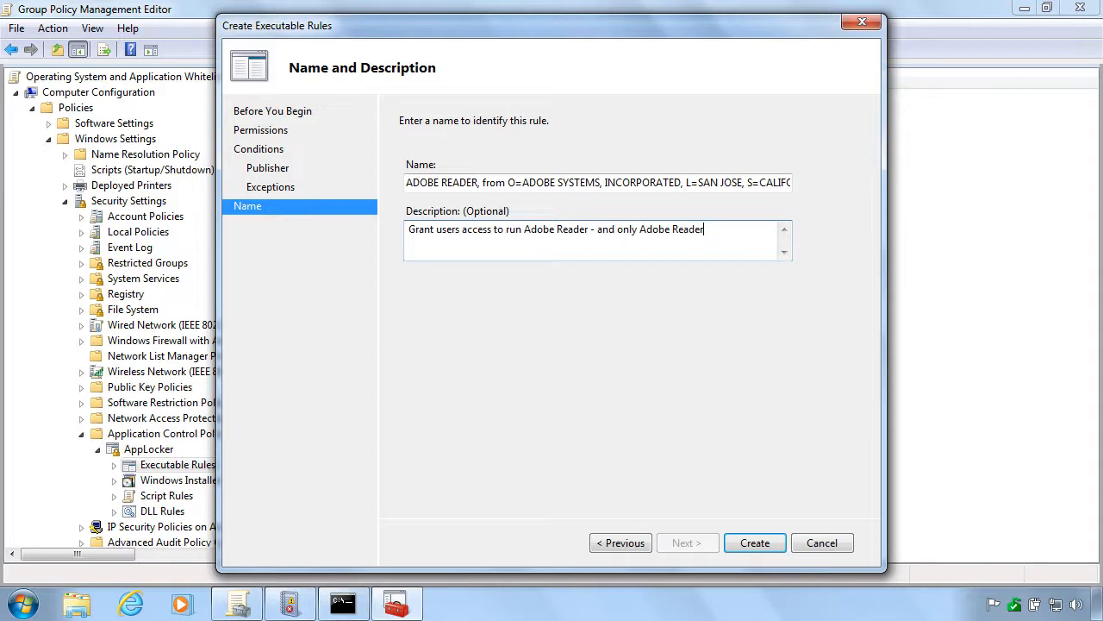
{"action": "type", "text": ", not o"}
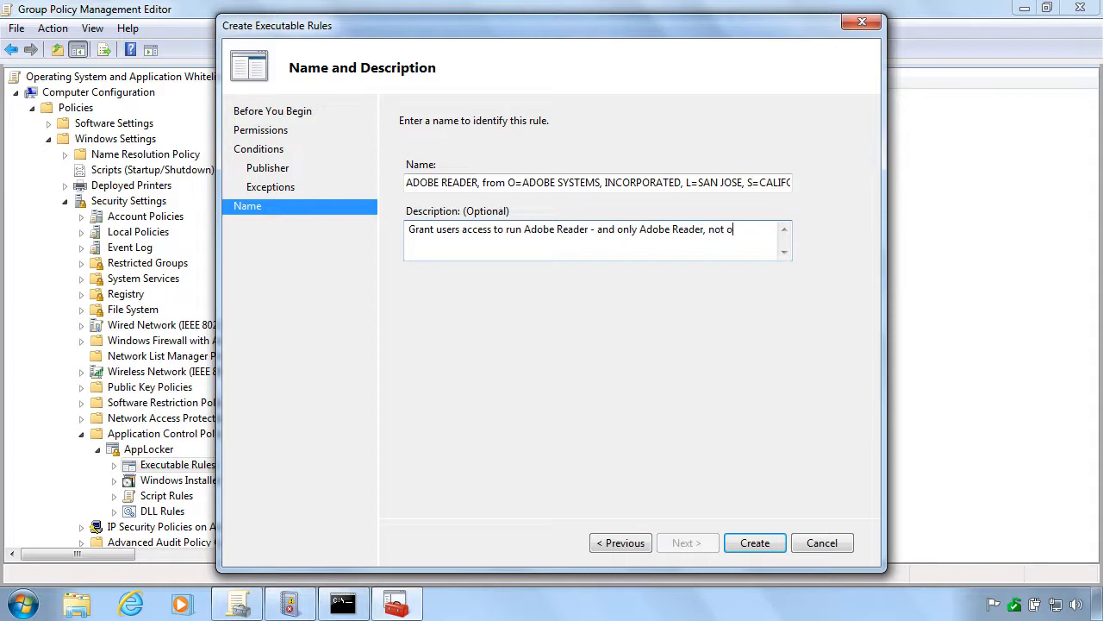
{"action": "type", "text": "ther Adobe"}
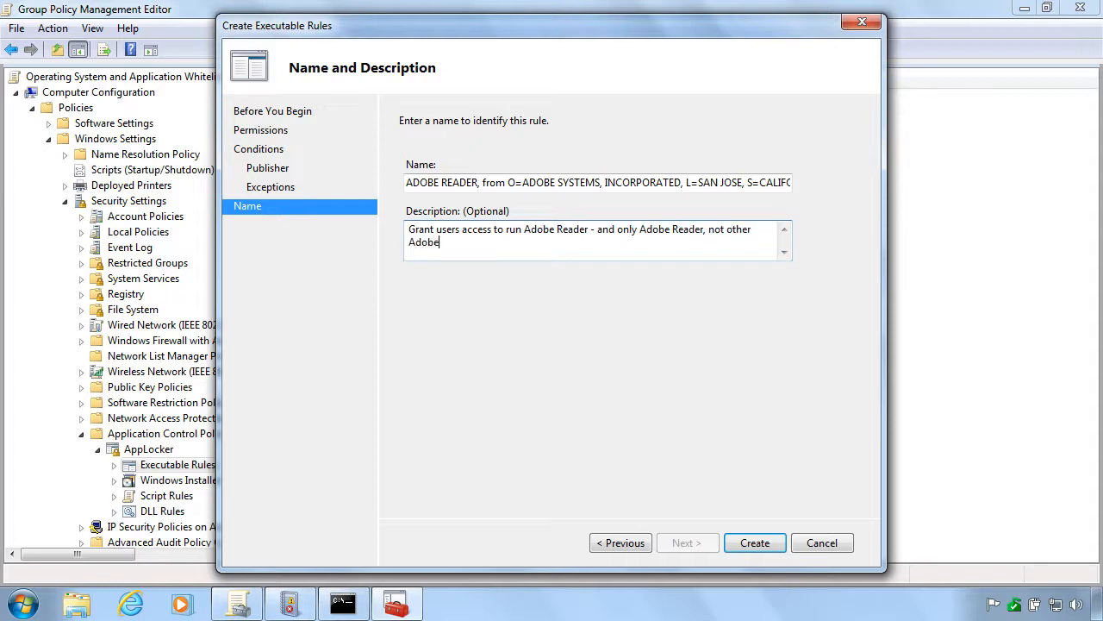
{"action": "type", "text": "products."}
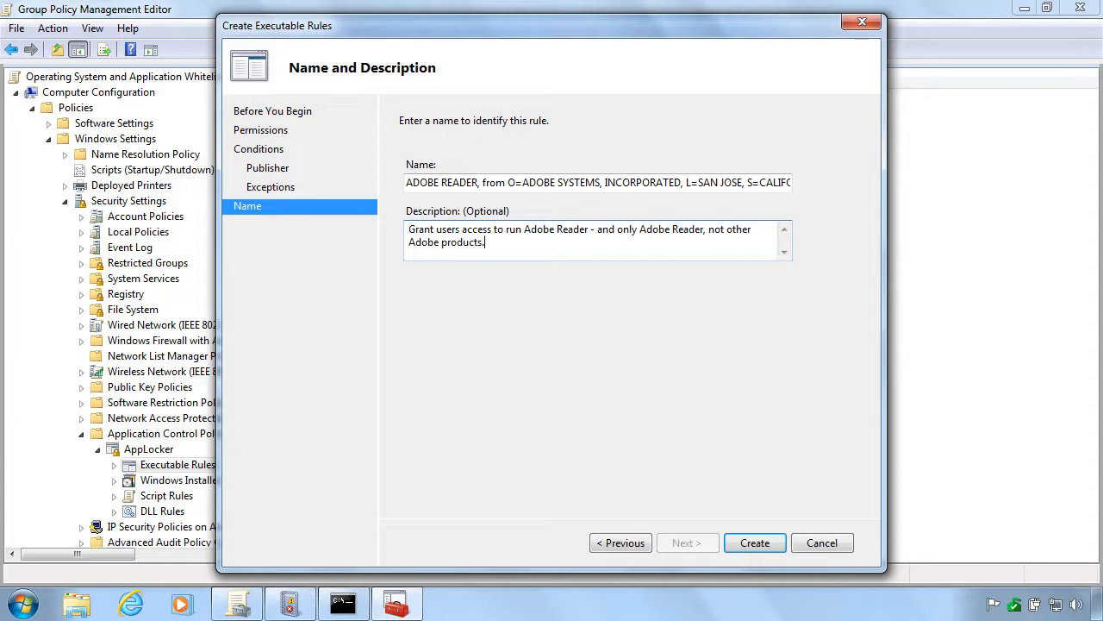
{"action": "mouse_move", "coordinate": [773, 504]}
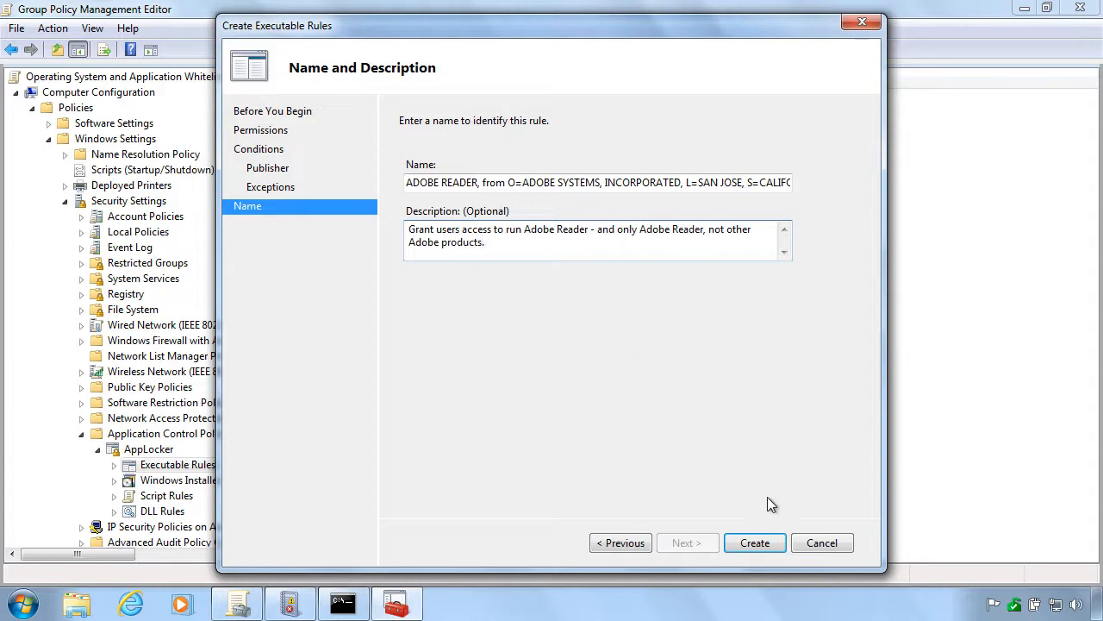
Create the Everyone allow rule for ADOBE READER and minimize the policy editor
{"action": "left_click", "coordinate": [755, 542]}
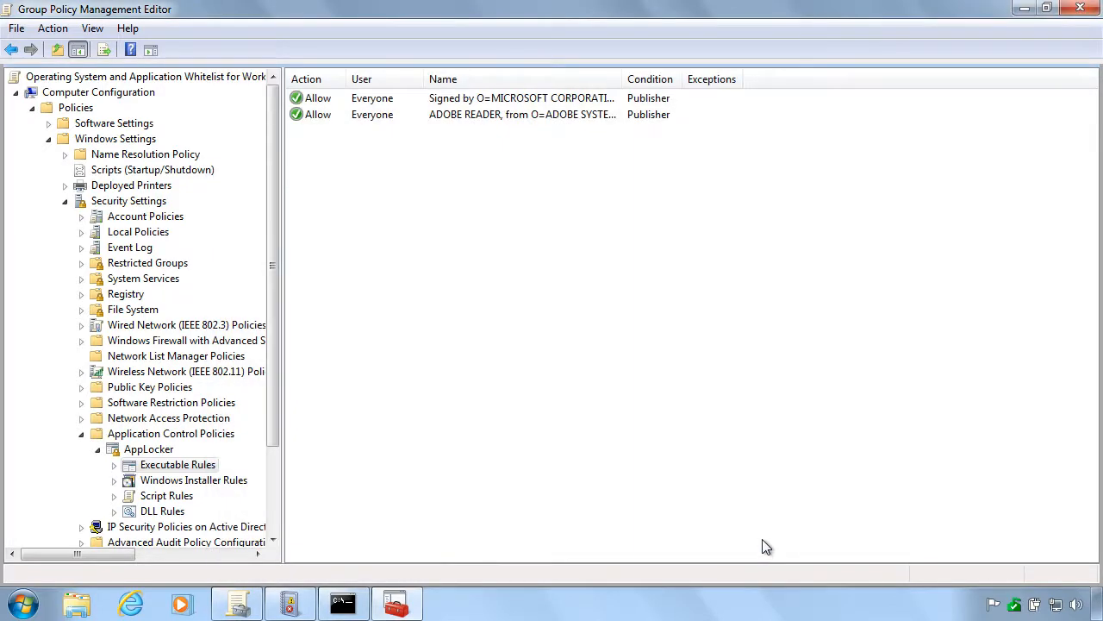
{"action": "mouse_move", "coordinate": [1024, 9]}
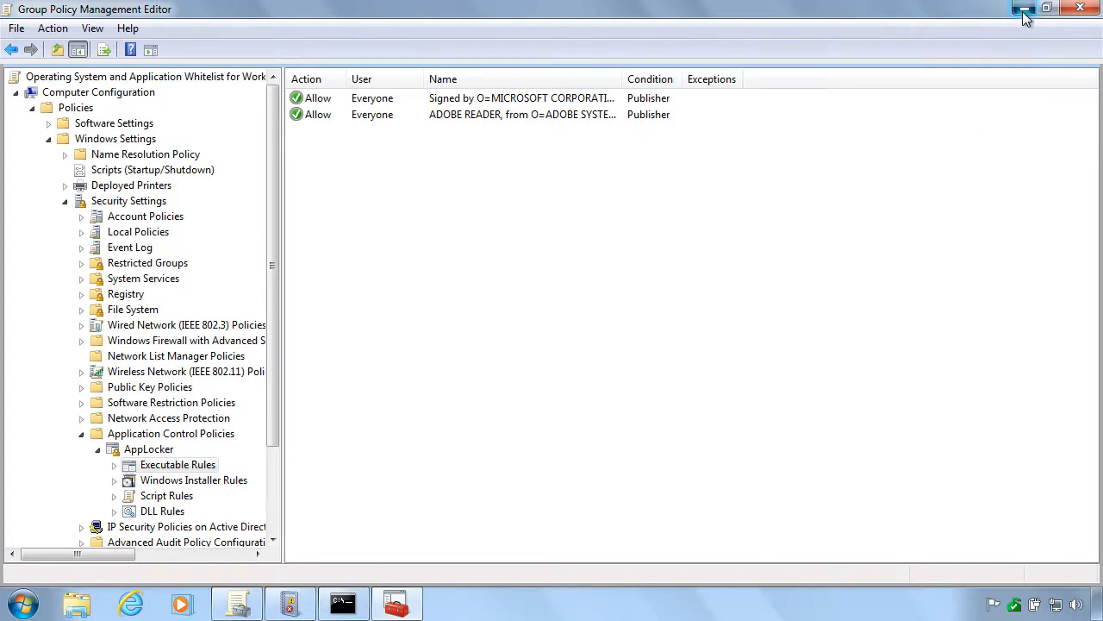
{"action": "left_click", "coordinate": [1024, 7]}
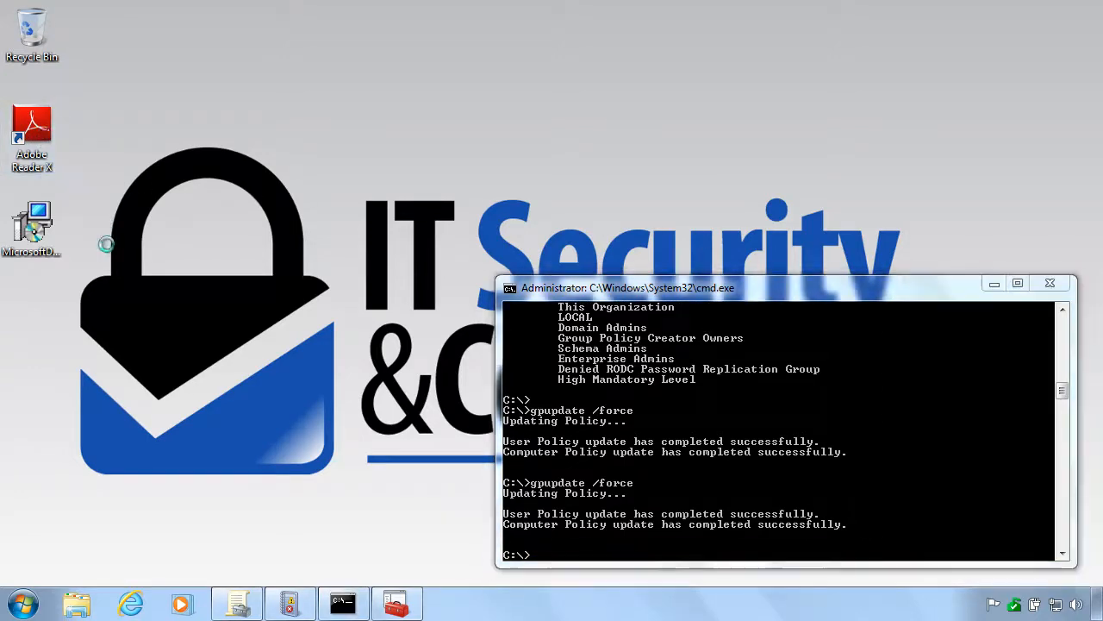
Launch Adobe Reader X from the desktop to confirm it now opens, then close it
{"action": "double_click", "coordinate": [31, 130]}
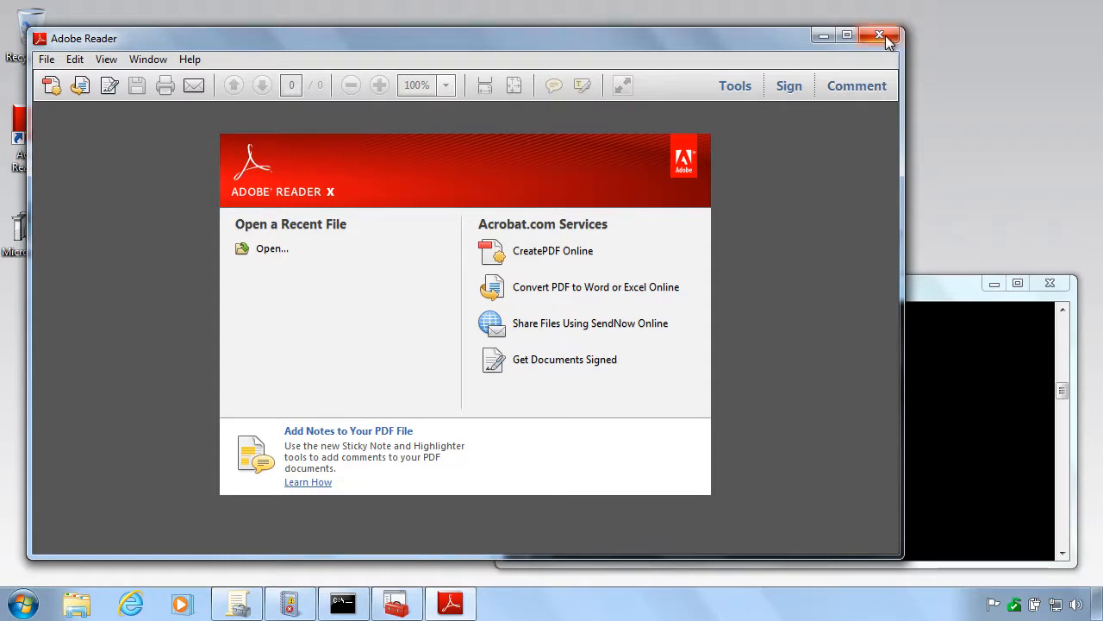
{"action": "left_click", "coordinate": [880, 38]}
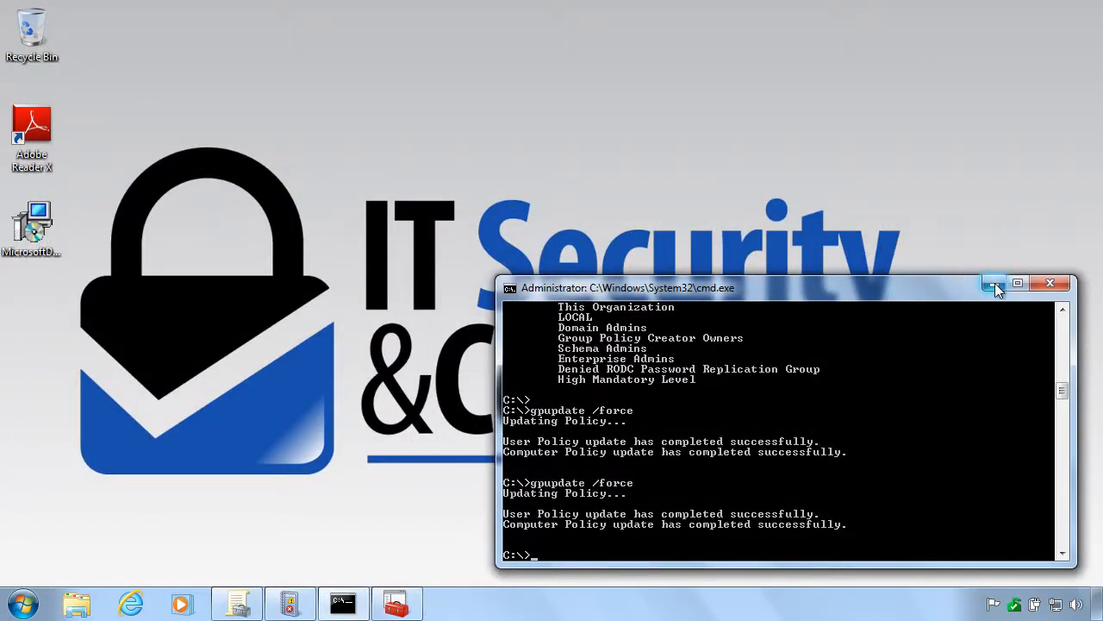